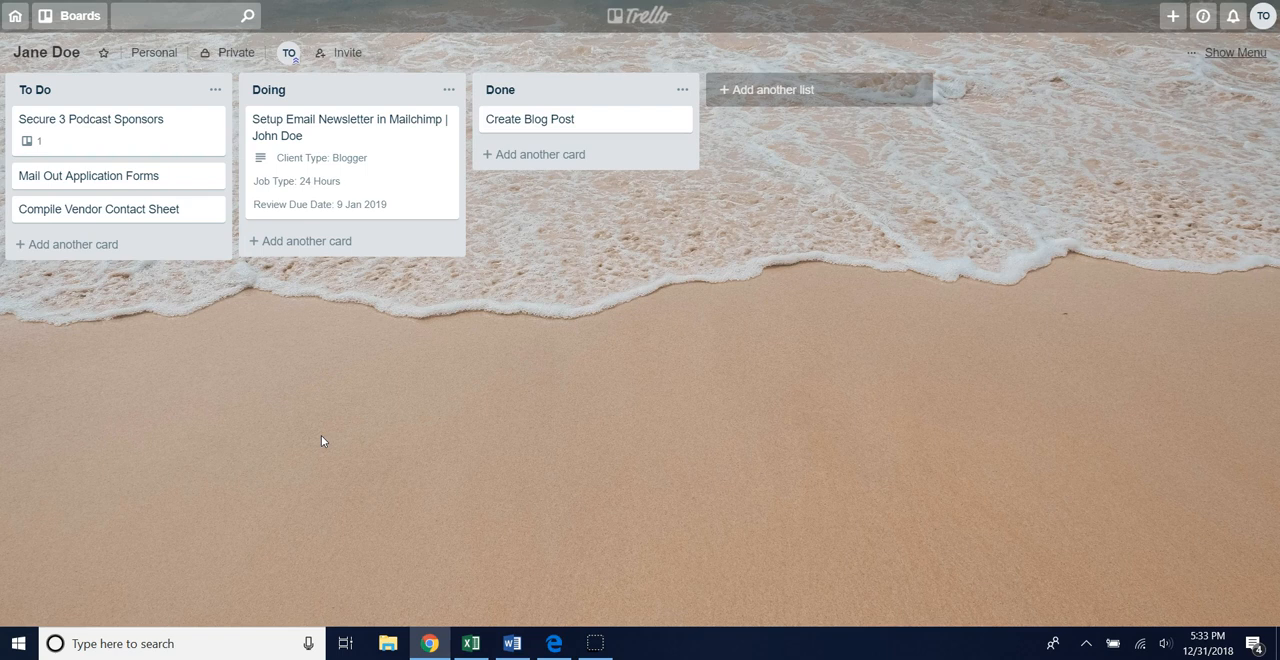
pyautogui.moveTo(372, 160)
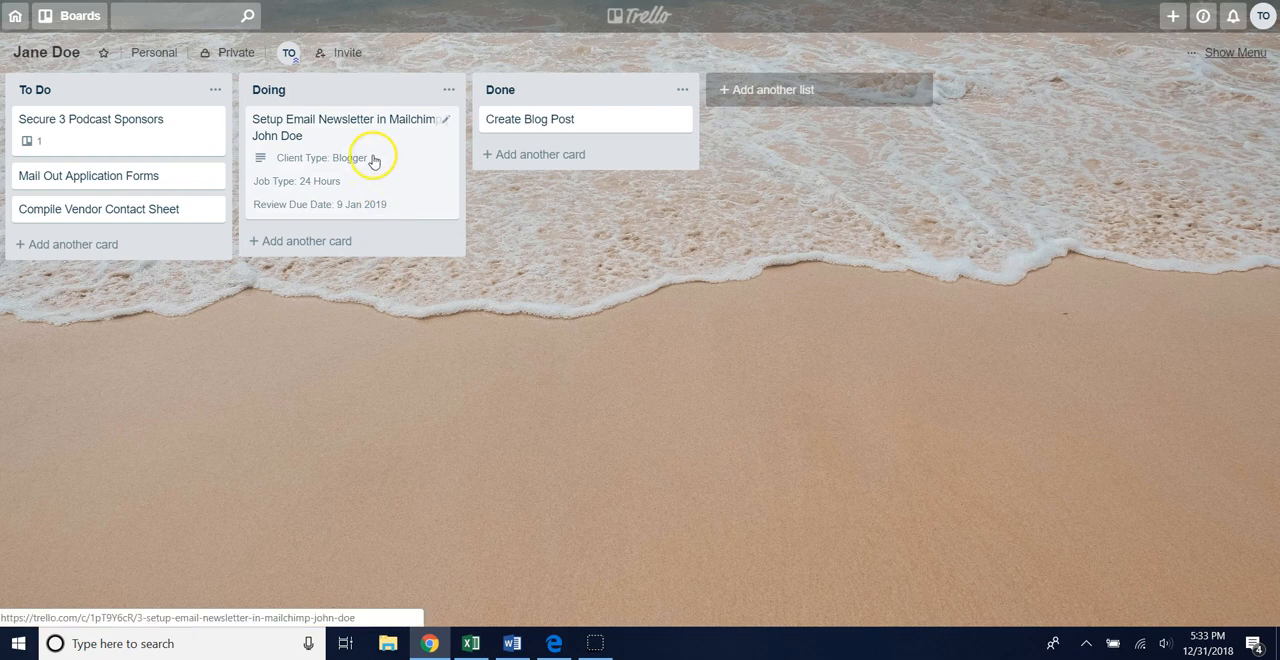
pyautogui.moveTo(384, 174)
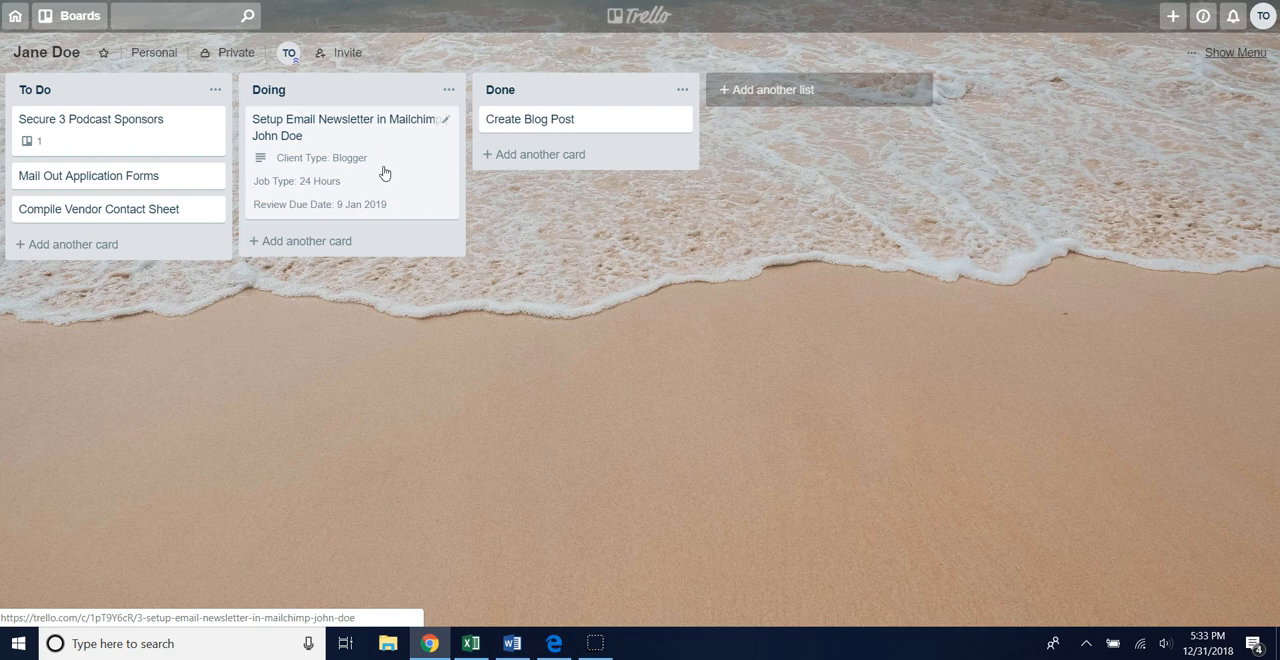
pyautogui.moveTo(360, 128)
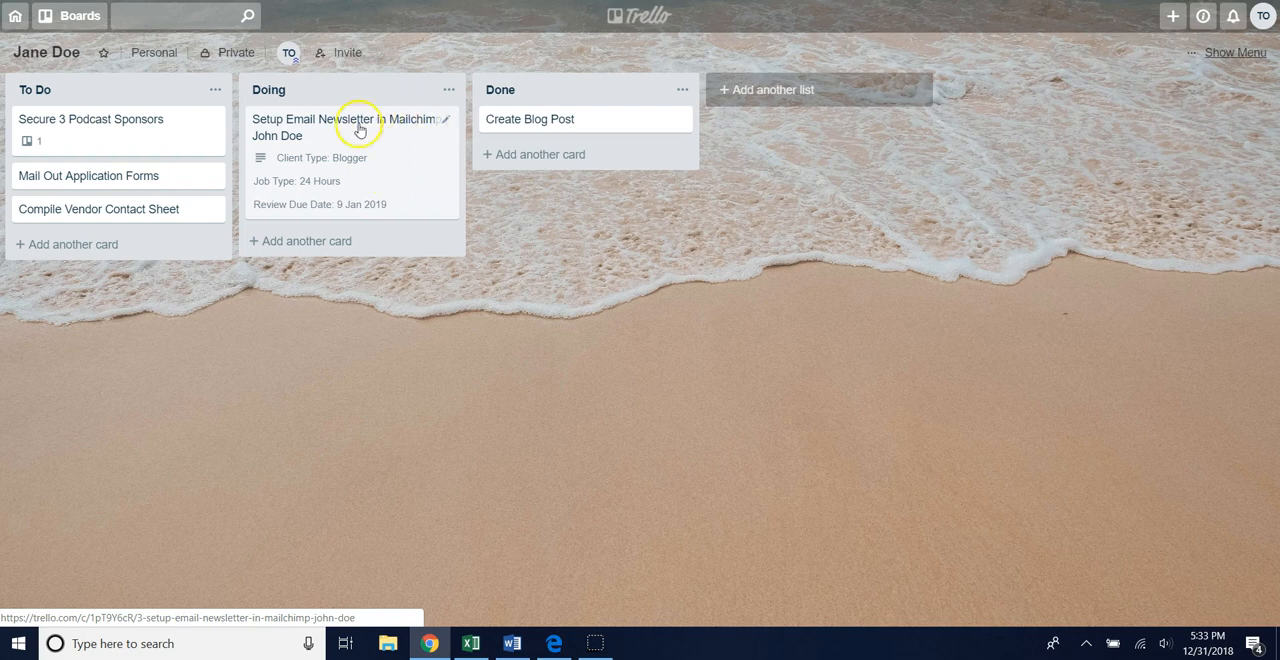
pyautogui.moveTo(372, 112)
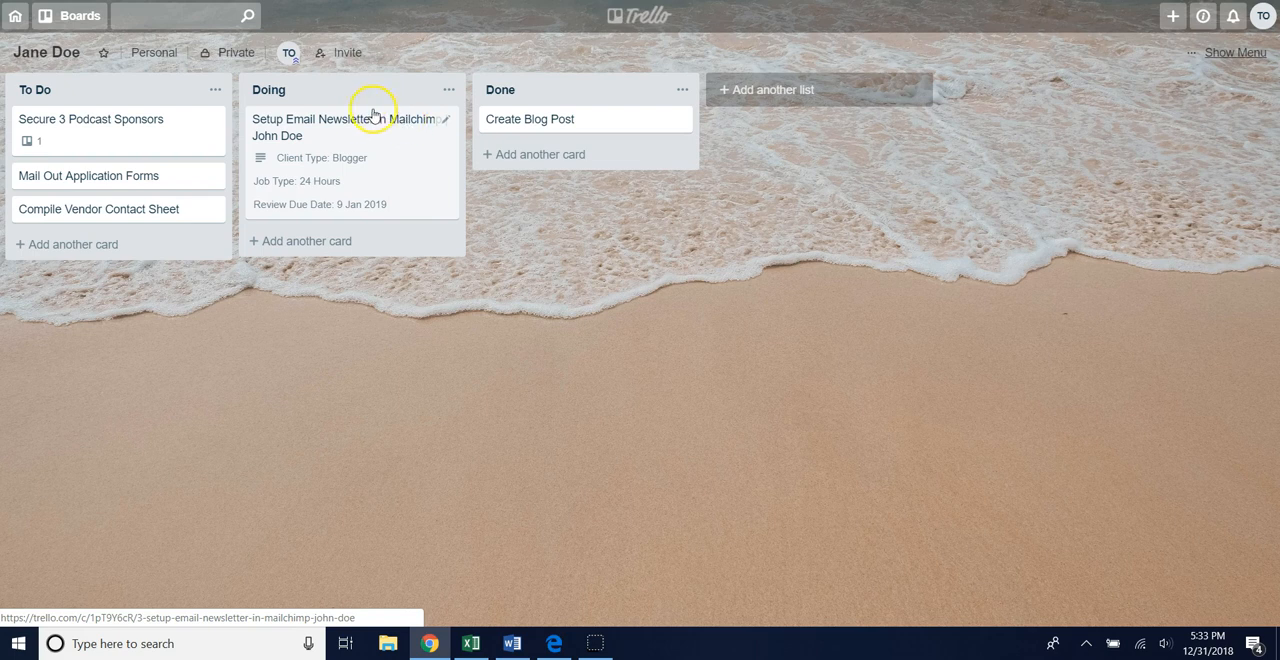
pyautogui.moveTo(396, 184)
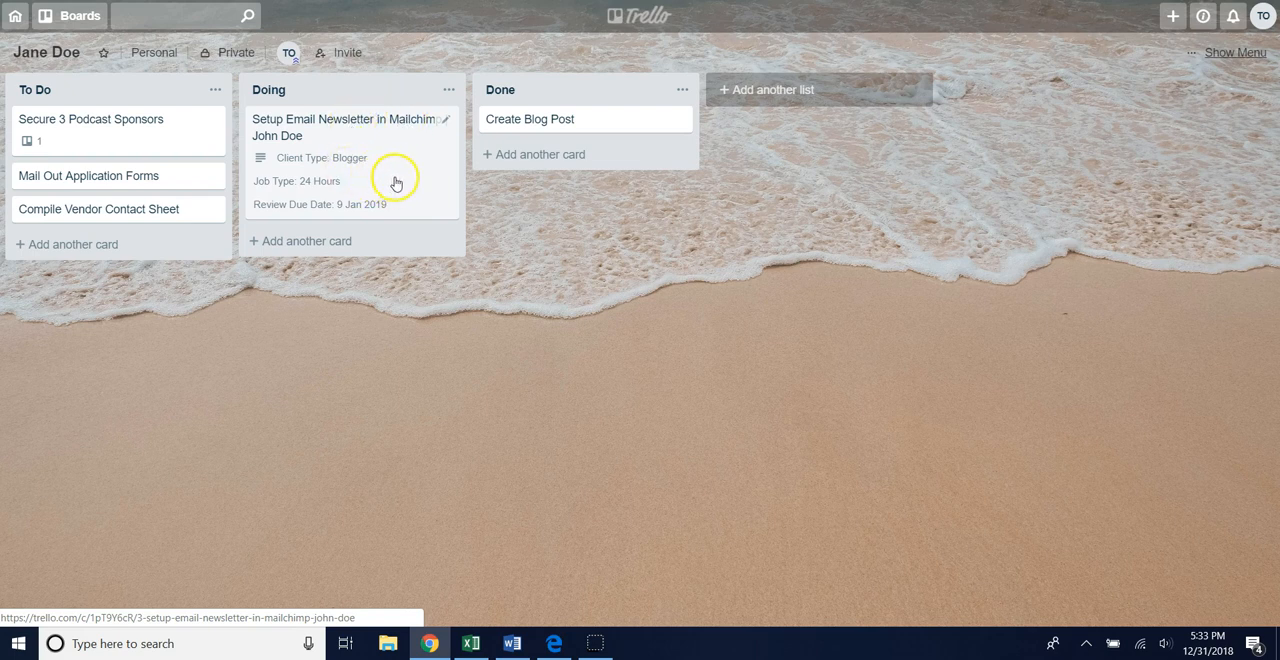
pyautogui.moveTo(330, 136)
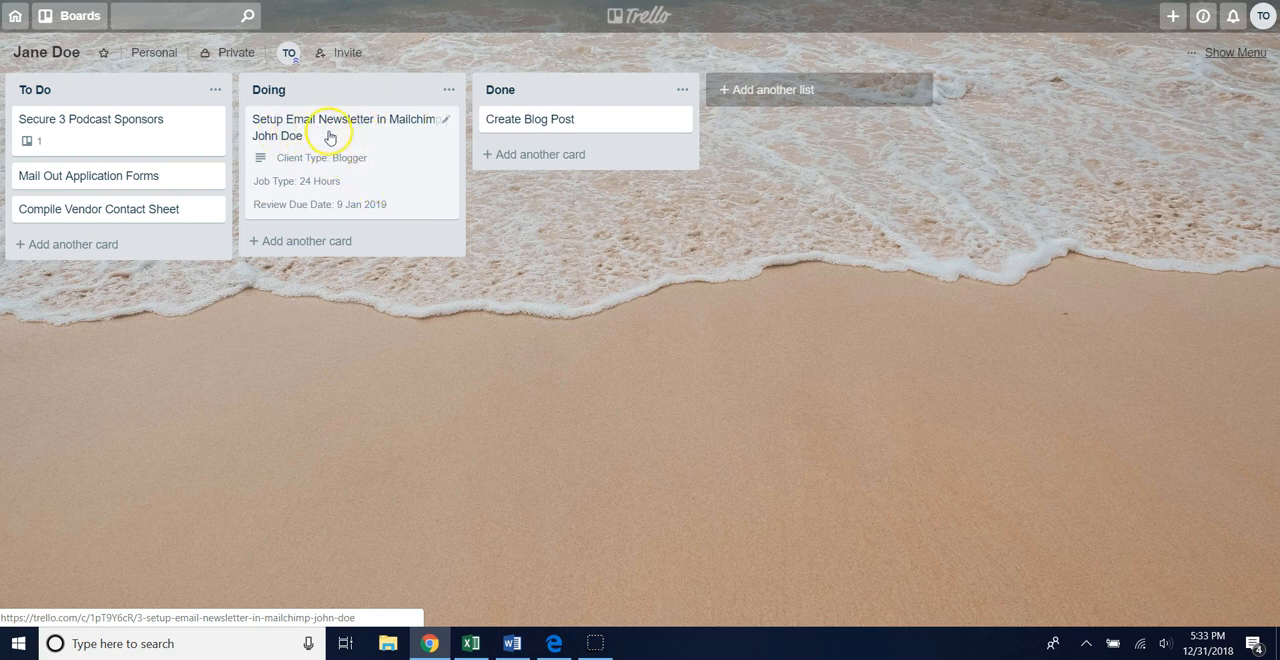
pyautogui.moveTo(408, 156)
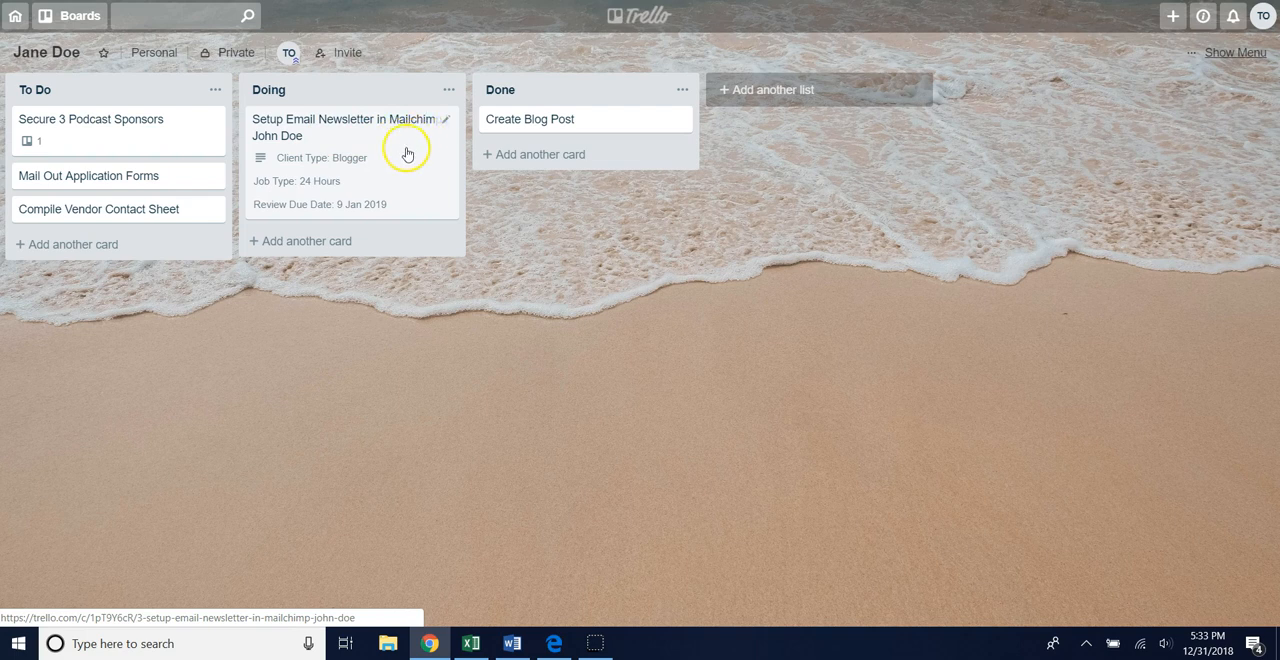
pyautogui.moveTo(320, 172)
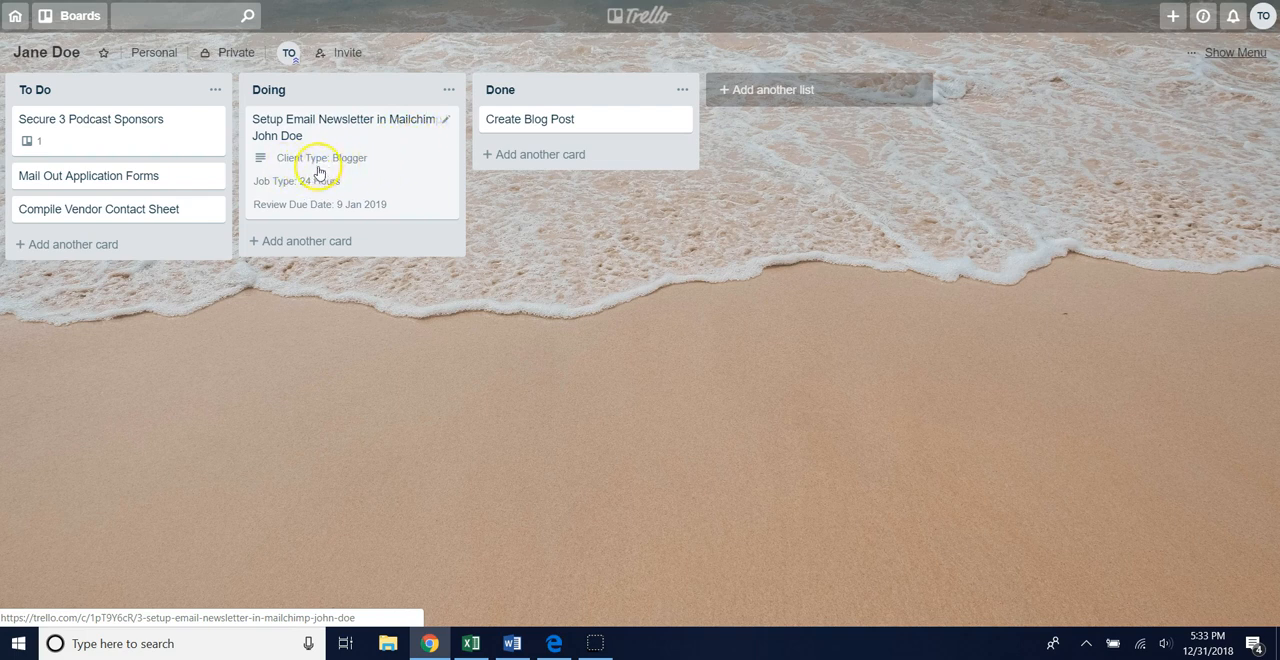
pyautogui.moveTo(158, 216)
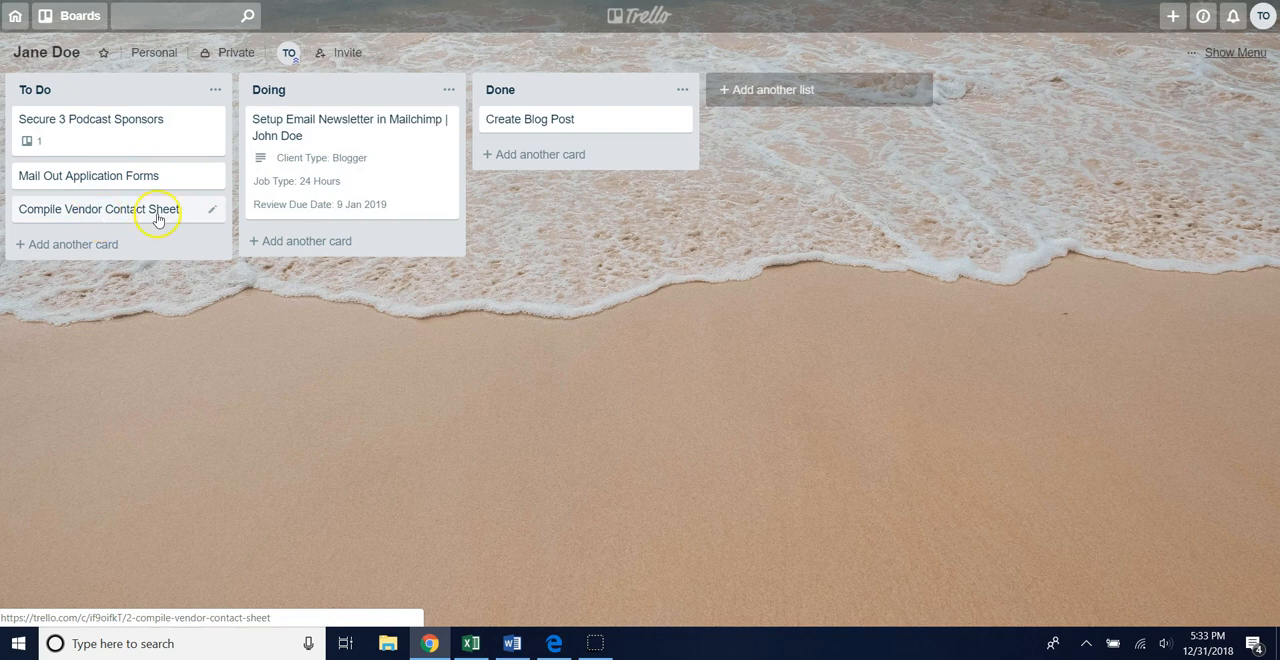
pyautogui.moveTo(330, 168)
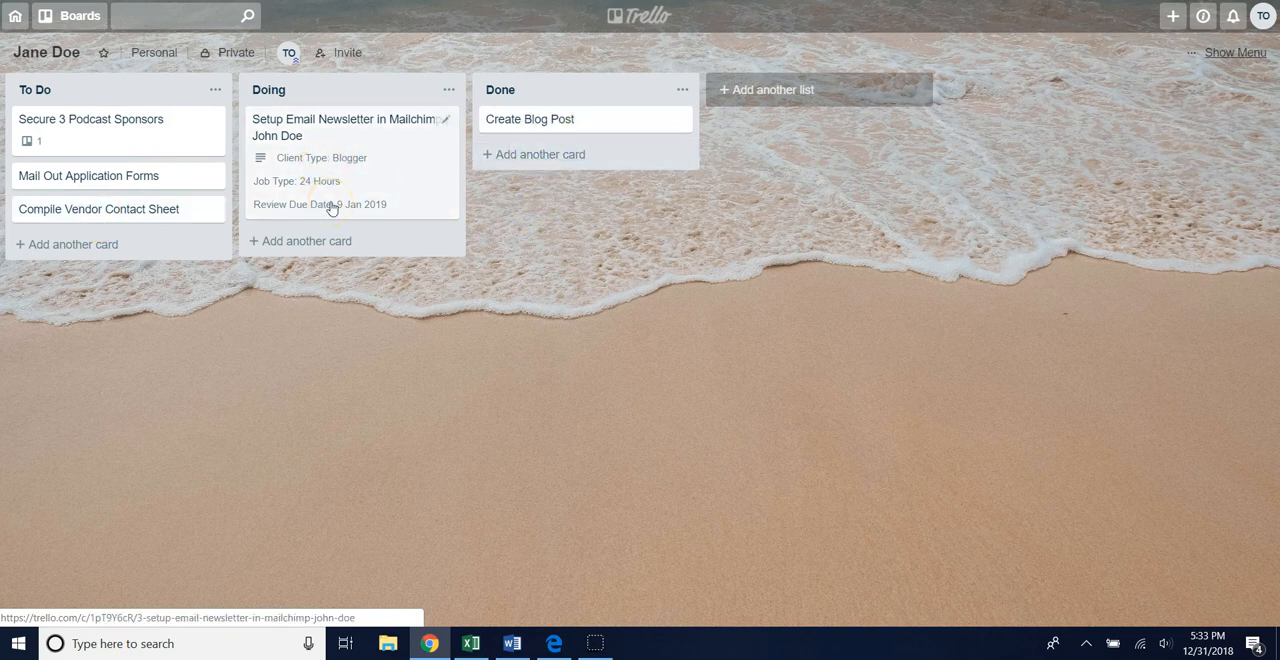
pyautogui.moveTo(336, 168)
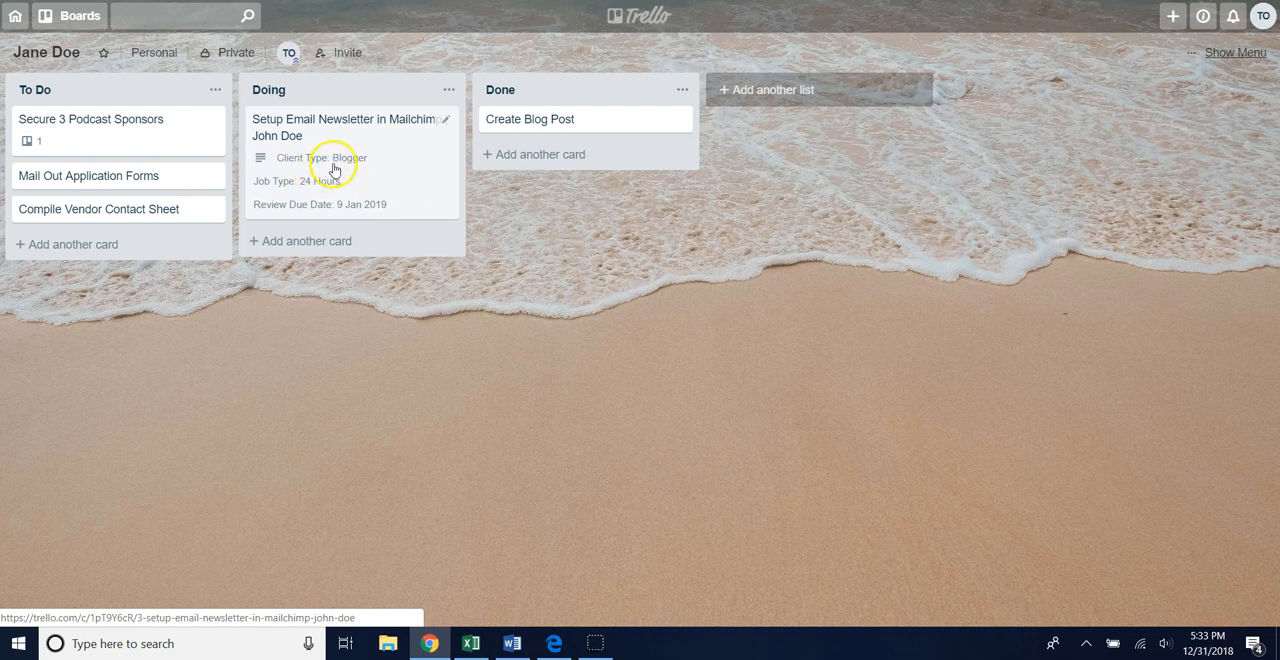
pyautogui.moveTo(280, 188)
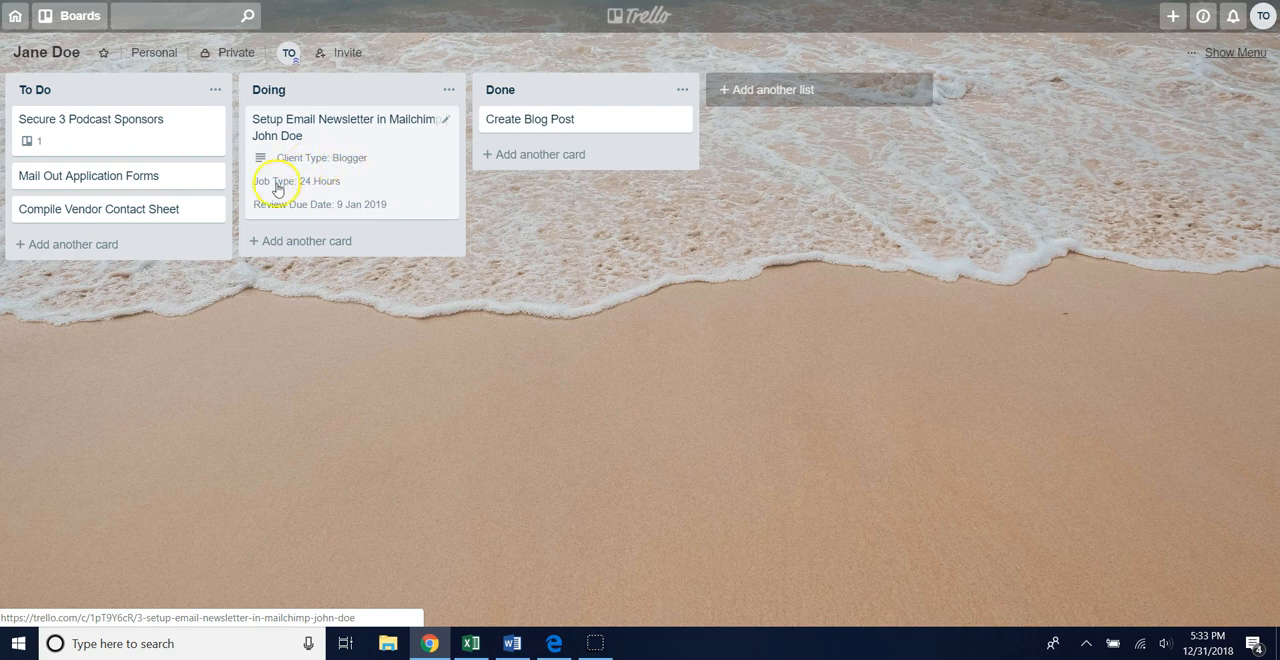
pyautogui.moveTo(316, 212)
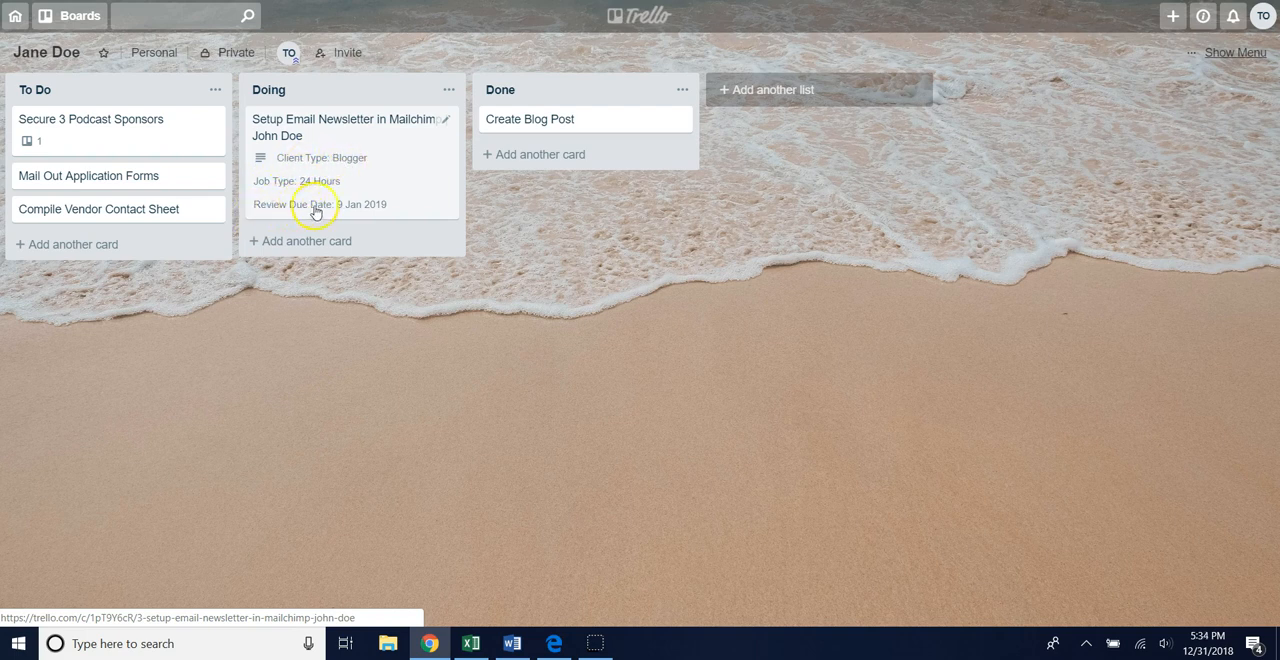
pyautogui.moveTo(398, 156)
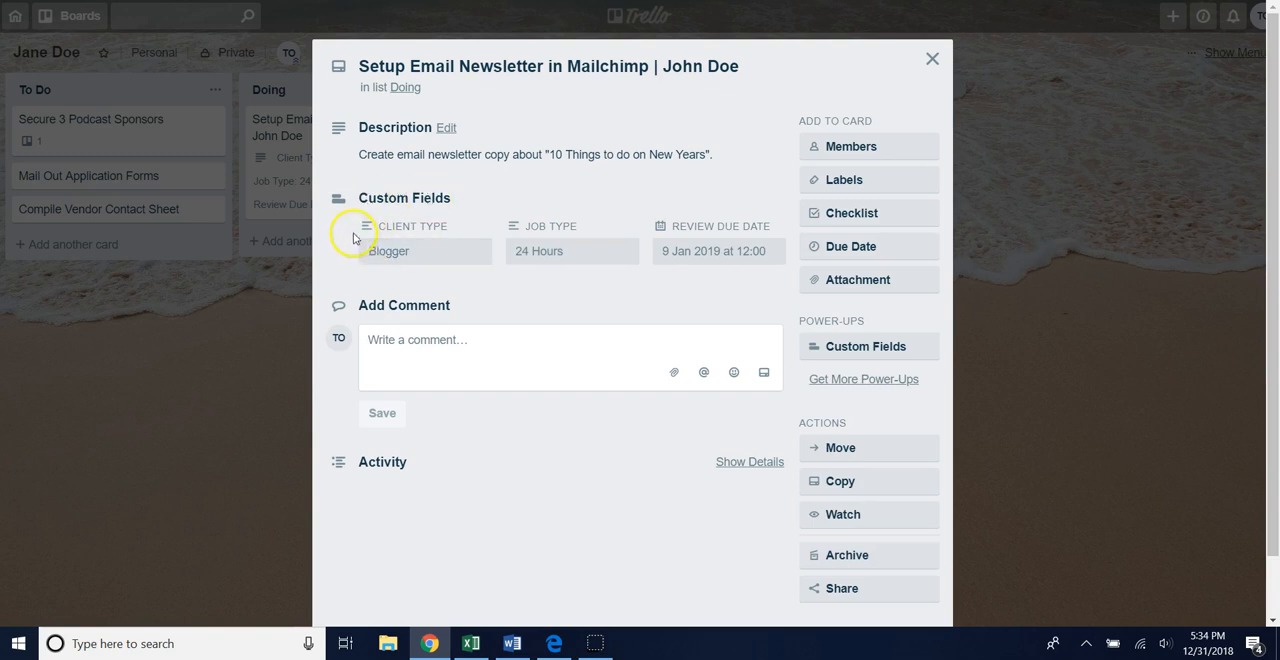
pyautogui.moveTo(632, 252)
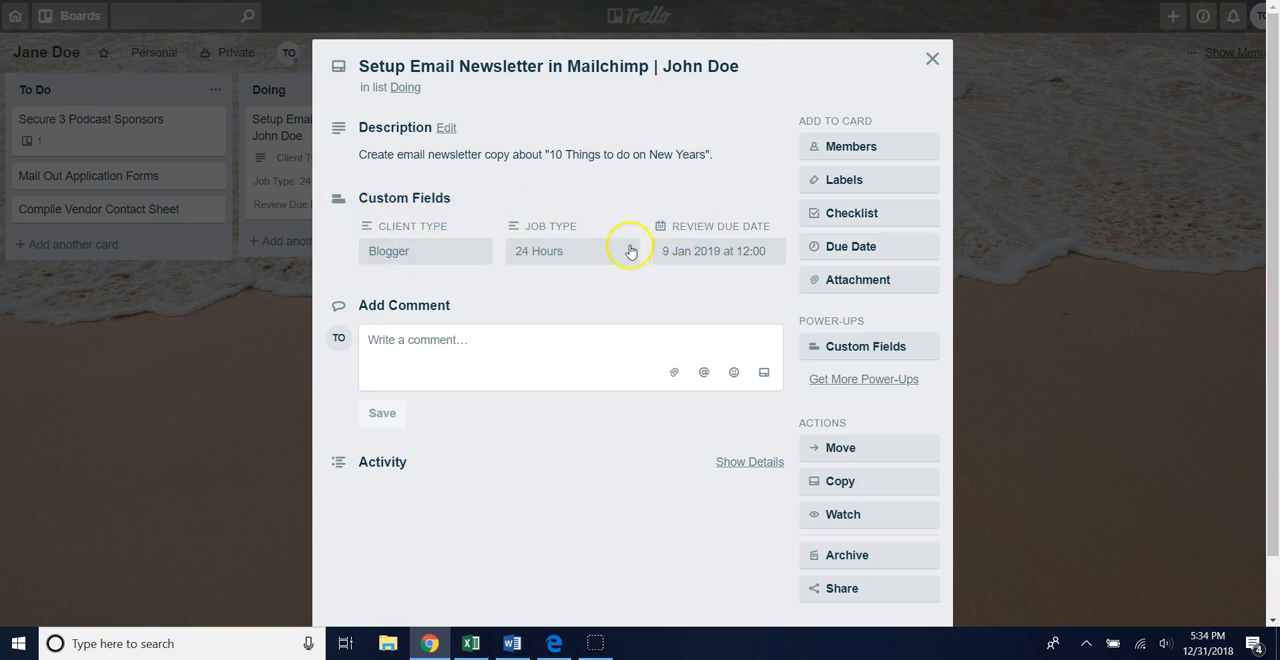
pyautogui.moveTo(618, 276)
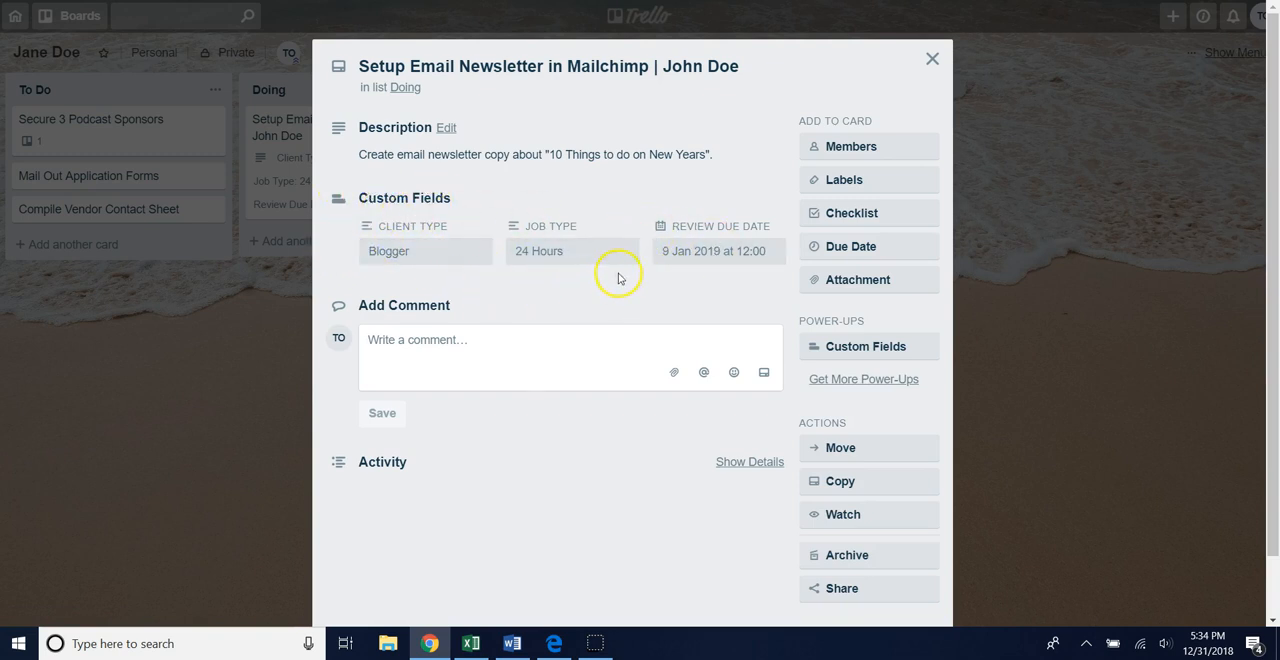
pyautogui.moveTo(470, 264)
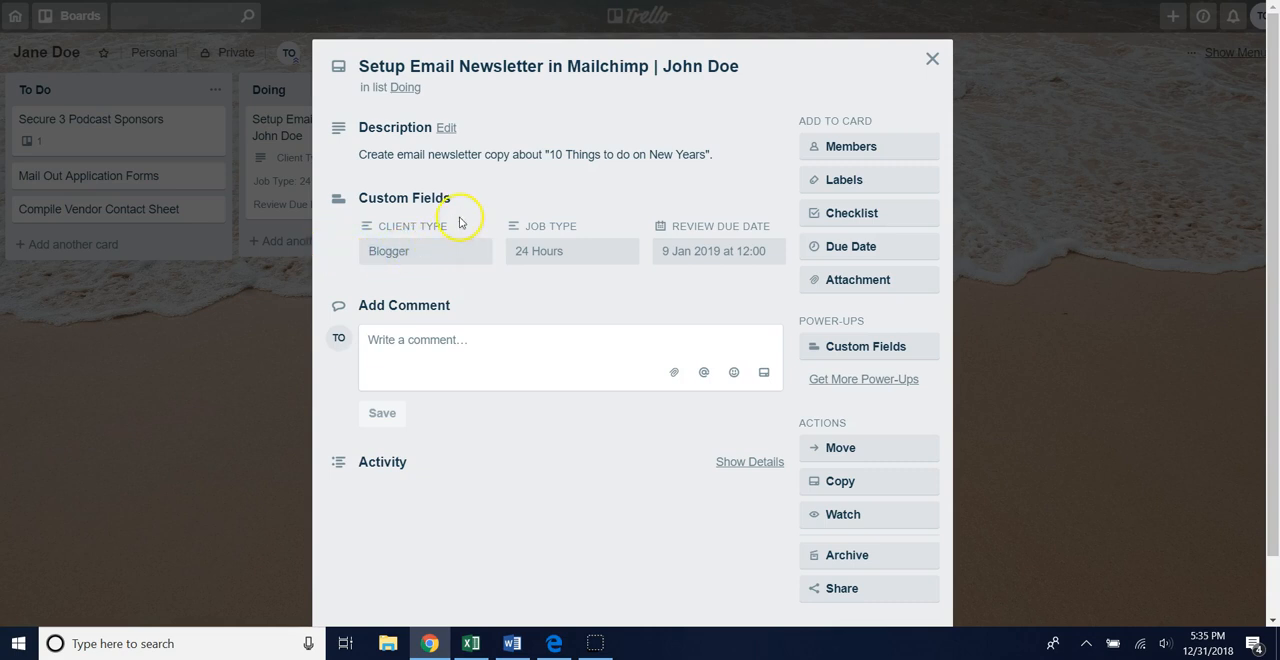
pyautogui.moveTo(456, 236)
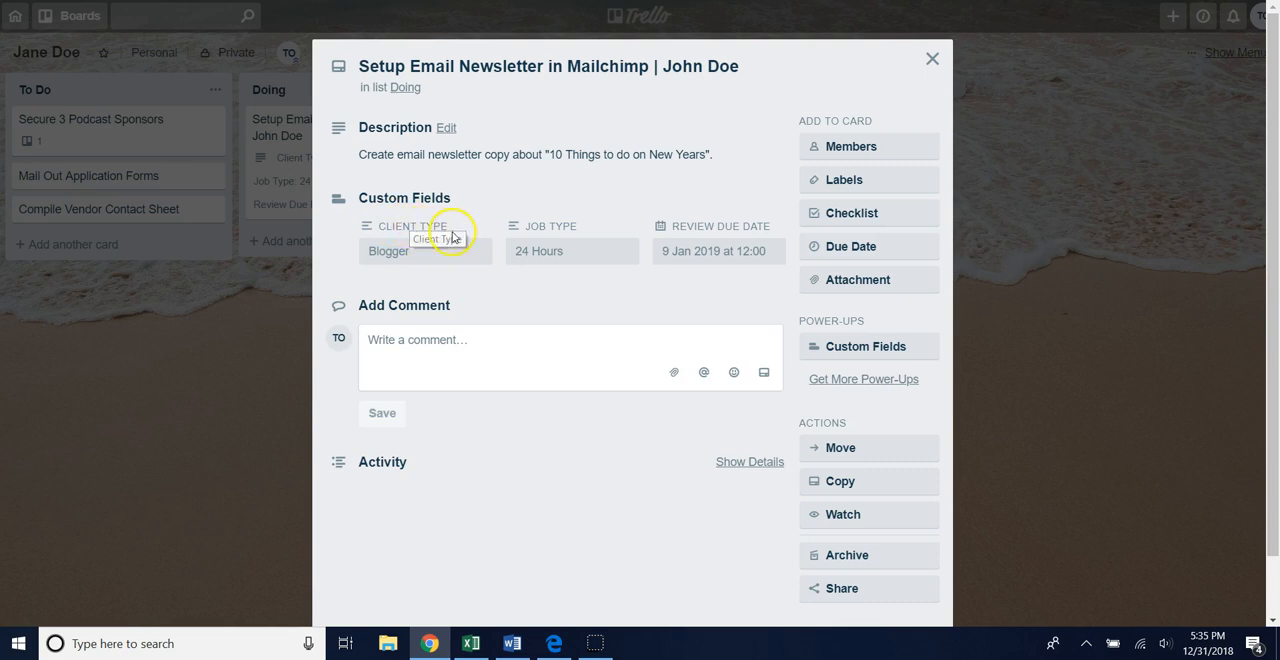
pyautogui.moveTo(476, 256)
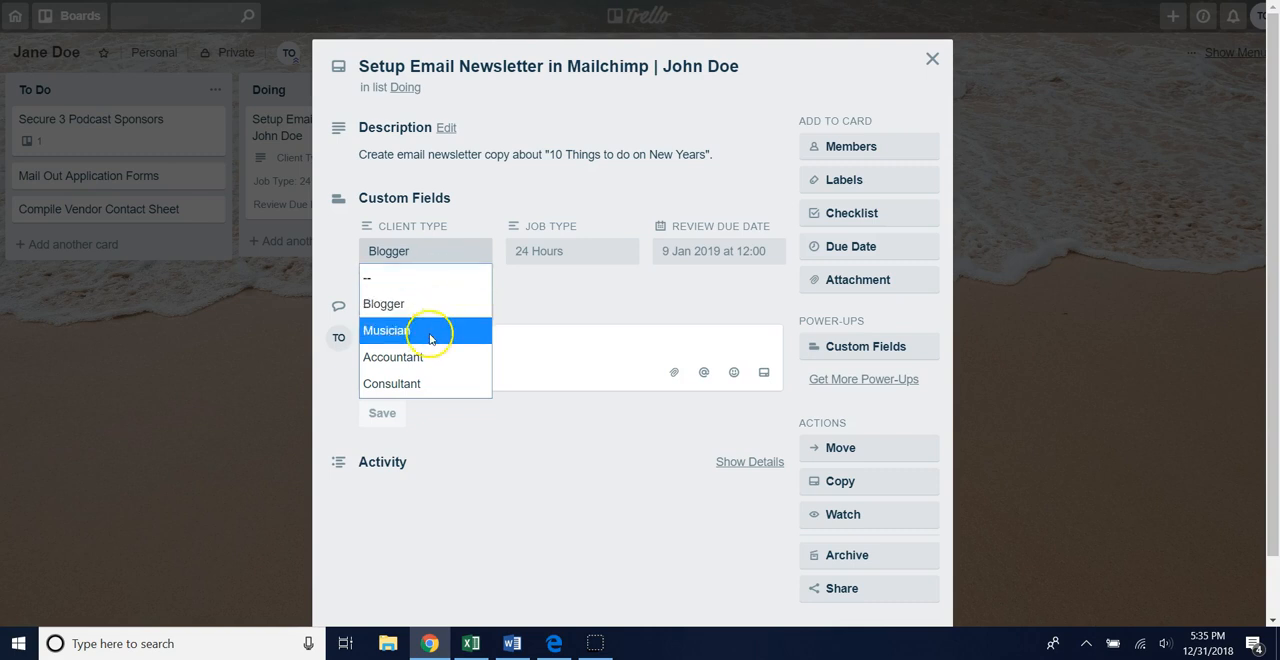
pyautogui.moveTo(436, 324)
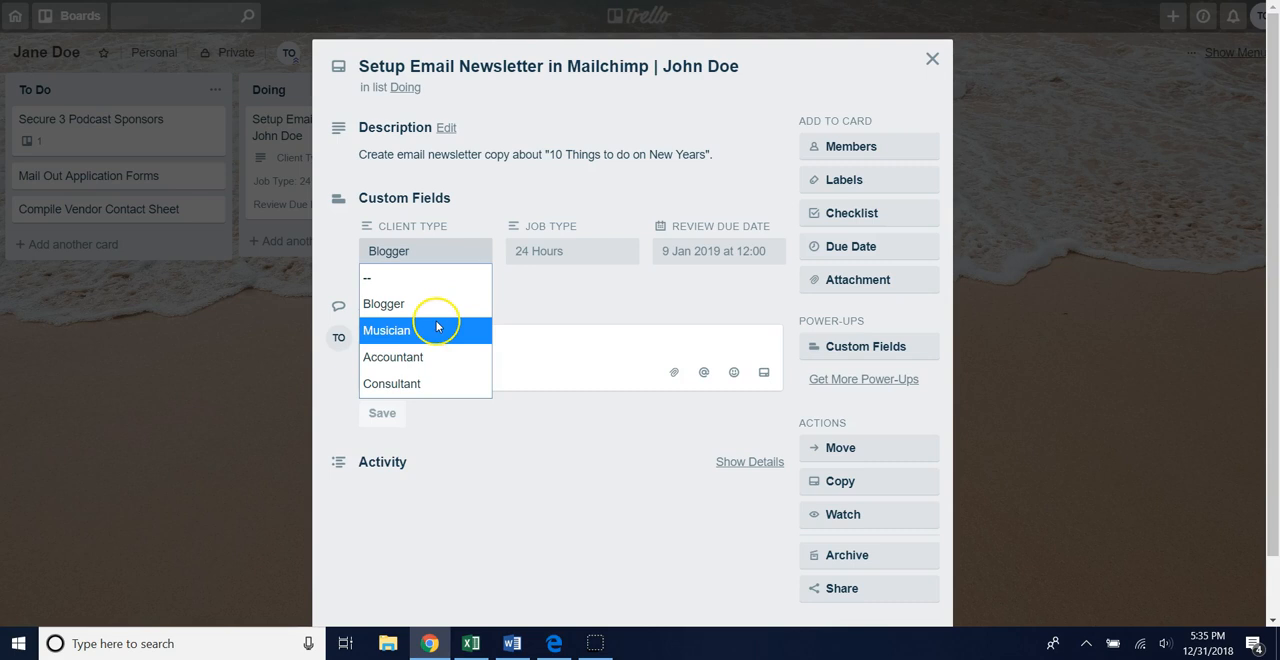
pyautogui.moveTo(434, 304)
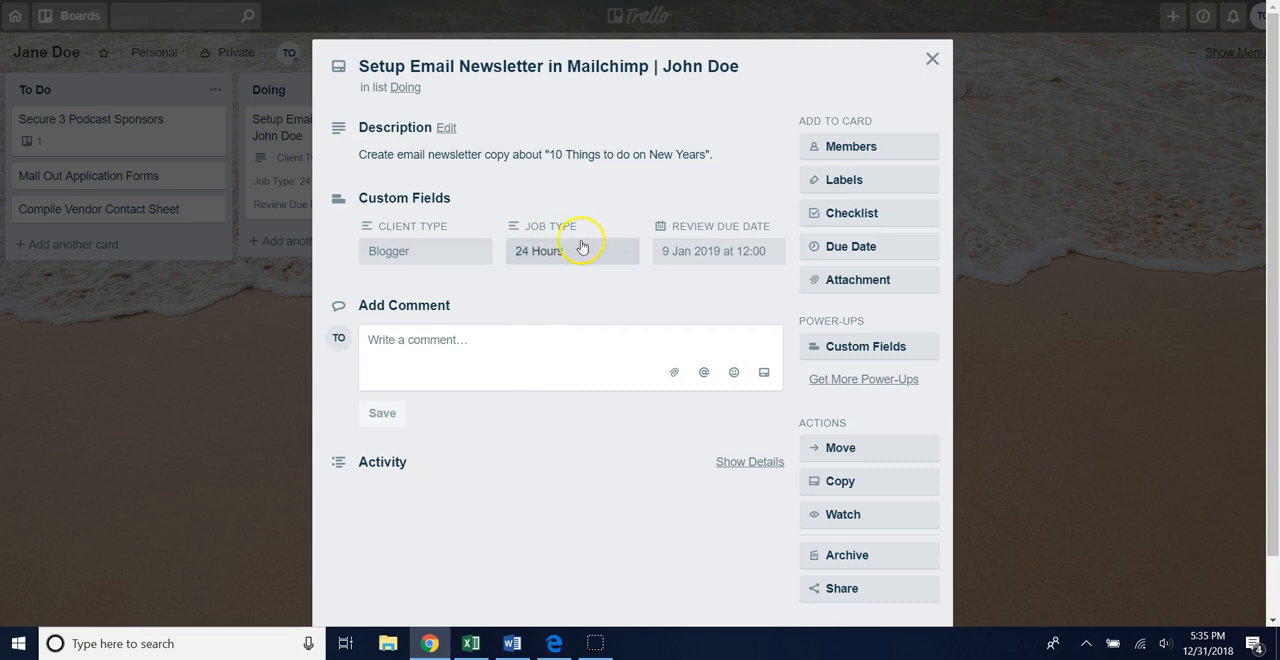
pyautogui.moveTo(556, 230)
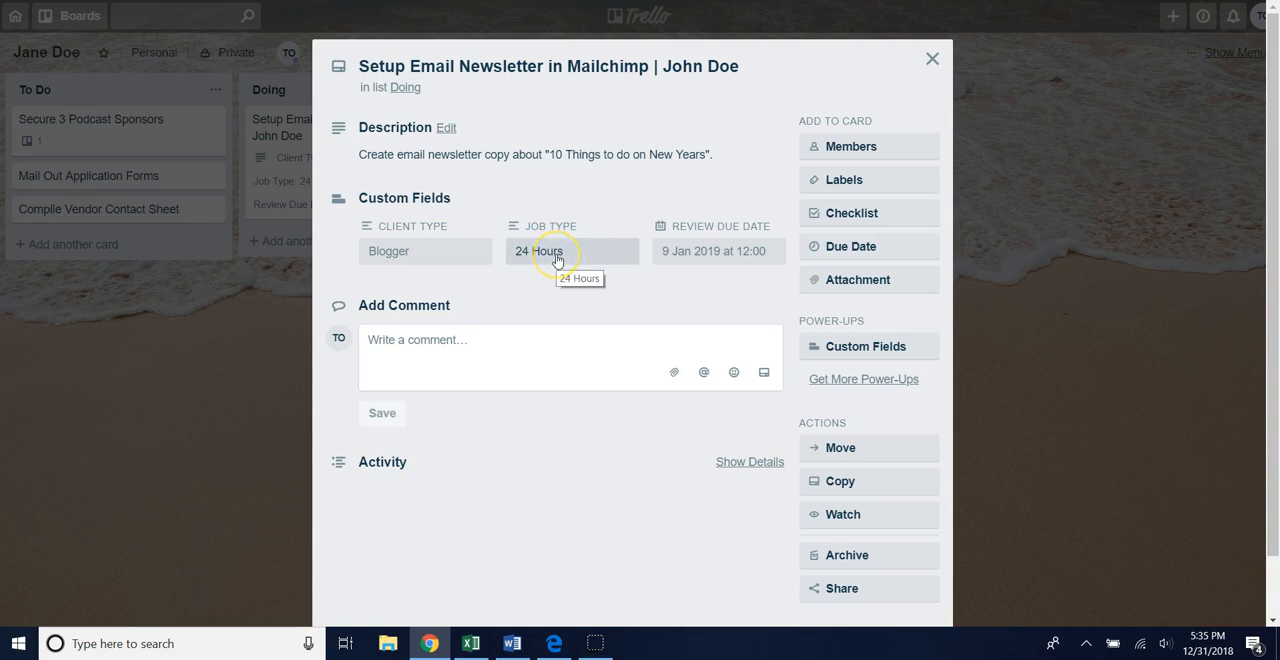
pyautogui.click(572, 252)
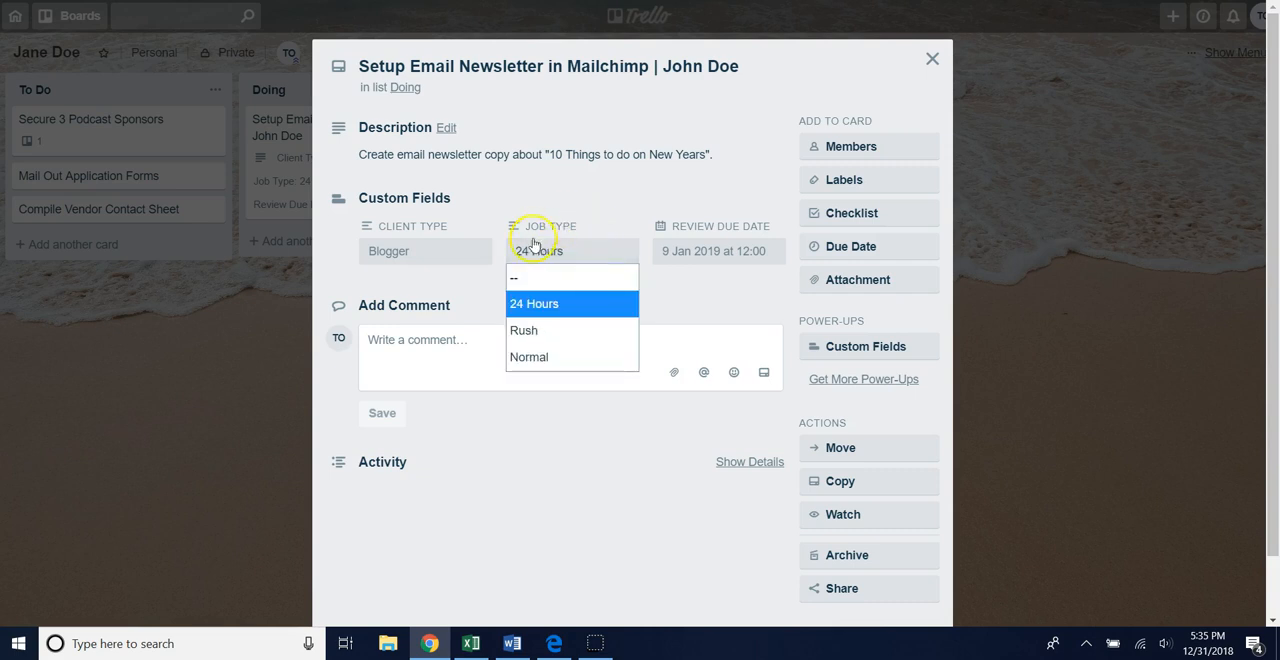
pyautogui.moveTo(528, 356)
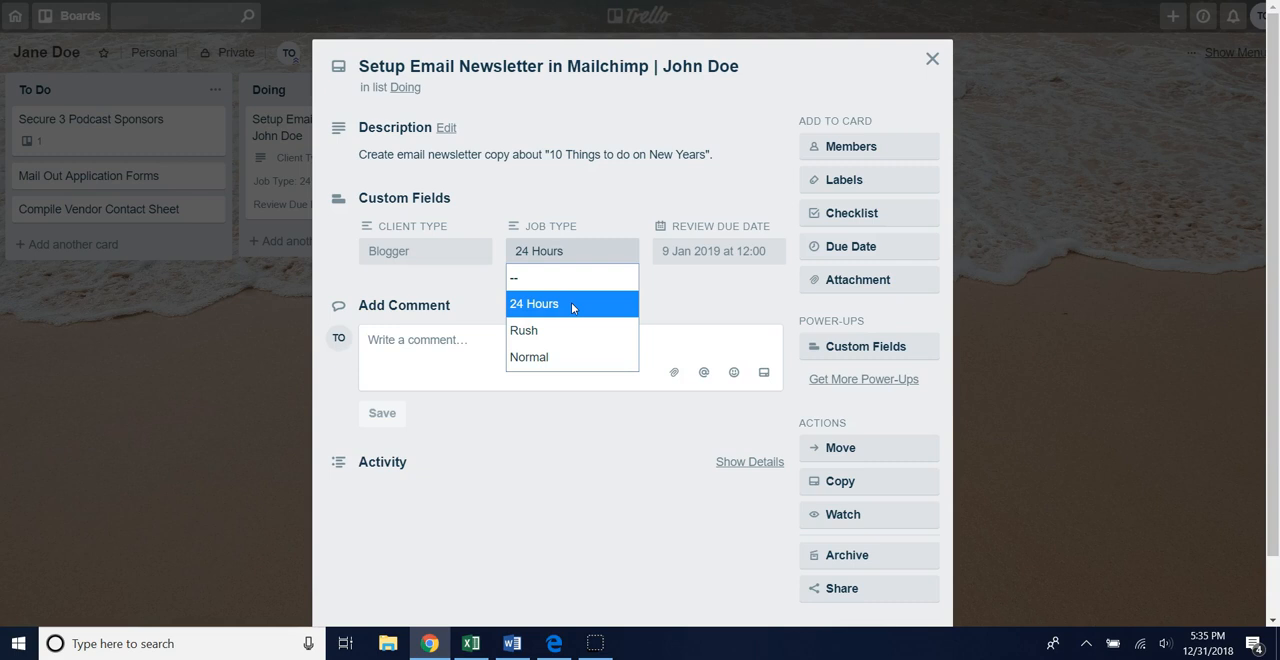
pyautogui.moveTo(576, 330)
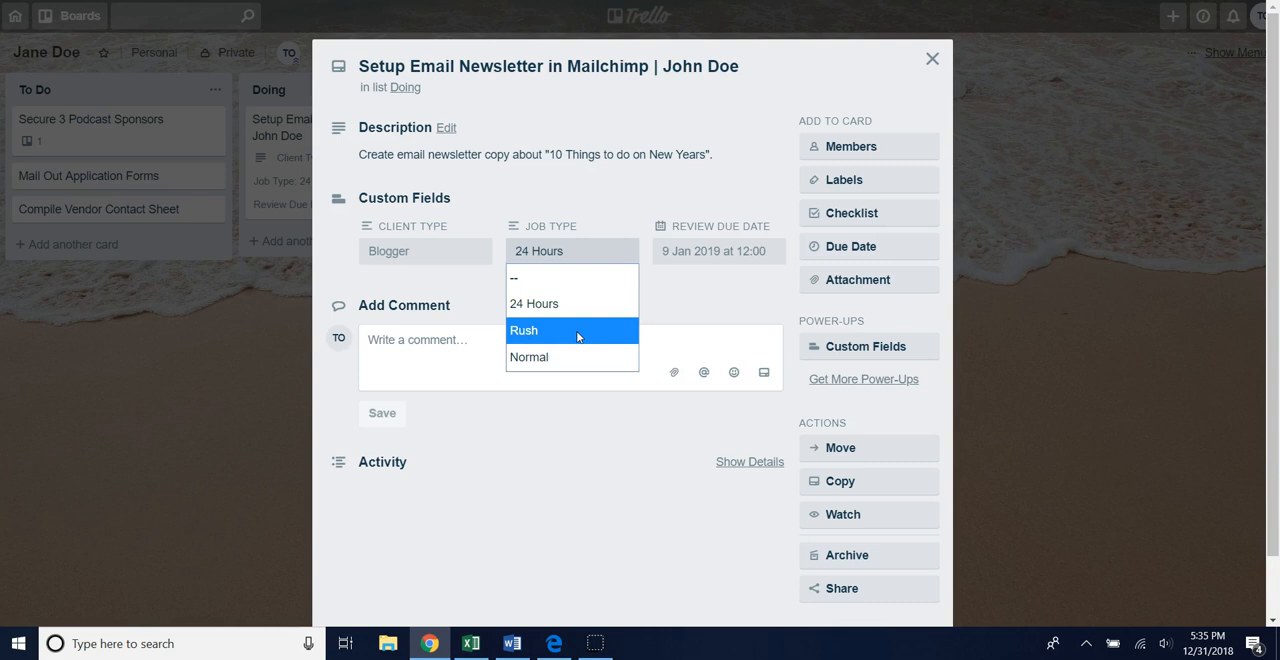
pyautogui.moveTo(580, 336)
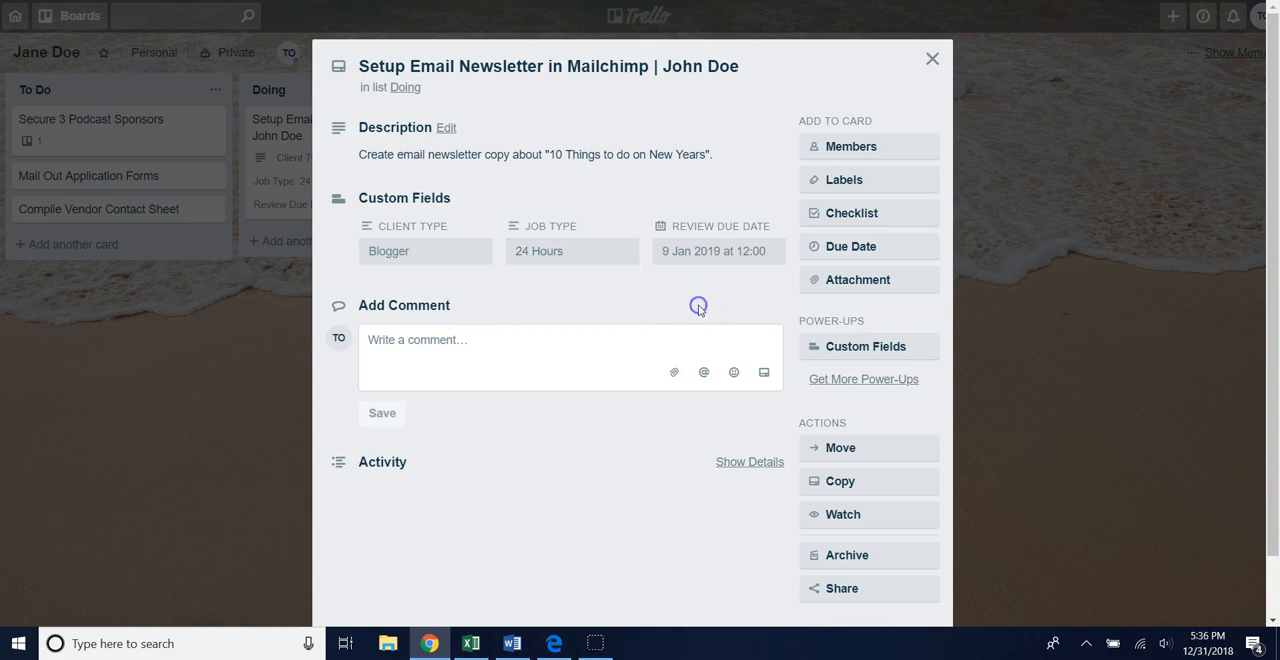
pyautogui.moveTo(722, 232)
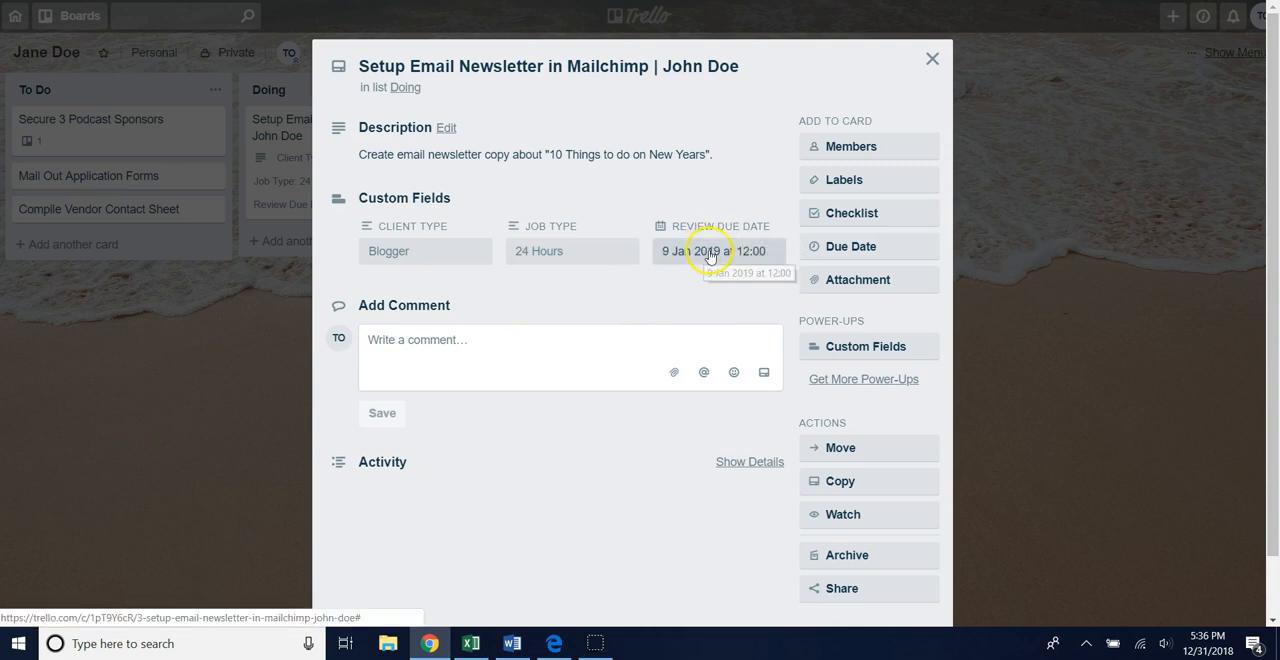
pyautogui.moveTo(868, 246)
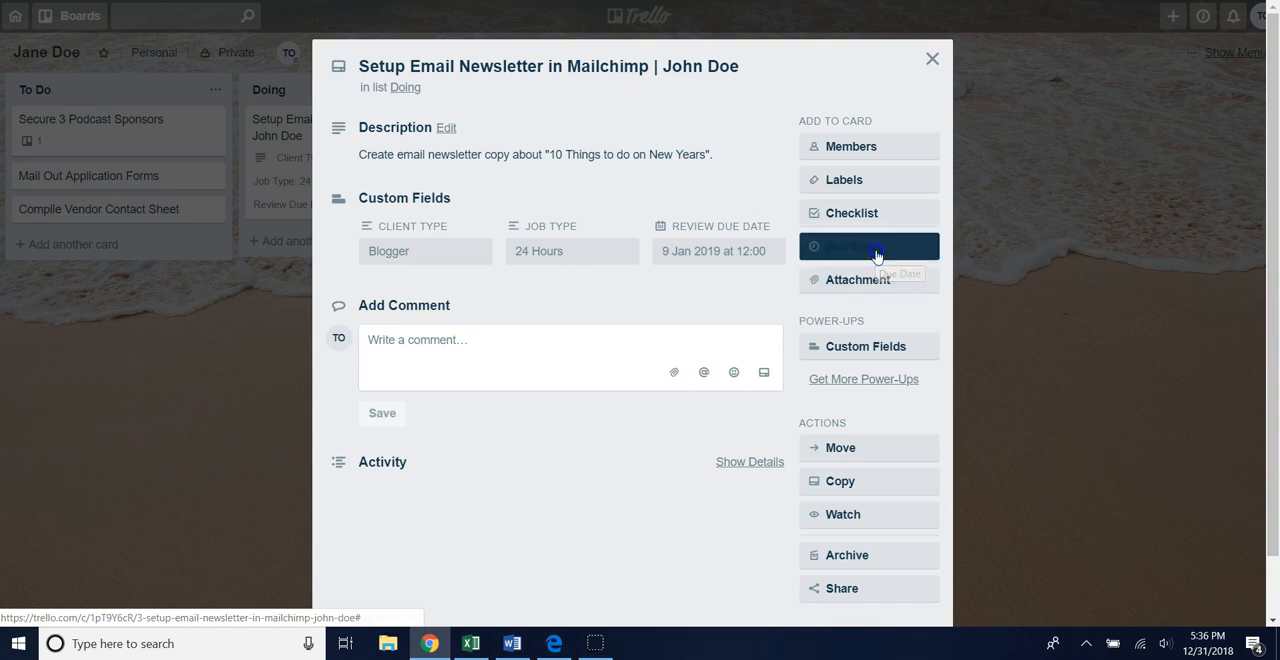
pyautogui.click(868, 246)
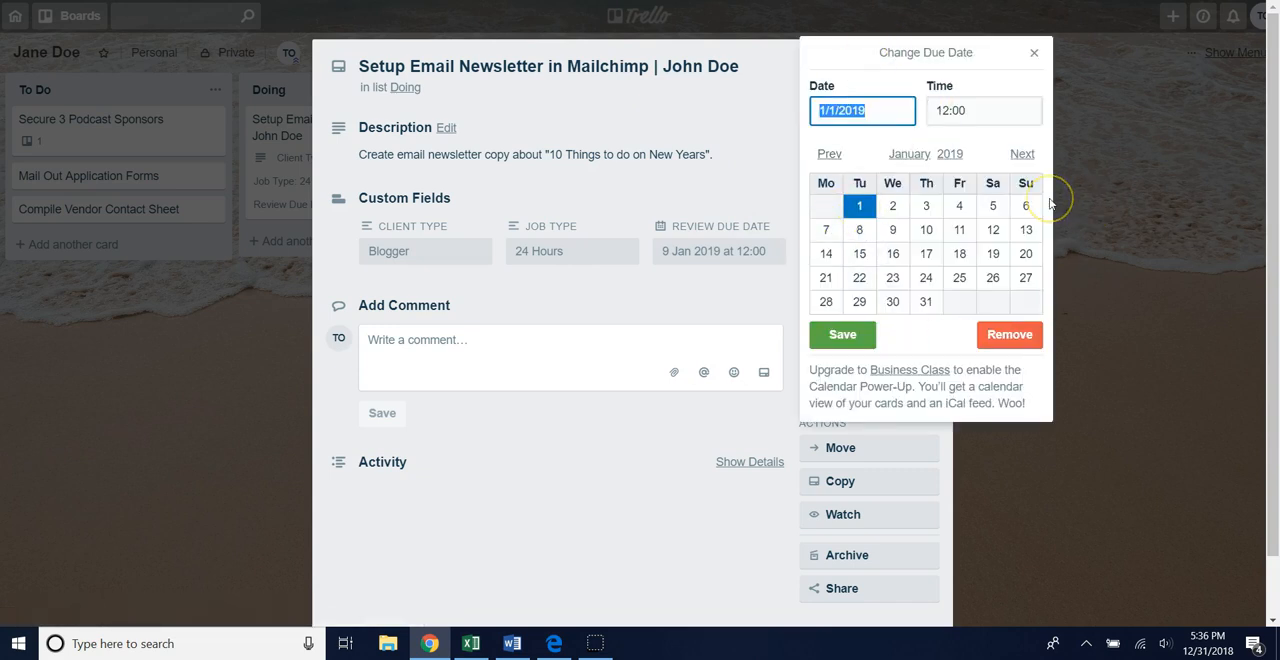
pyautogui.moveTo(1048, 204)
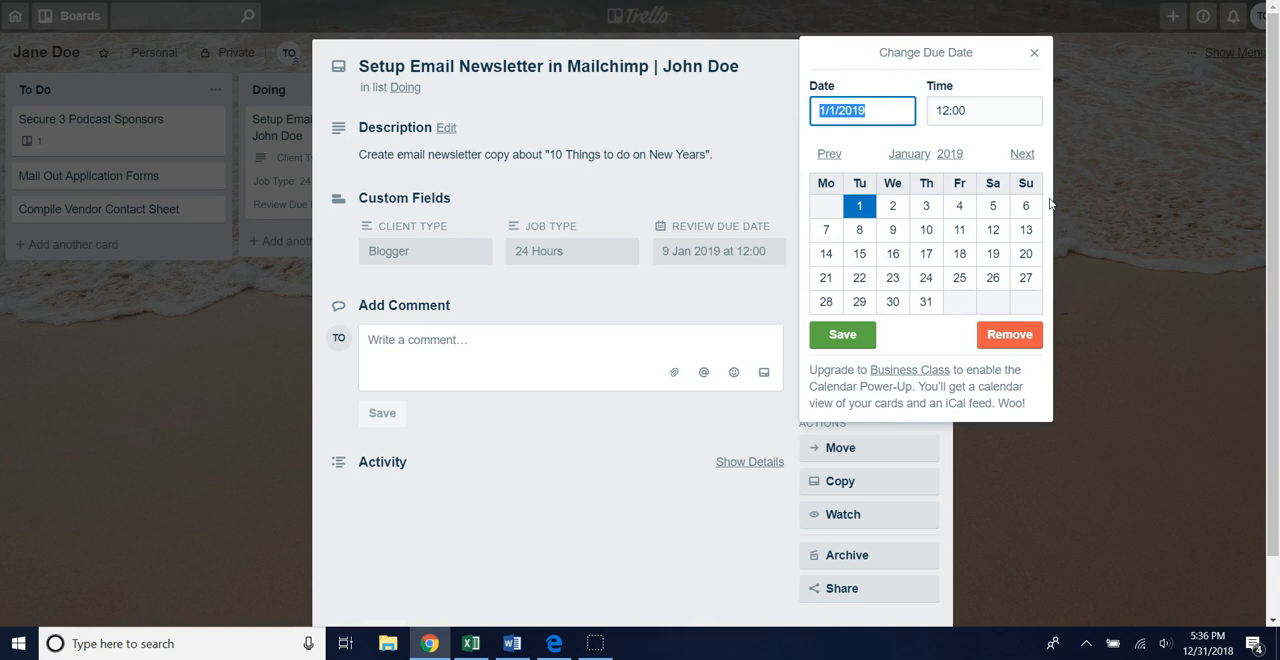
pyautogui.click(1034, 52)
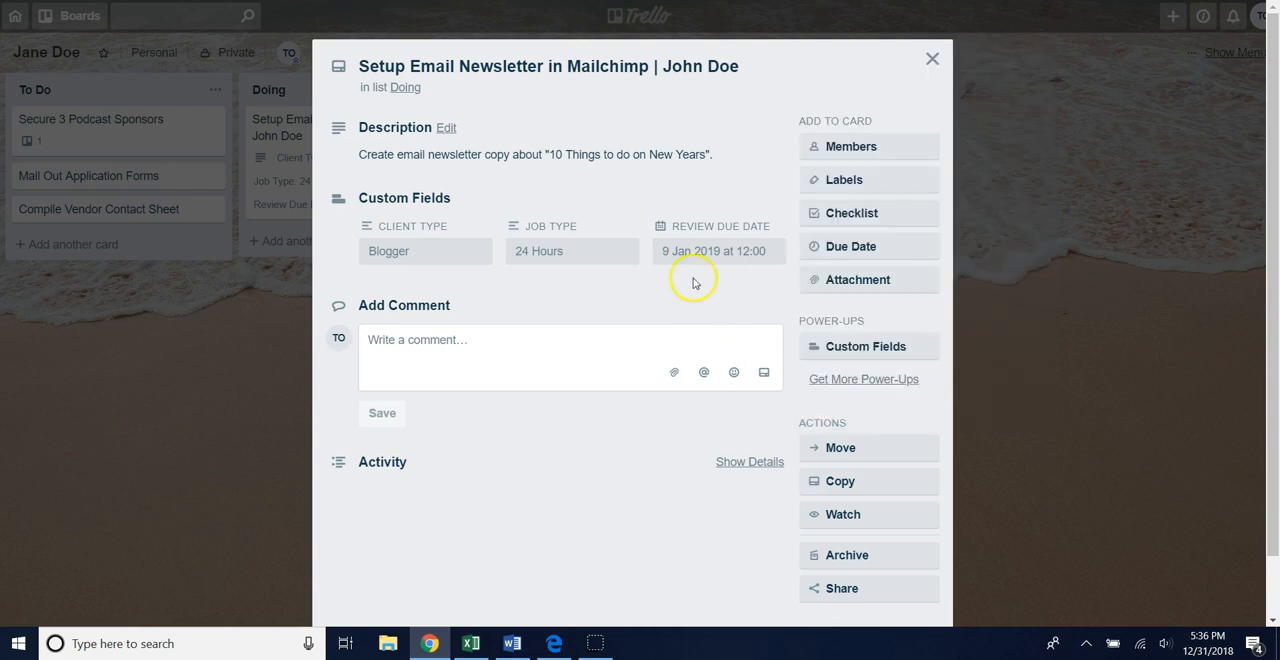
pyautogui.moveTo(700, 250)
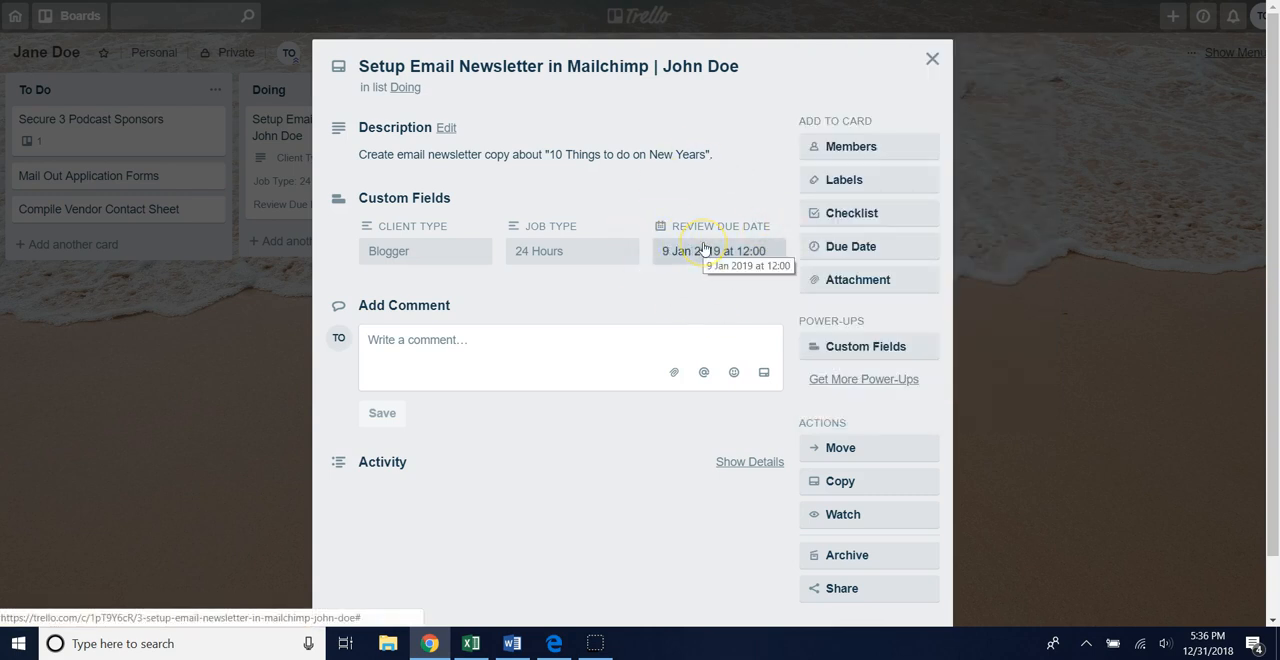
pyautogui.moveTo(696, 220)
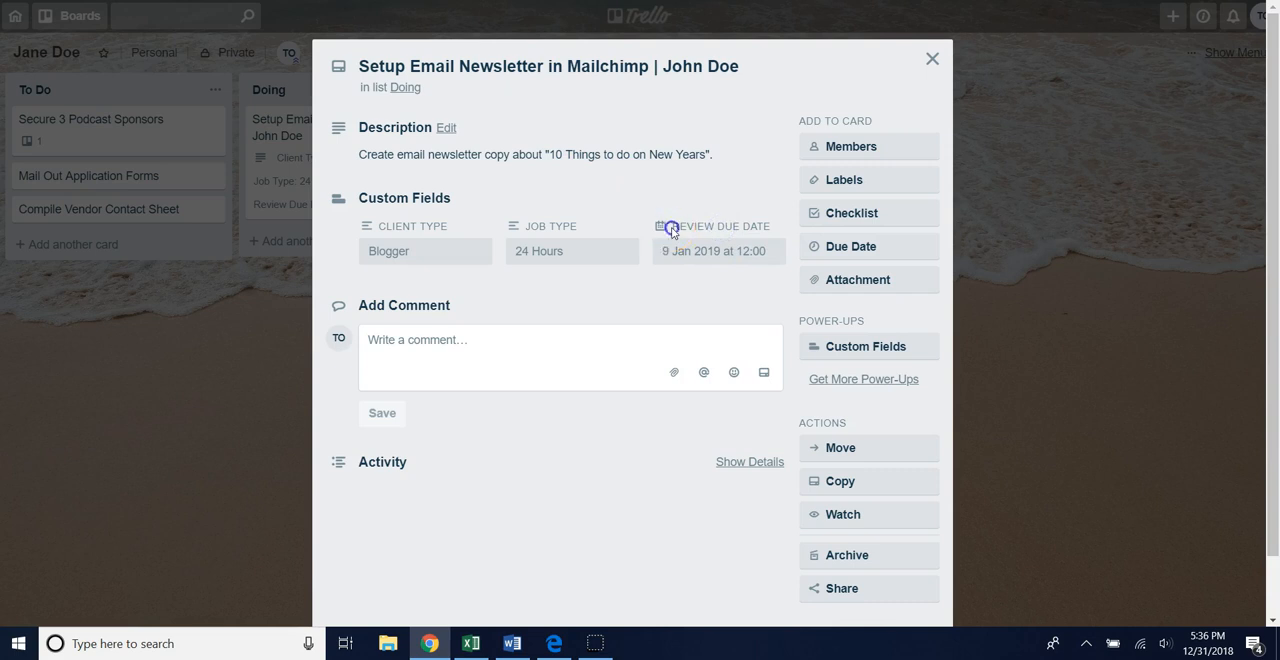
# Step: Review the newsletter card's Custom Fields section, then close the card back to the Jane Doe board
pyautogui.doubleClick(710, 224)
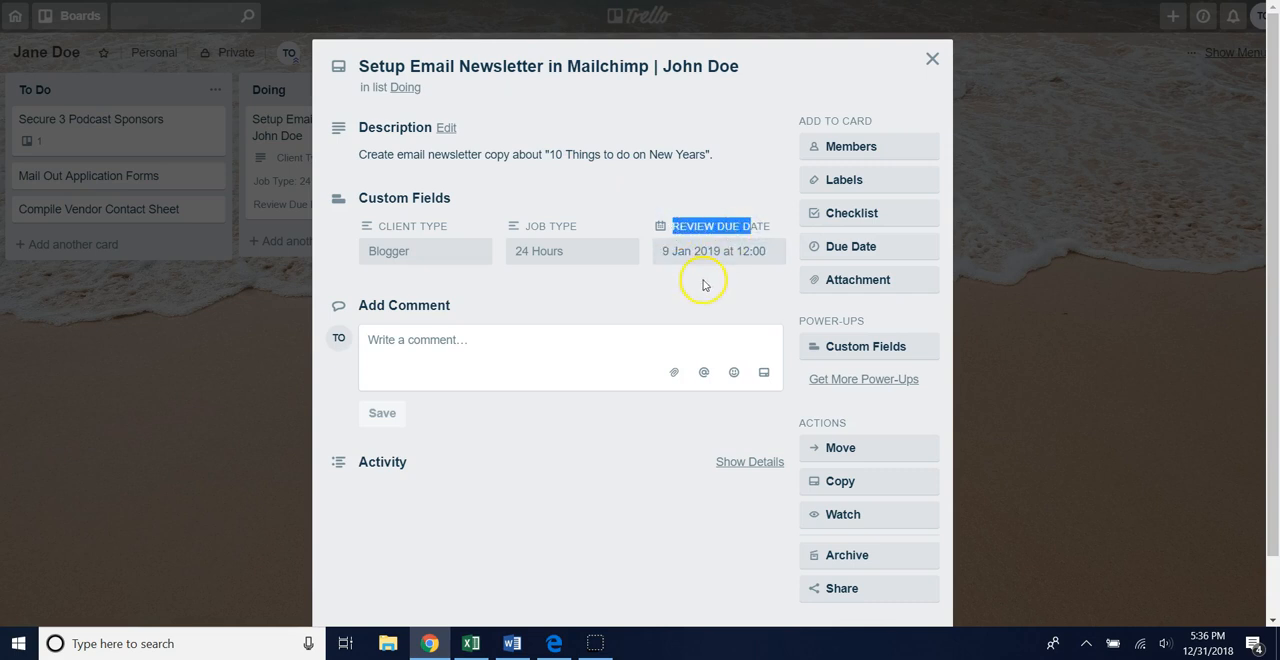
pyautogui.click(716, 252)
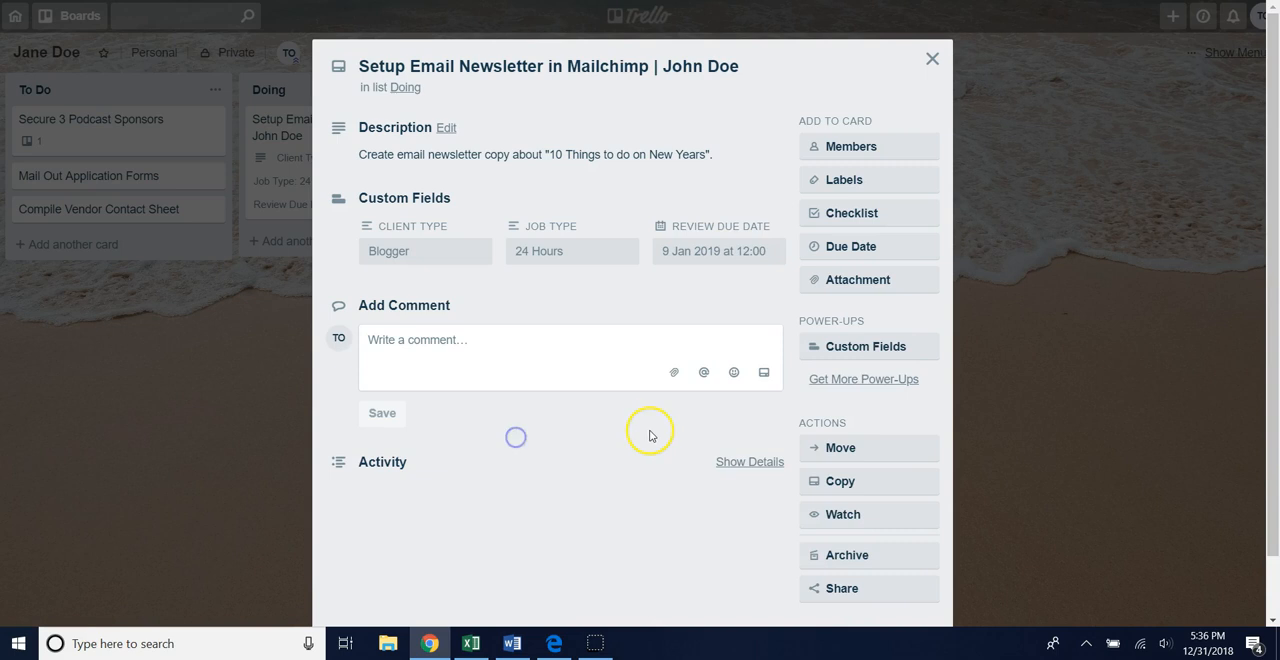
pyautogui.moveTo(598, 286)
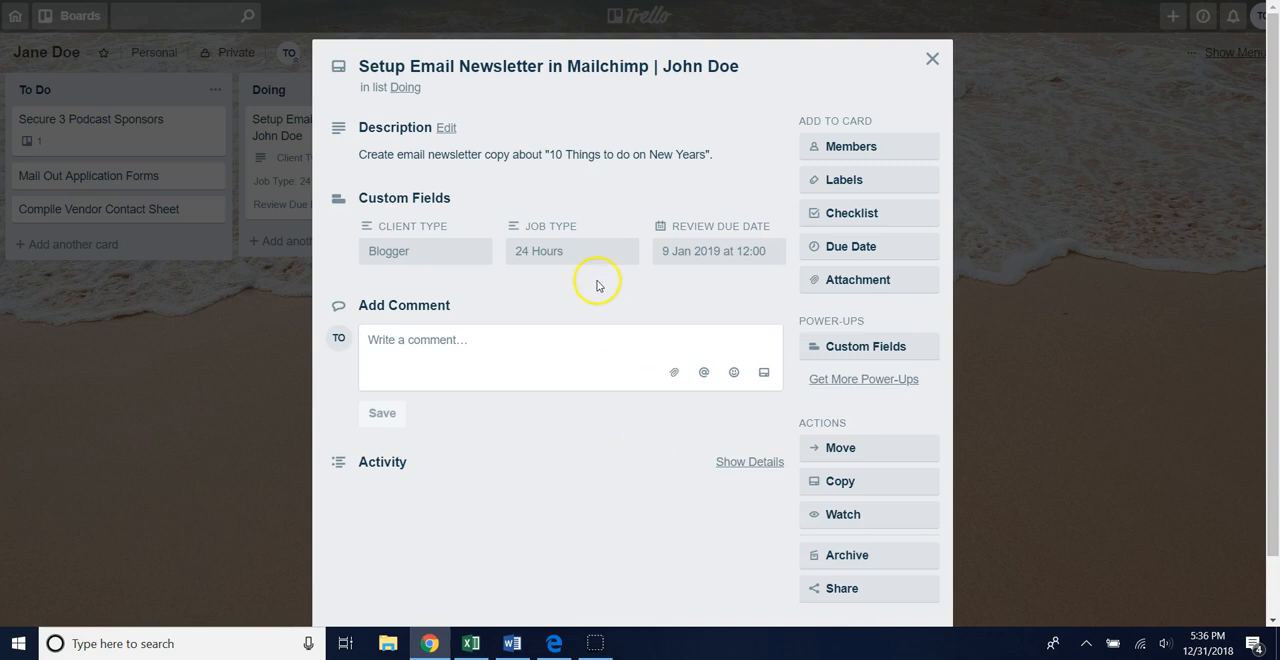
pyautogui.moveTo(600, 284)
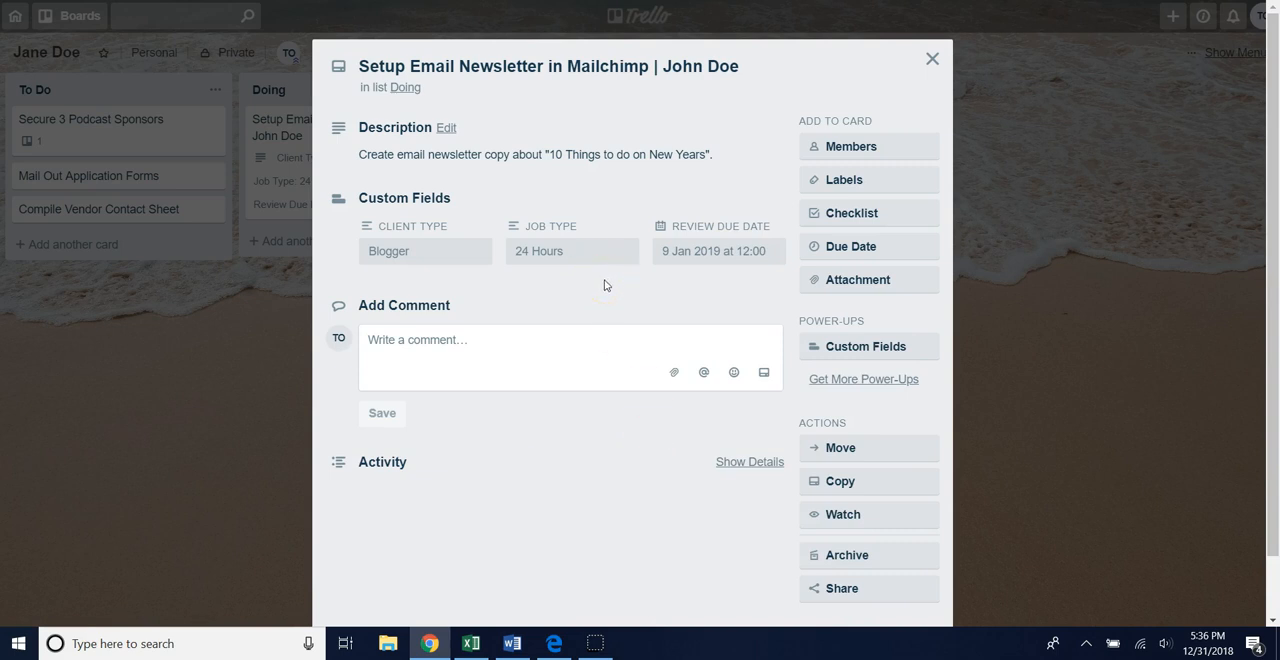
pyautogui.moveTo(408, 288)
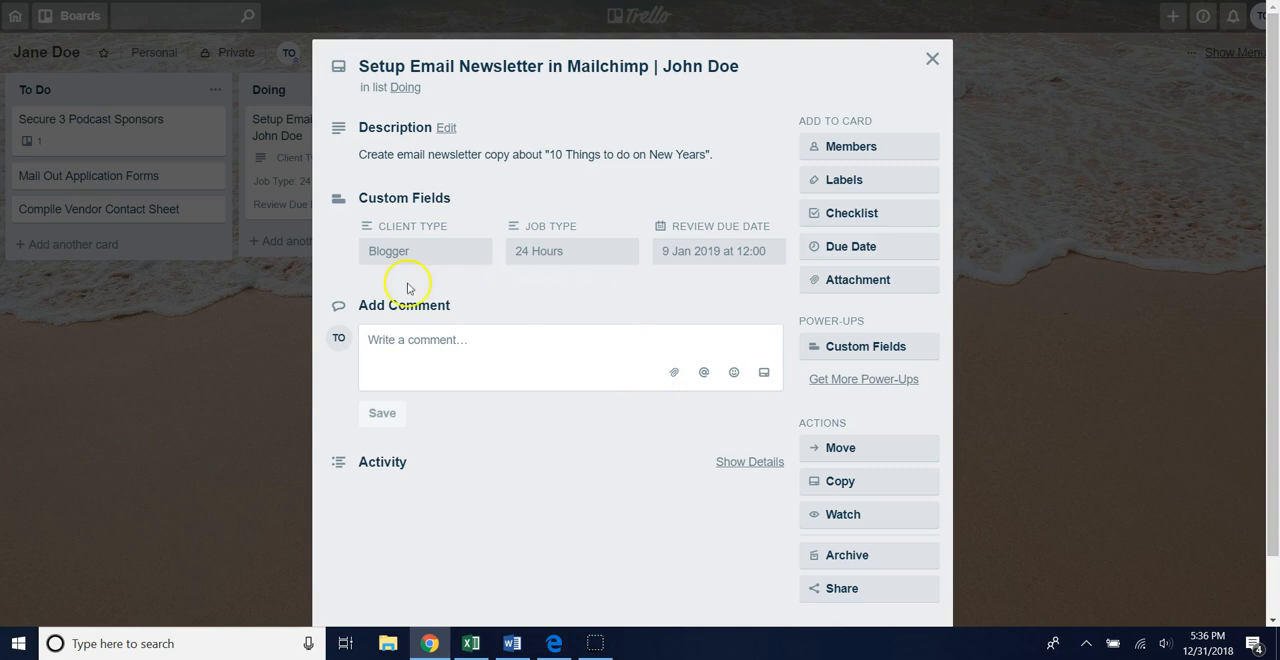
pyautogui.moveTo(208, 330)
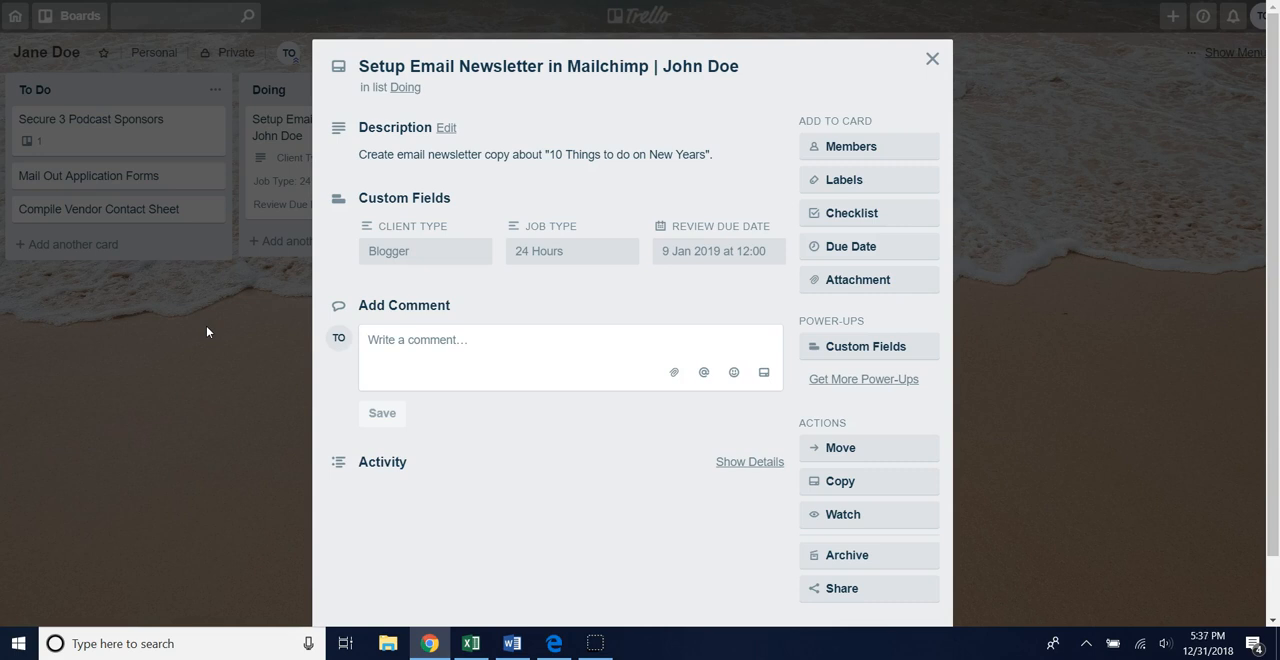
pyautogui.click(932, 58)
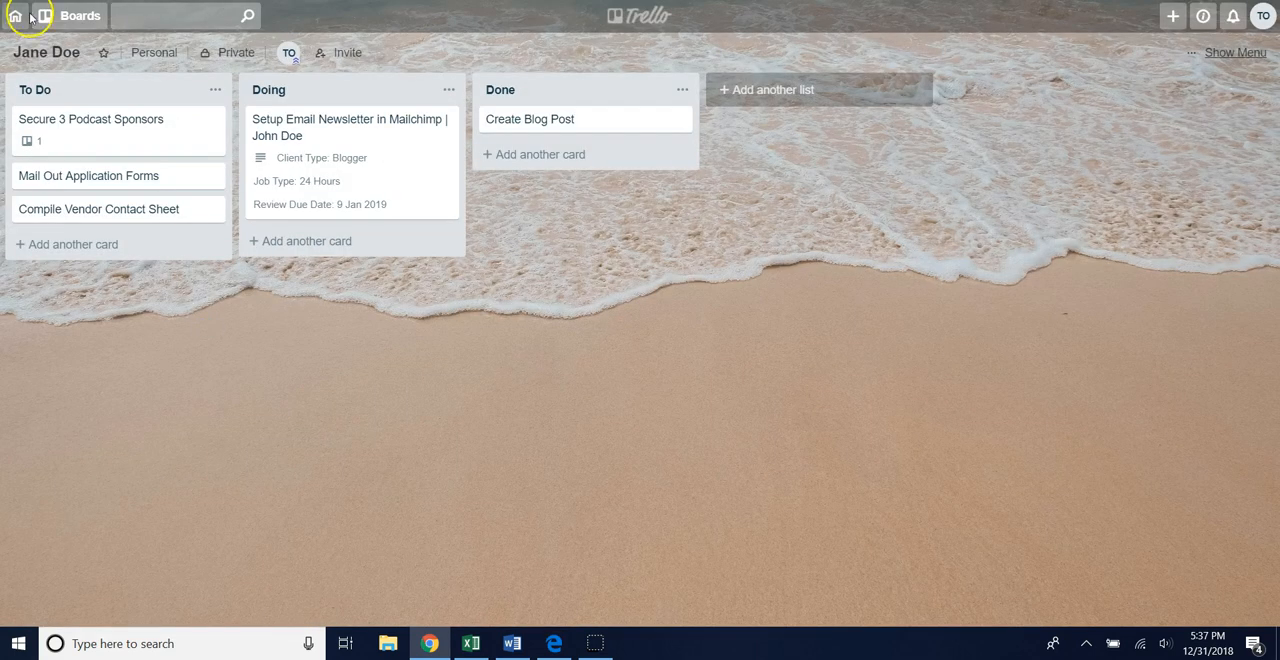
# Step: Switch from the boards list to Customer Job Requests and close the Dubsado Setup card
pyautogui.click(80, 16)
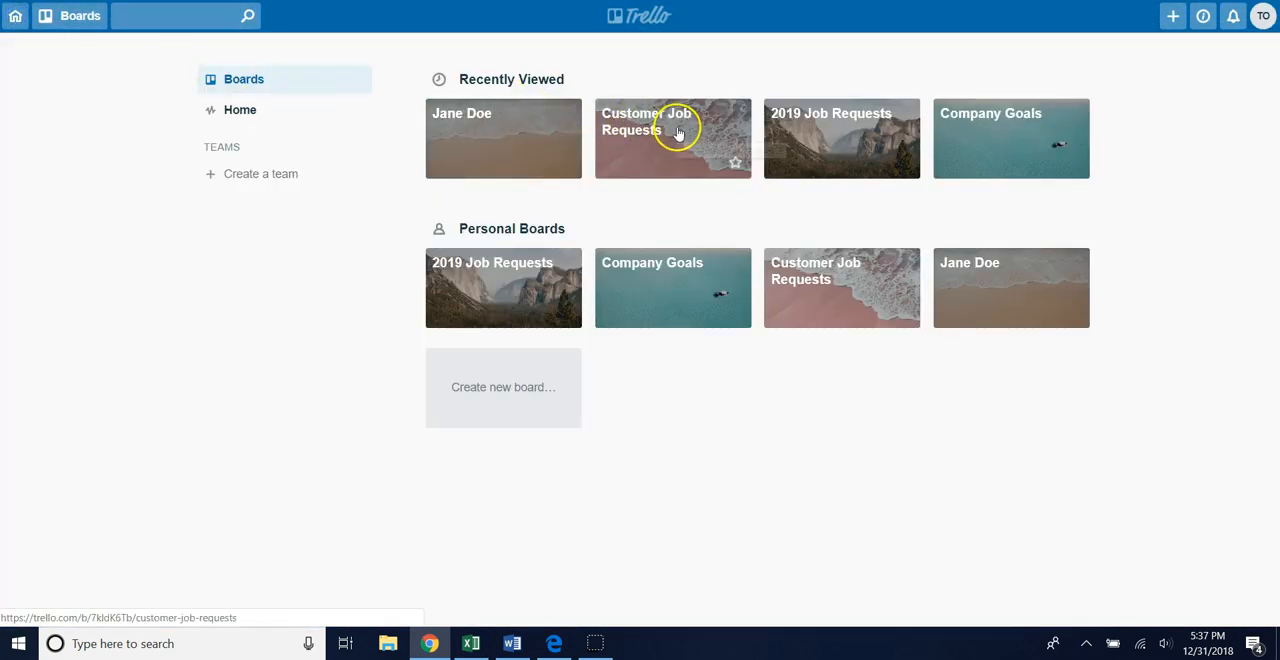
pyautogui.click(672, 138)
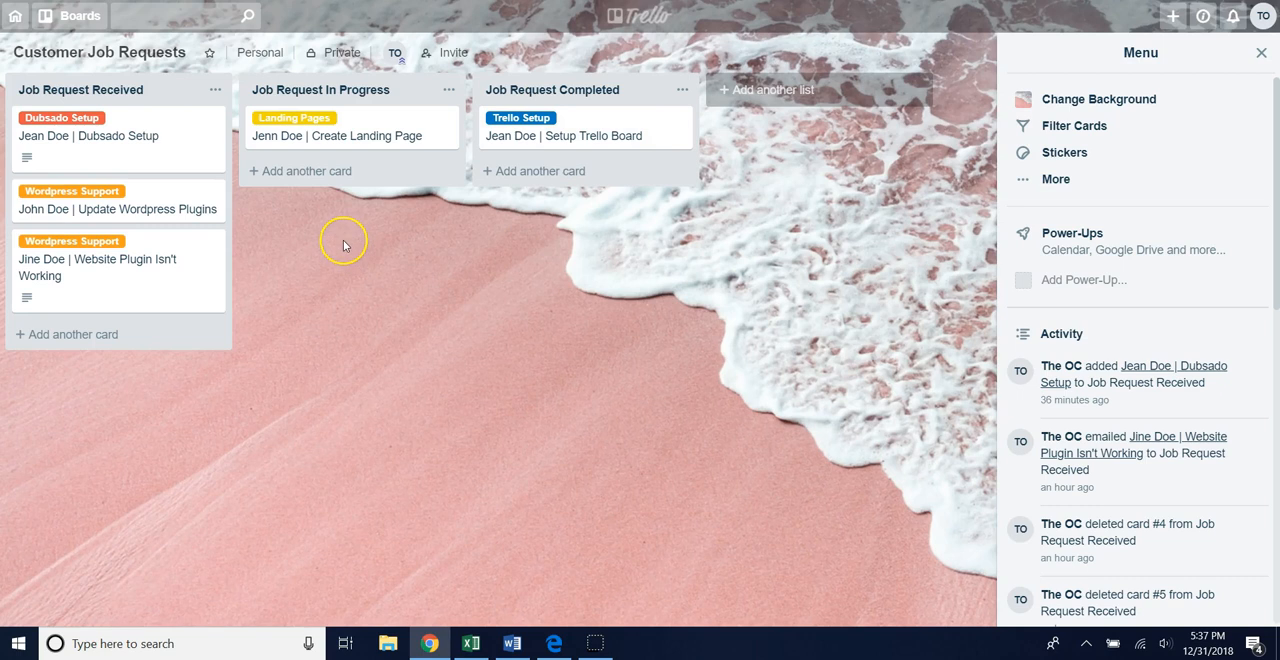
pyautogui.moveTo(170, 52)
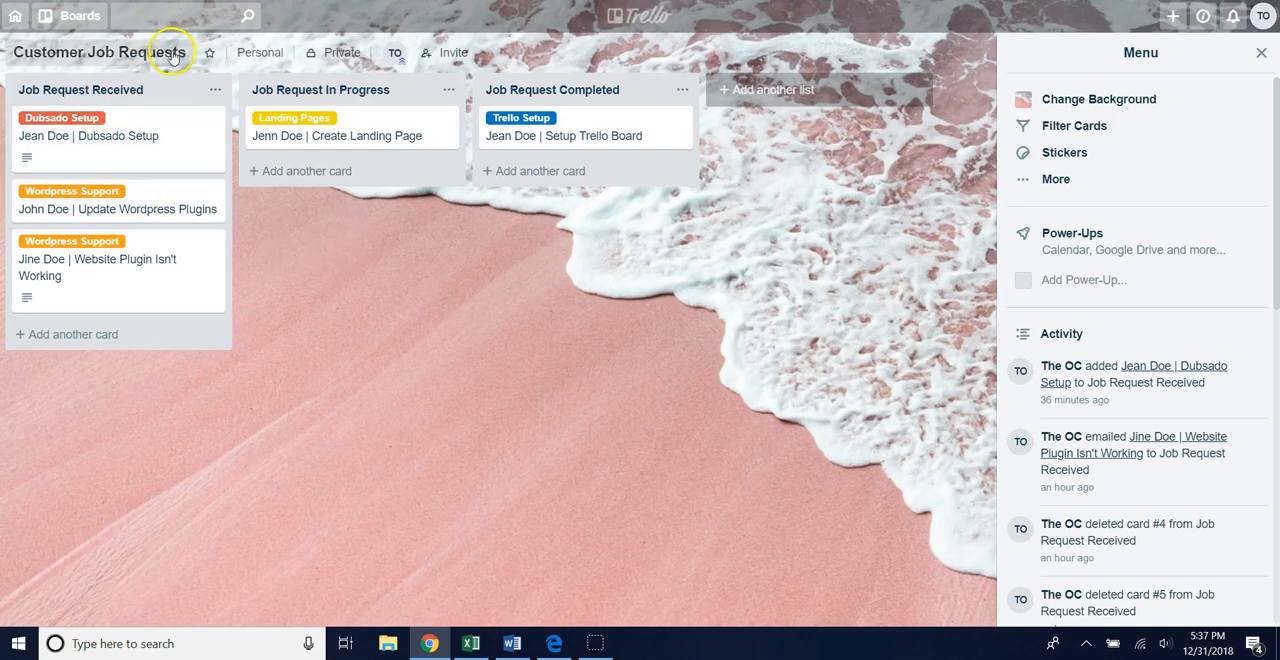
pyautogui.moveTo(168, 164)
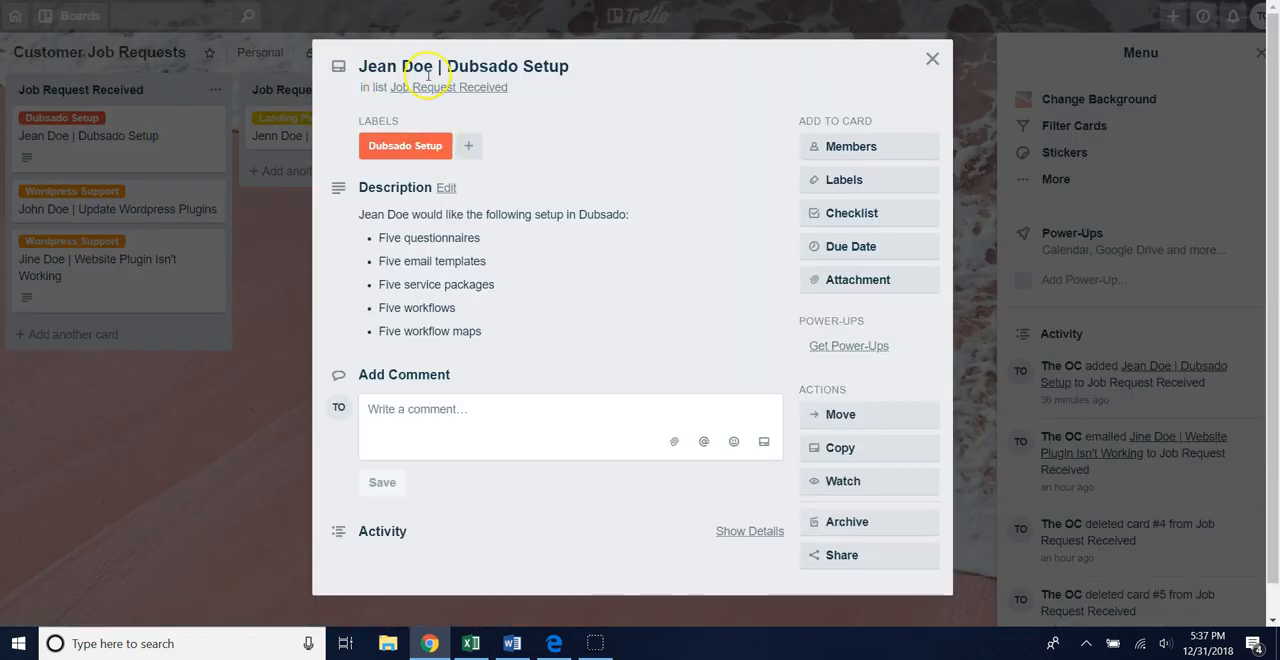
pyautogui.moveTo(760, 332)
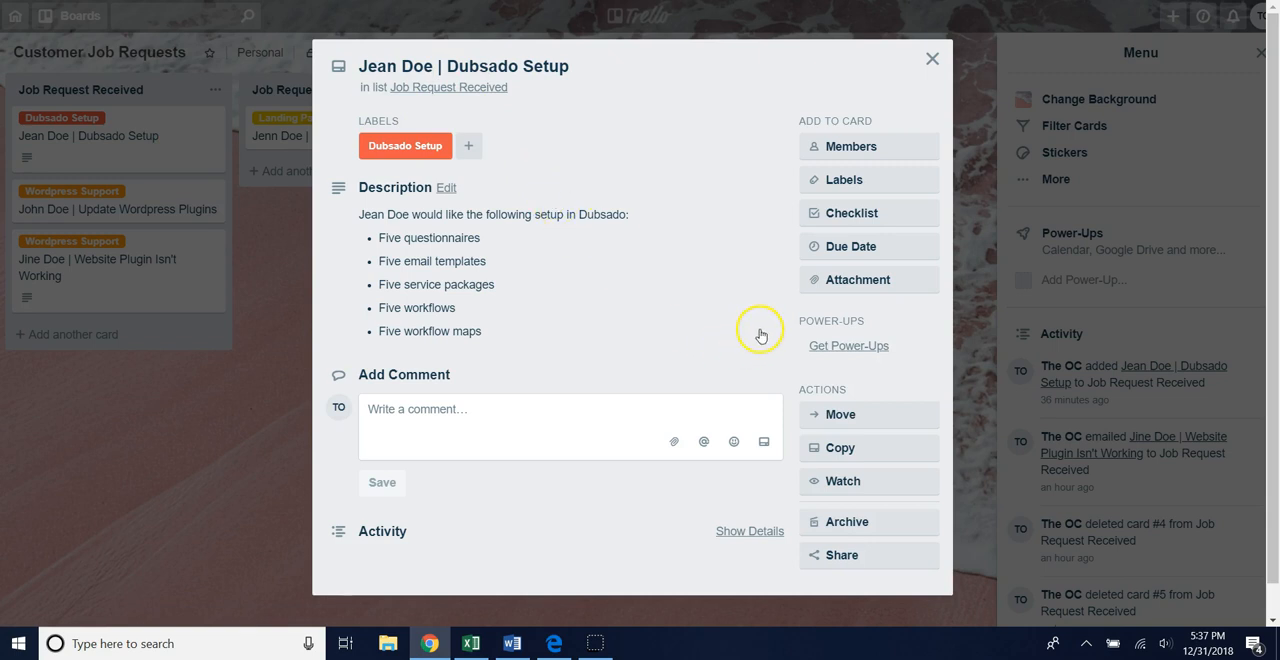
pyautogui.moveTo(812, 306)
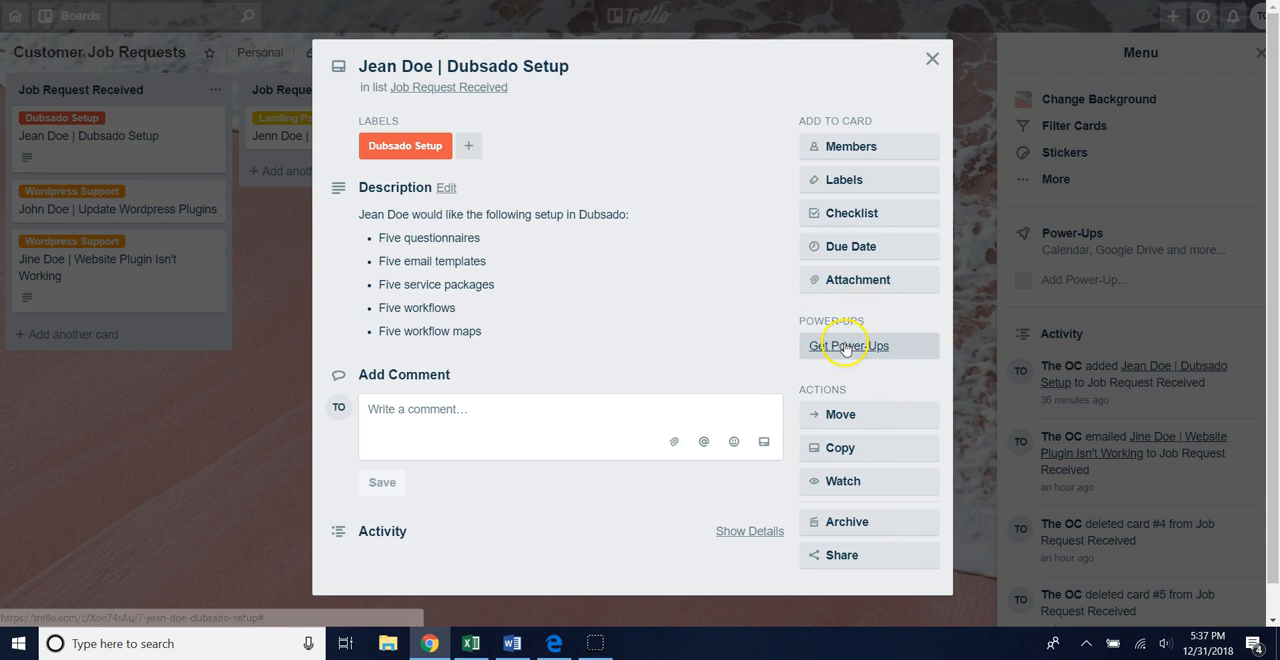
pyautogui.moveTo(862, 348)
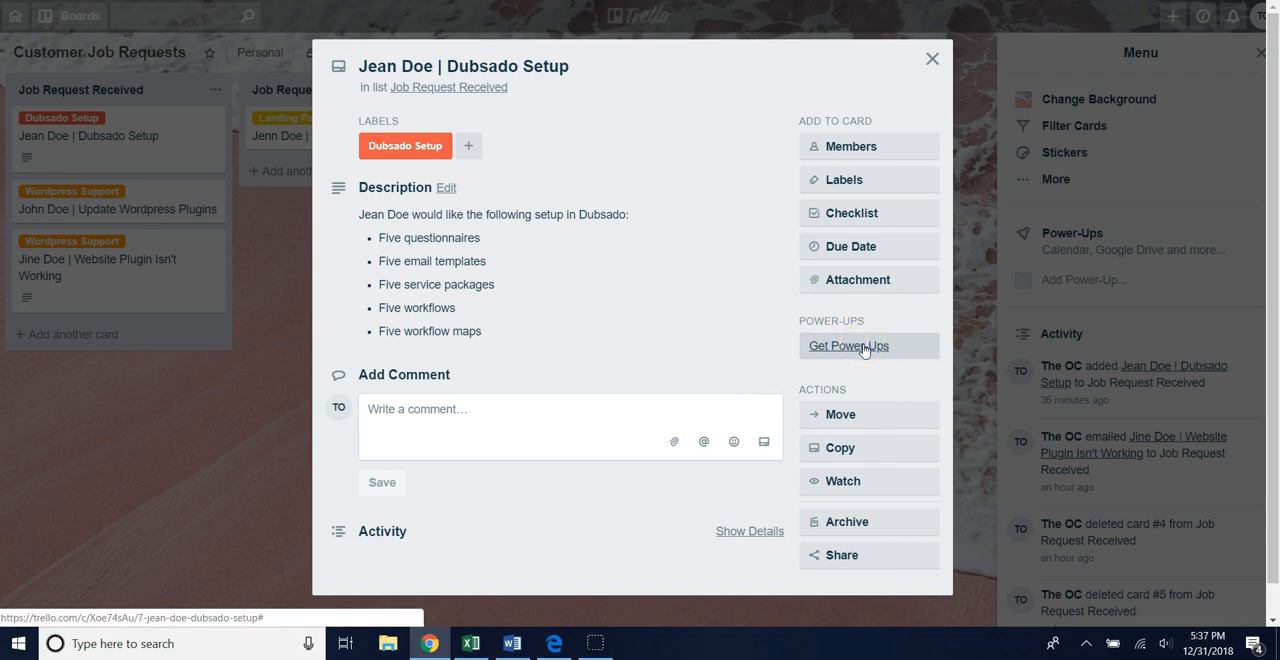
pyautogui.moveTo(972, 332)
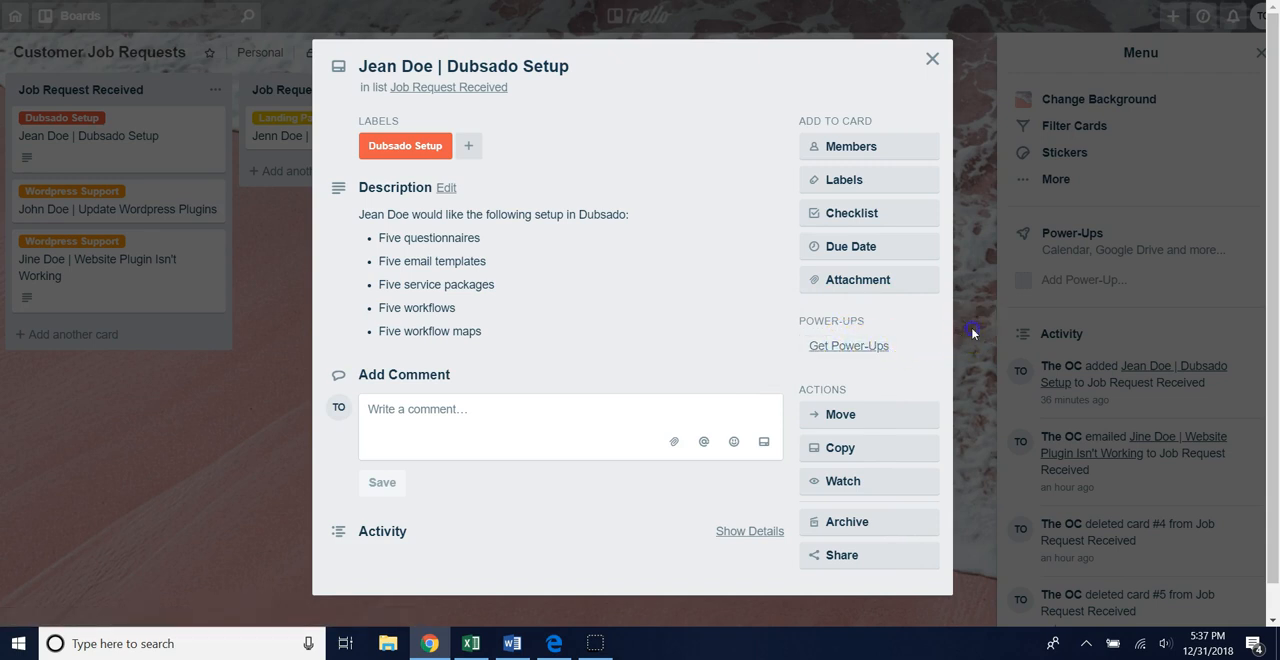
pyautogui.click(932, 58)
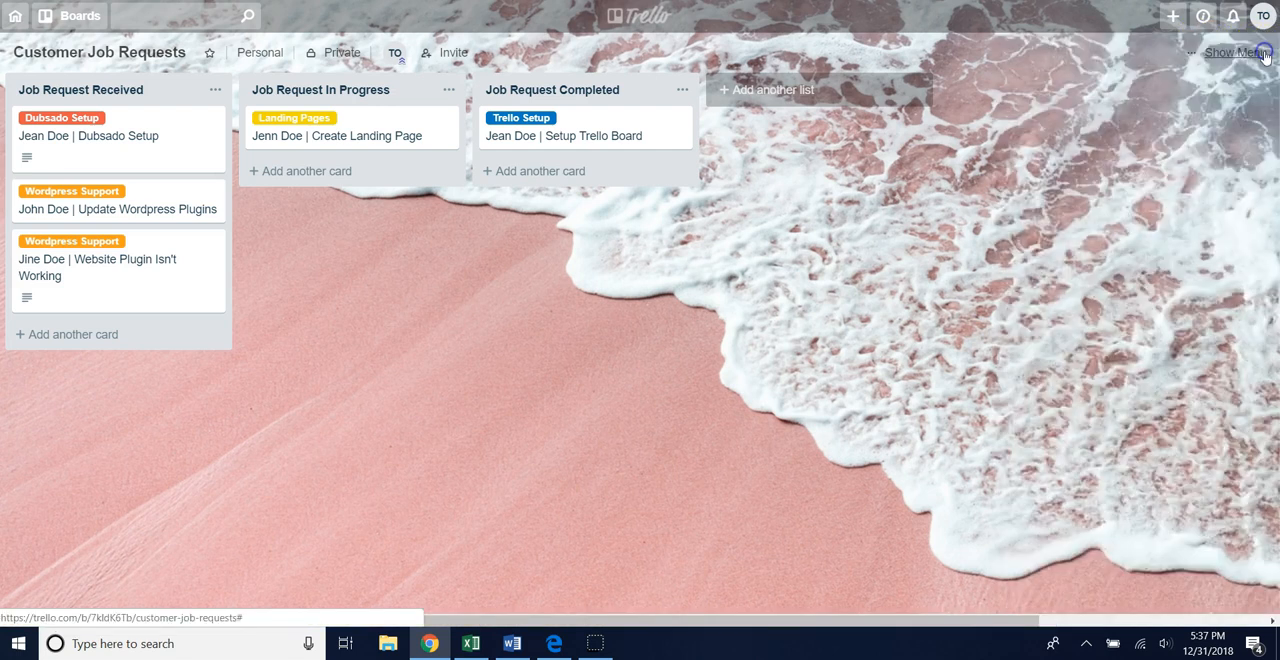
pyautogui.moveTo(1240, 96)
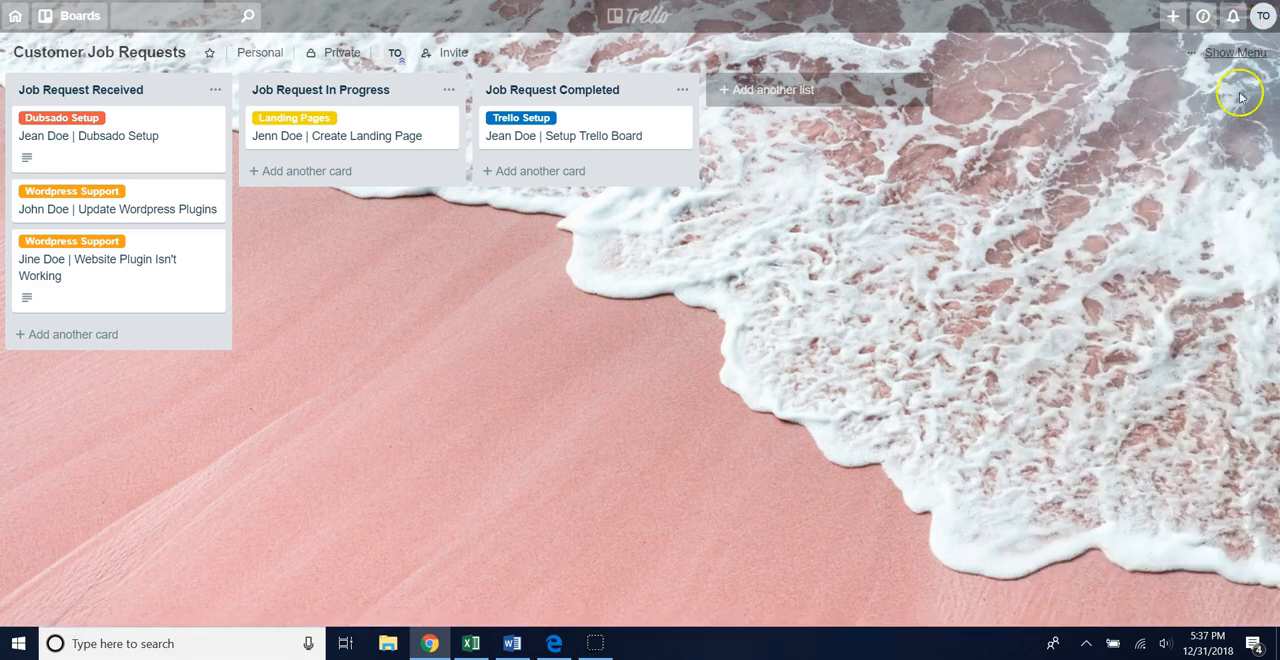
# Step: From the board menu's Power-Ups catalogue, search 'custom' and add the Custom Fields Power-Up
pyautogui.click(1236, 52)
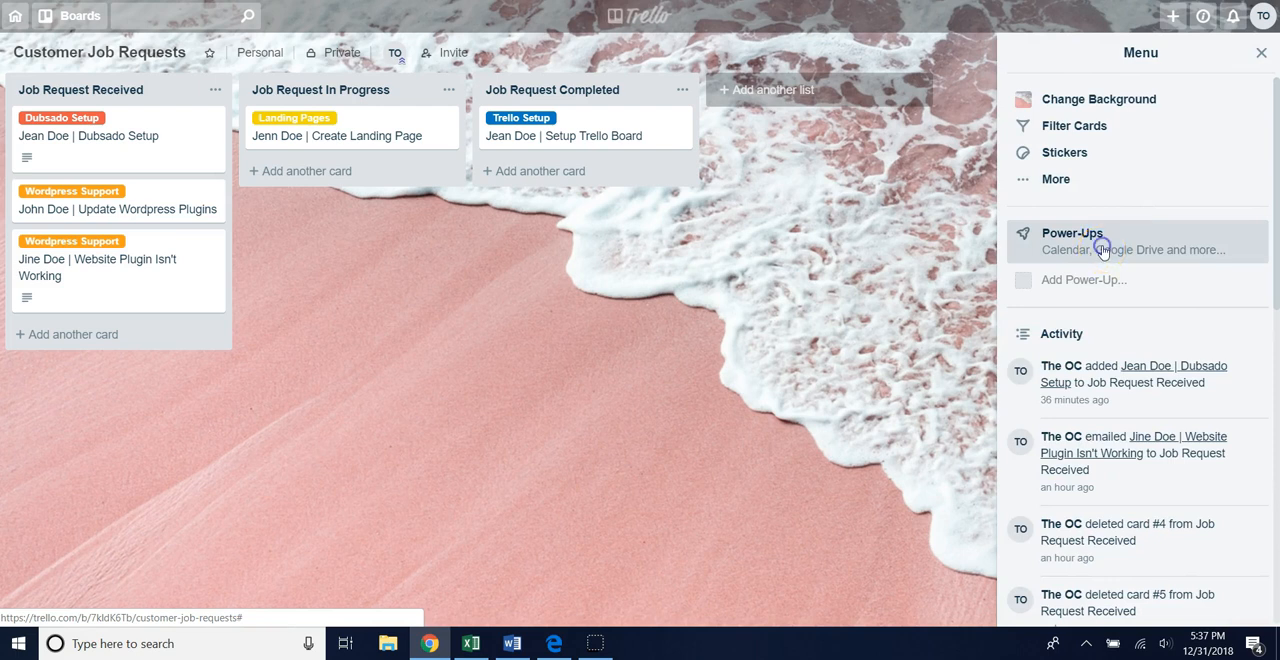
pyautogui.click(1072, 232)
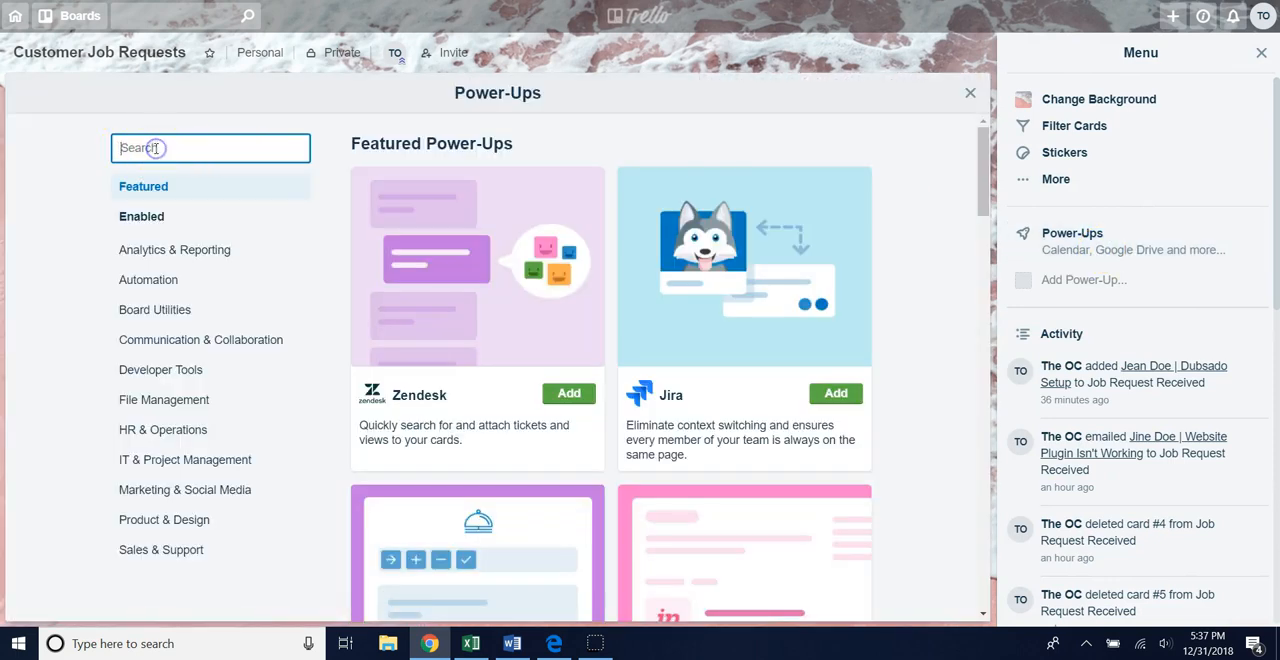
pyautogui.write('custom')
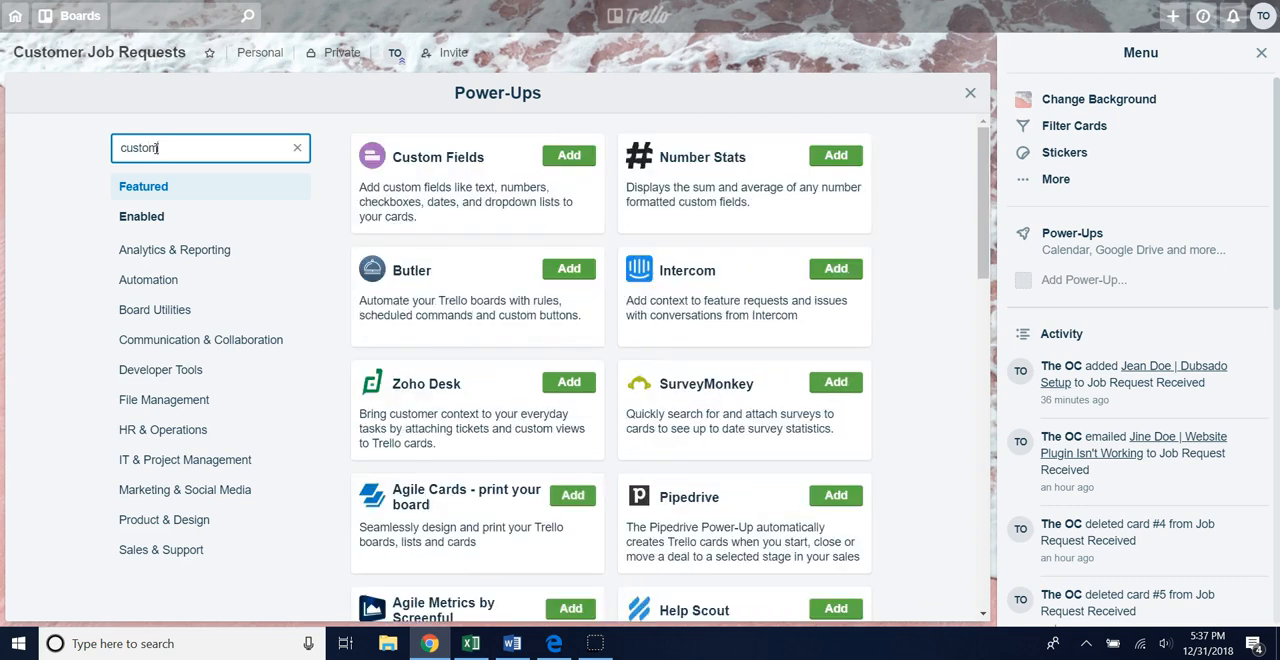
pyautogui.moveTo(460, 194)
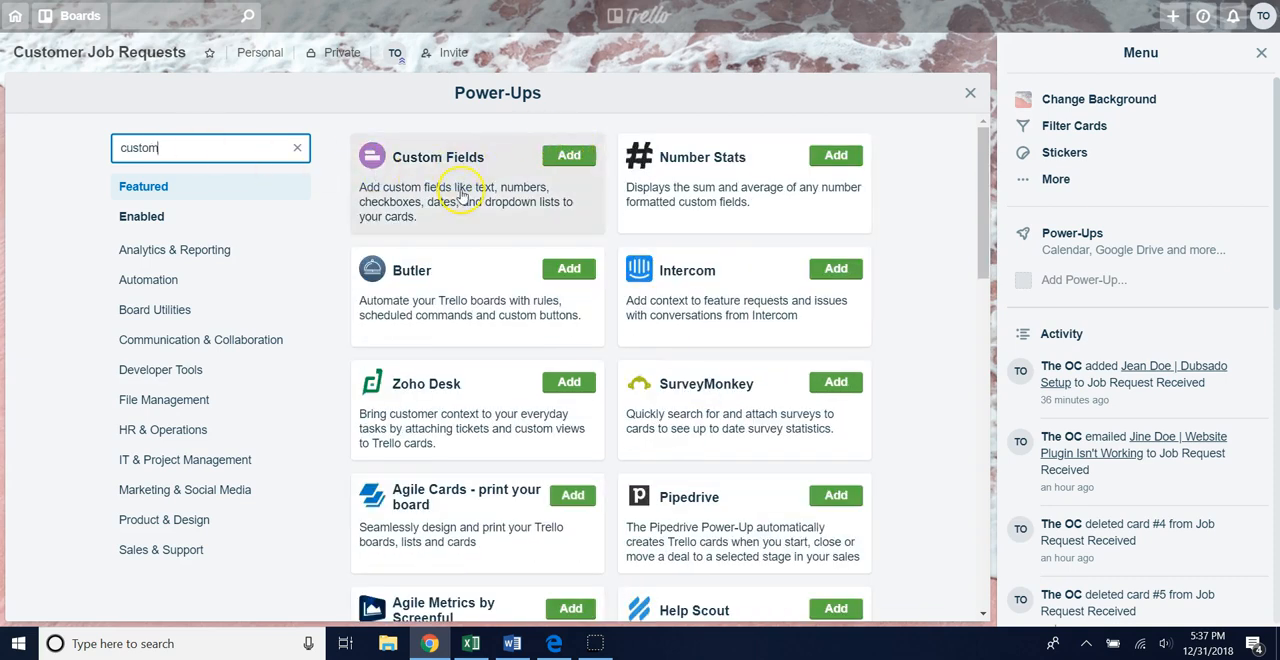
pyautogui.moveTo(536, 204)
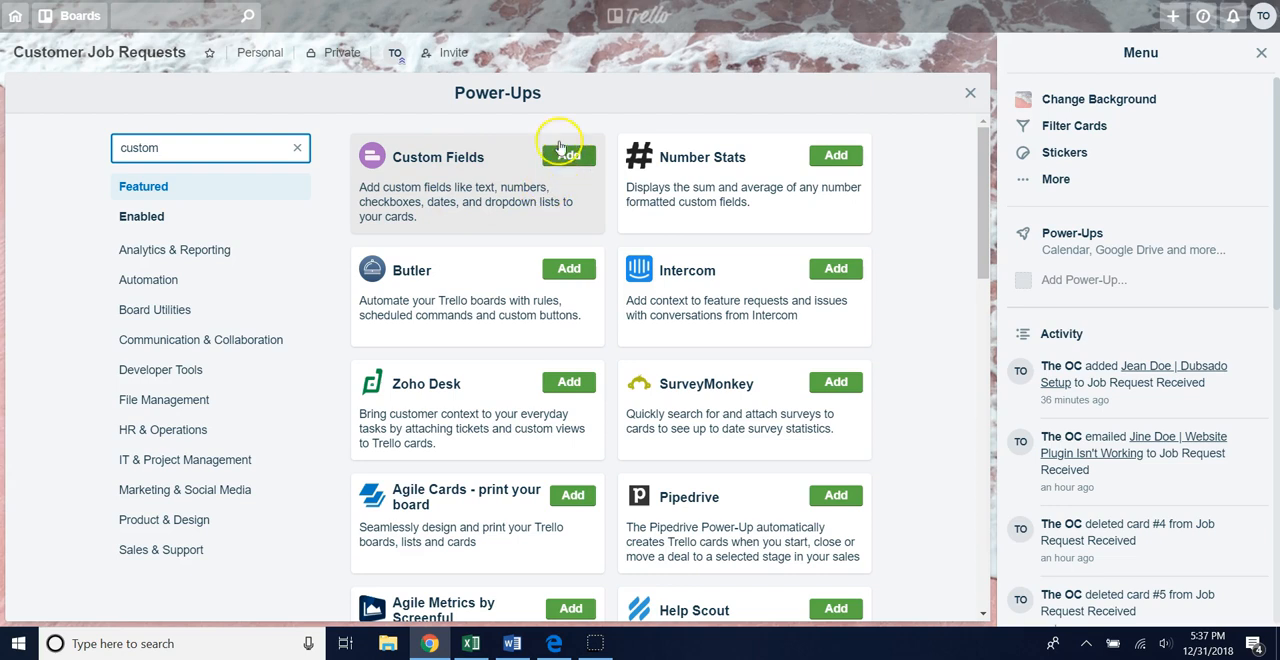
pyautogui.click(568, 156)
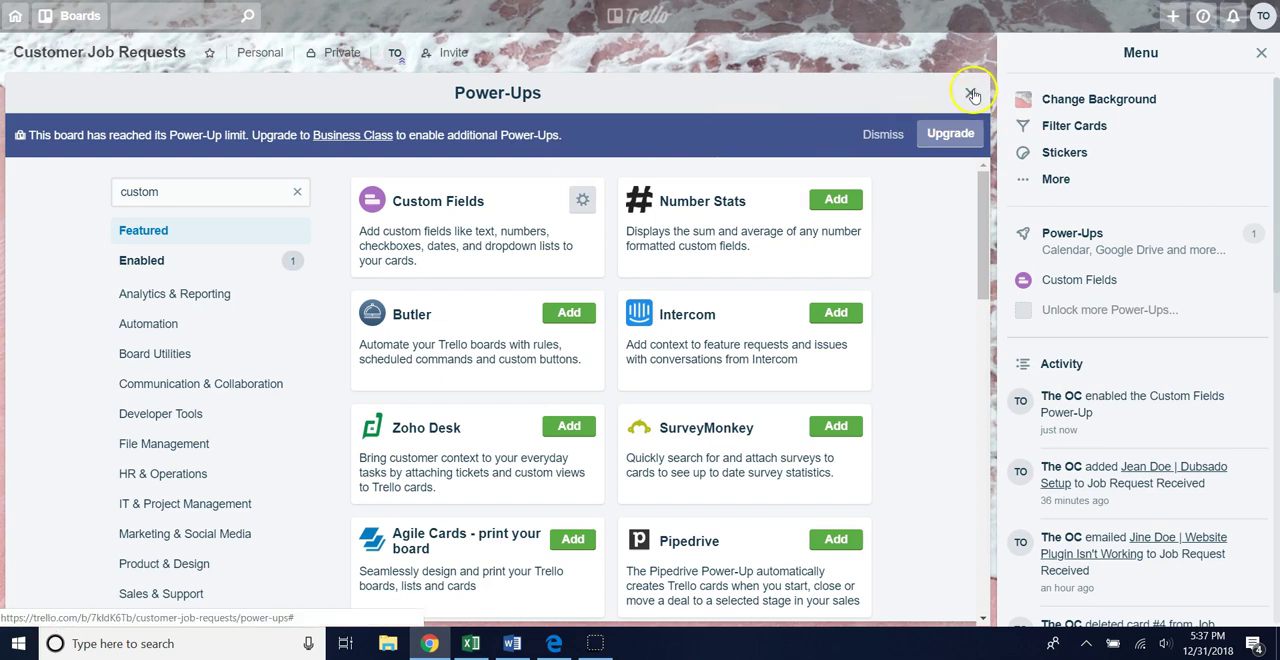
pyautogui.click(972, 92)
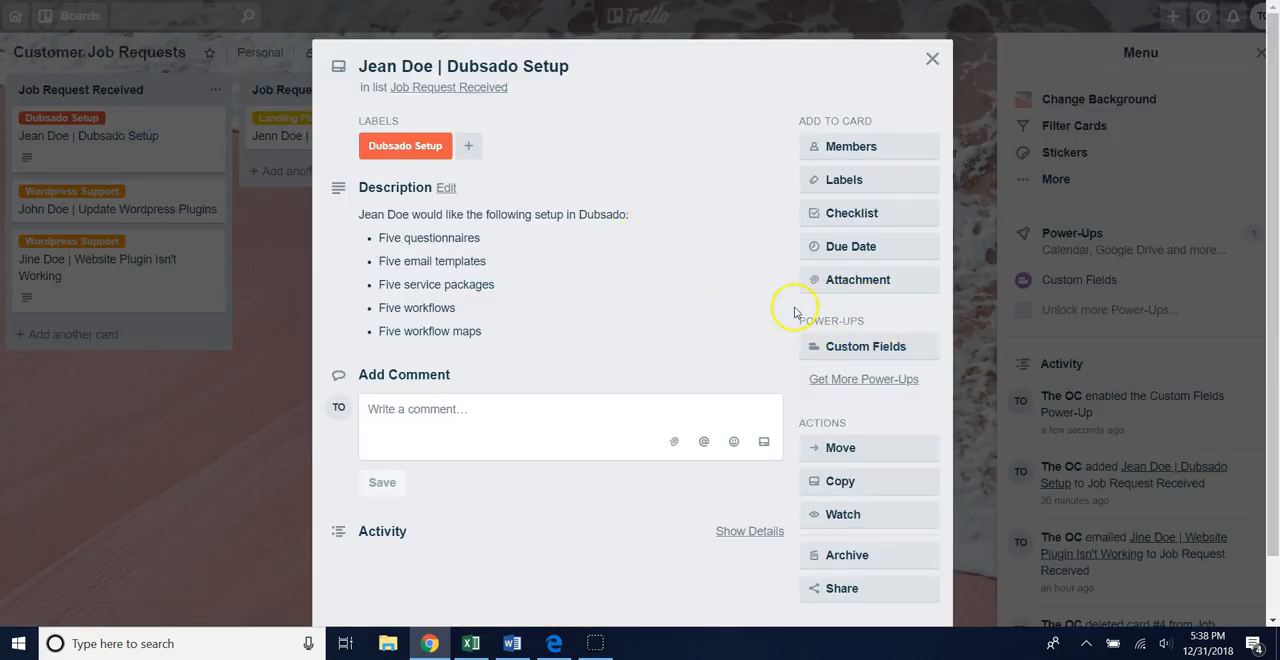
pyautogui.moveTo(864, 346)
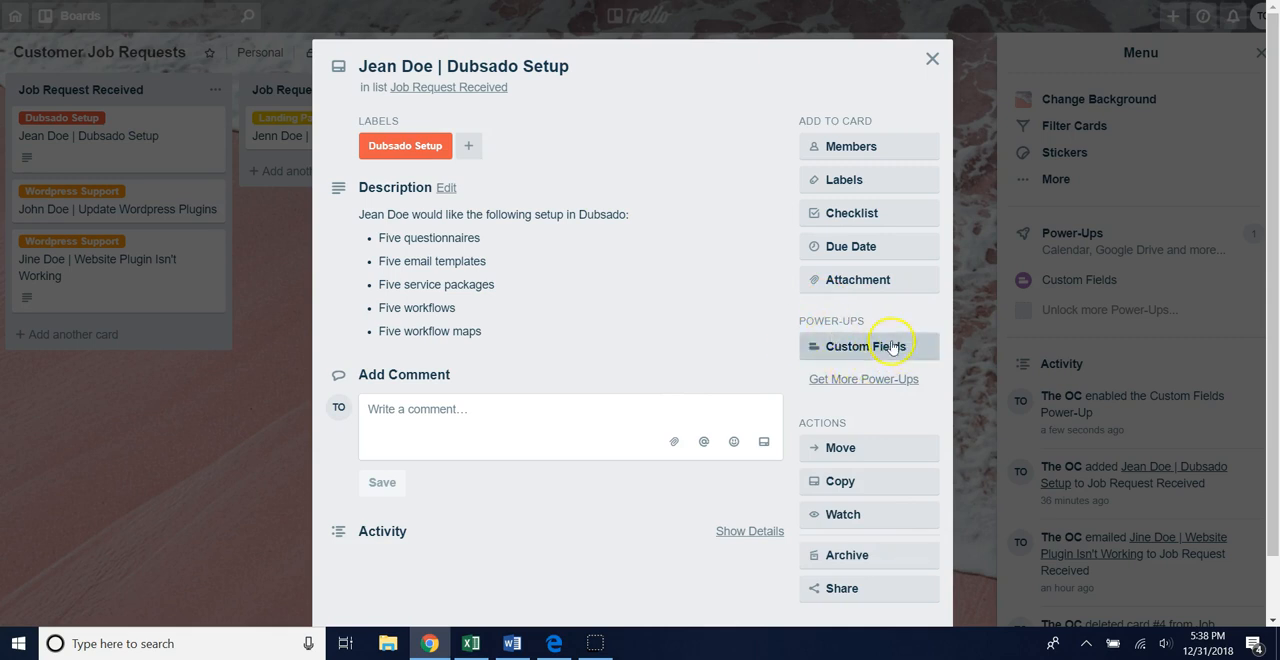
pyautogui.moveTo(864, 346)
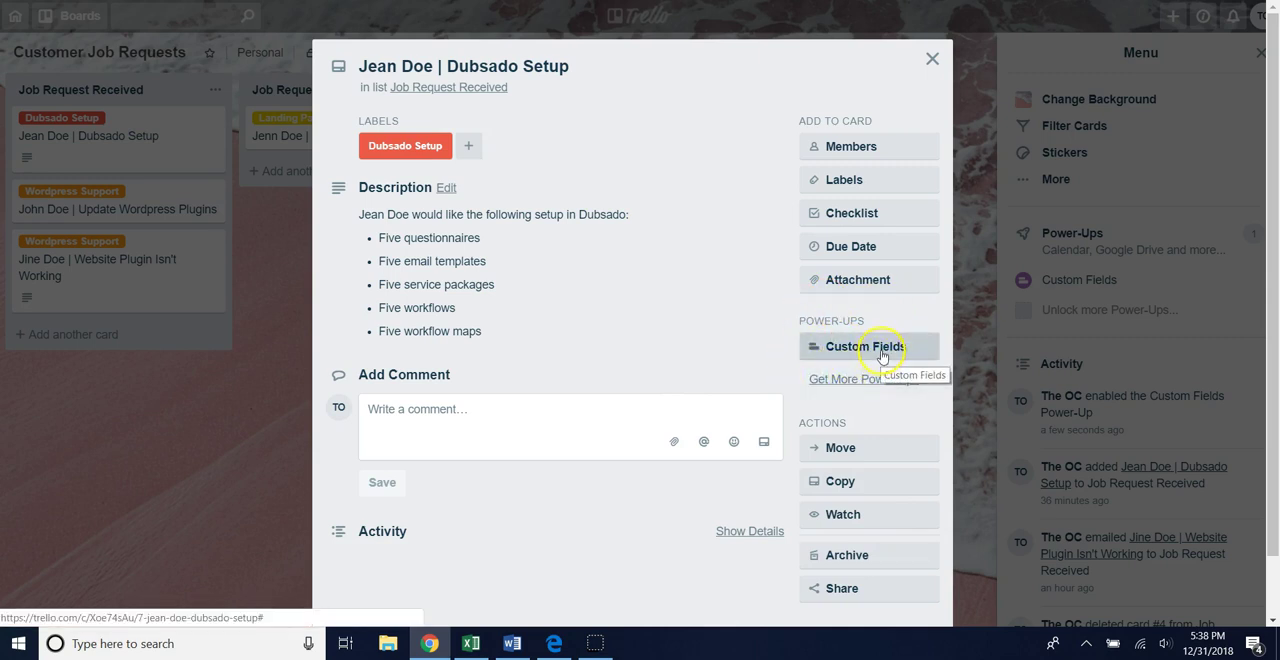
pyautogui.moveTo(840, 332)
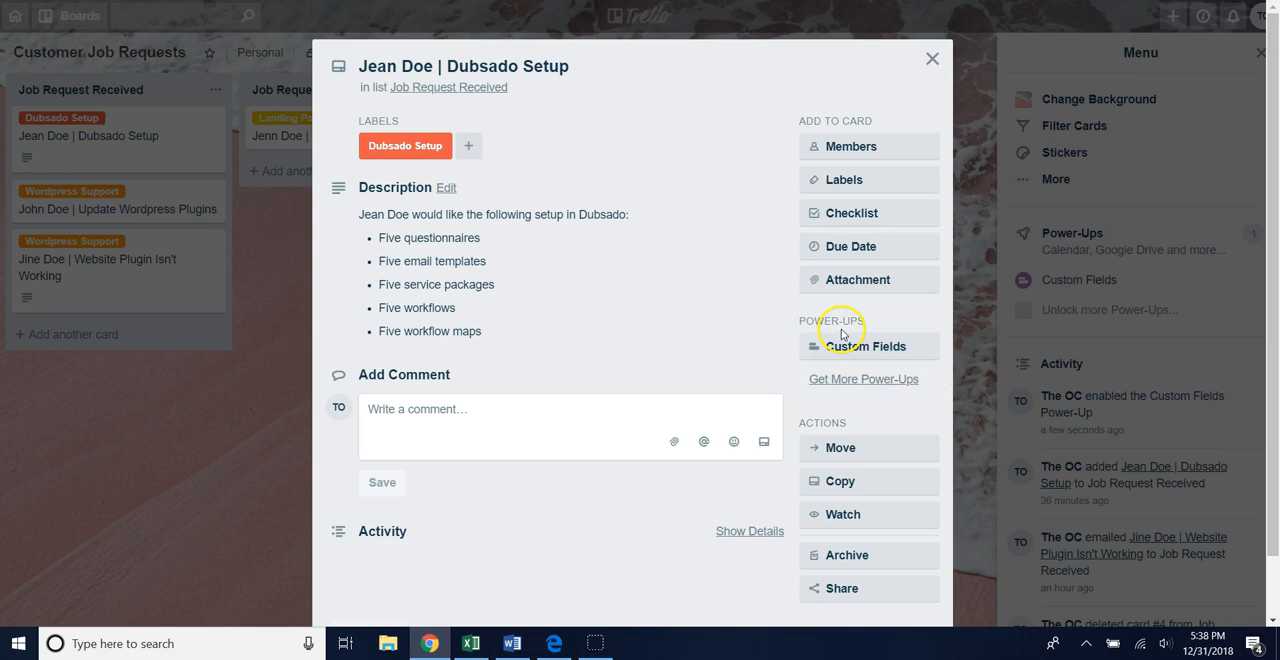
pyautogui.moveTo(866, 346)
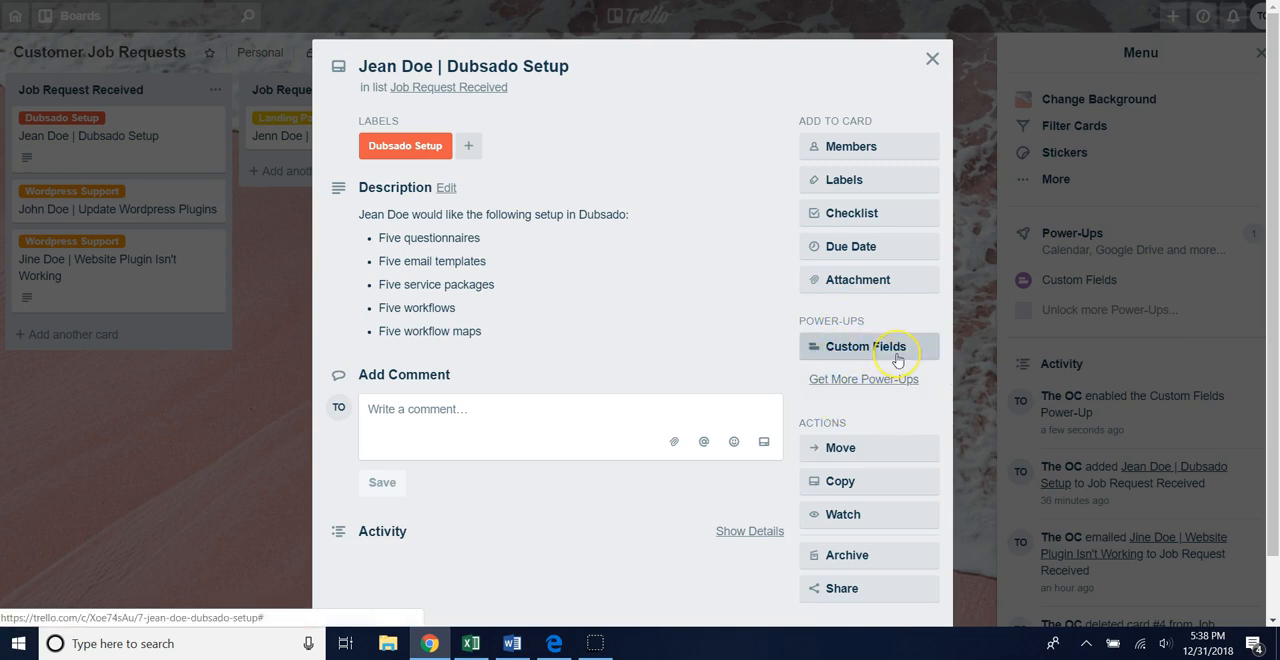
pyautogui.moveTo(896, 358)
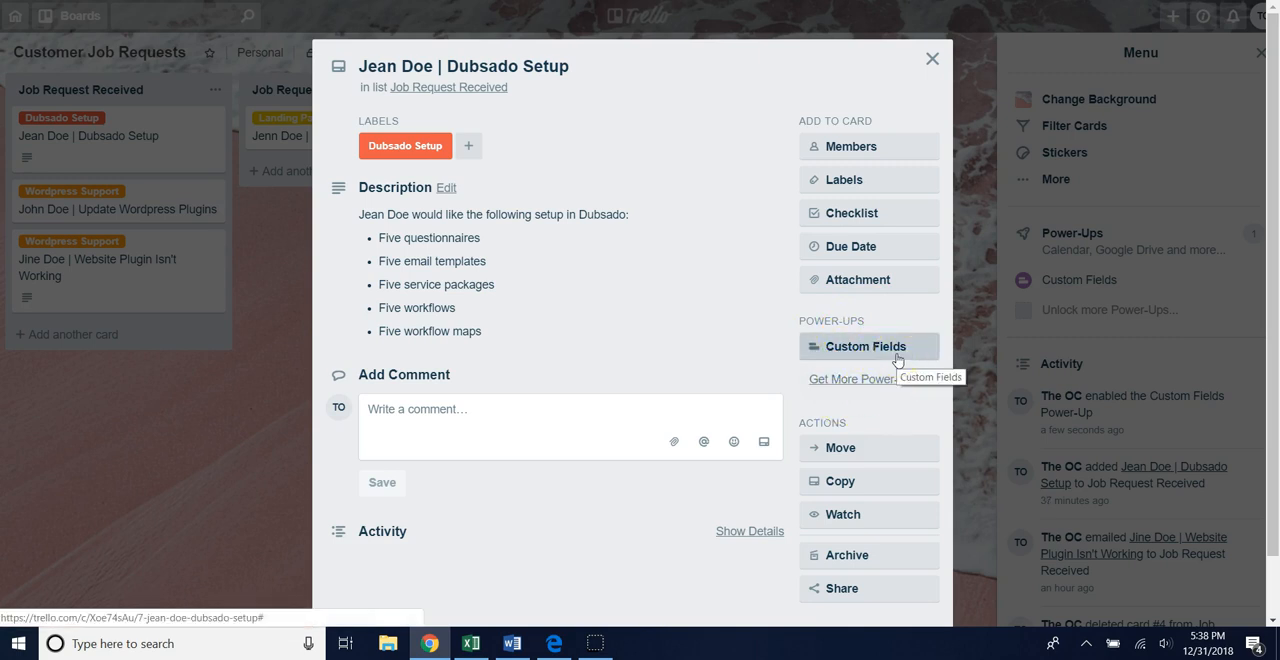
# Step: Bring up the Dubsado Setup card's Custom Fields panel, which reports no fields yet
pyautogui.click(866, 346)
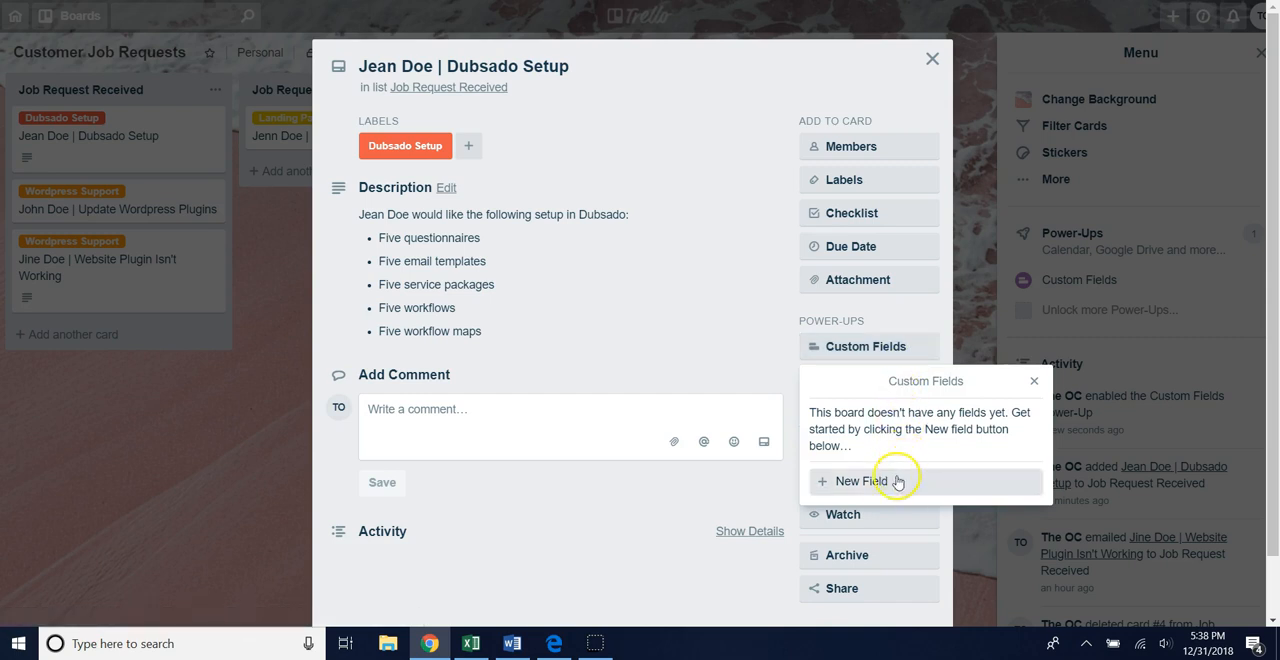
# Step: Start a new custom field of type Dropdown named Client Type
pyautogui.click(856, 480)
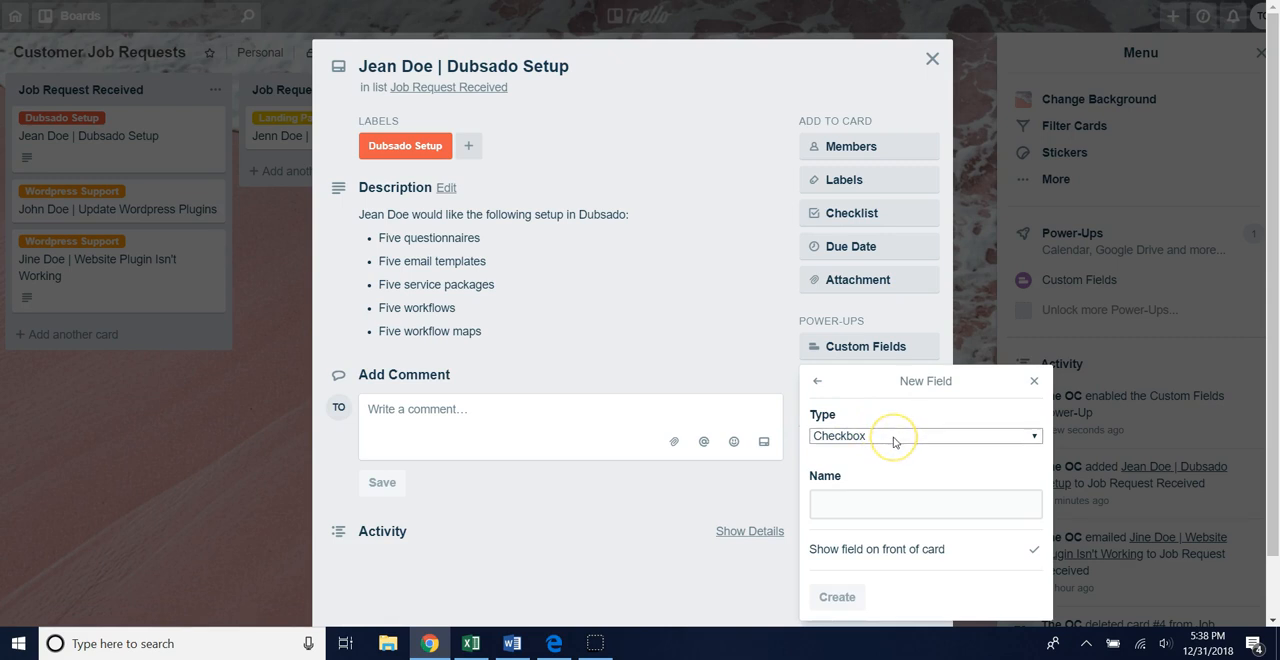
pyautogui.moveTo(892, 436)
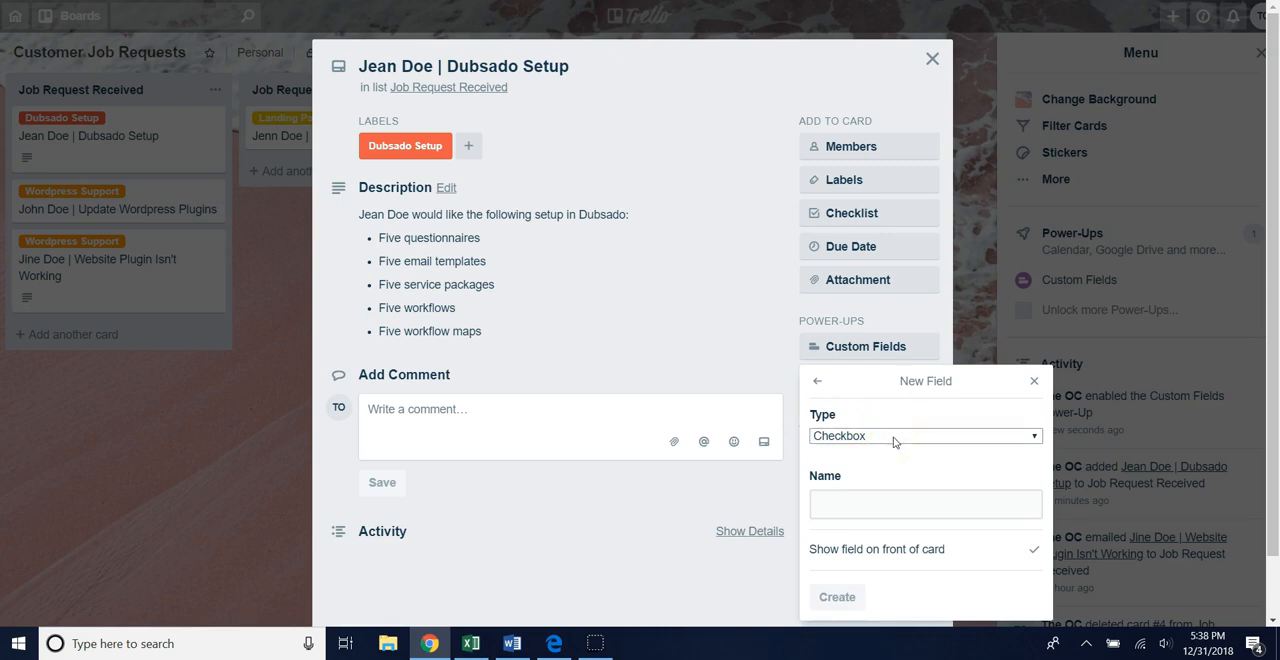
pyautogui.click(924, 436)
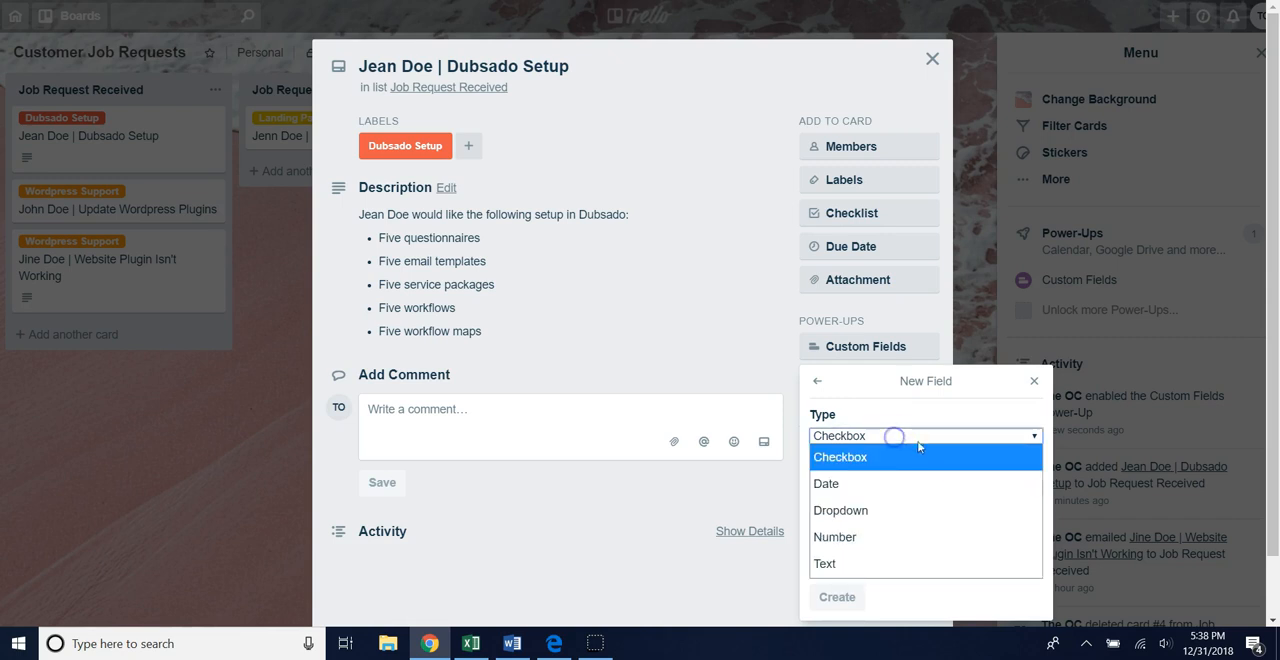
pyautogui.moveTo(936, 466)
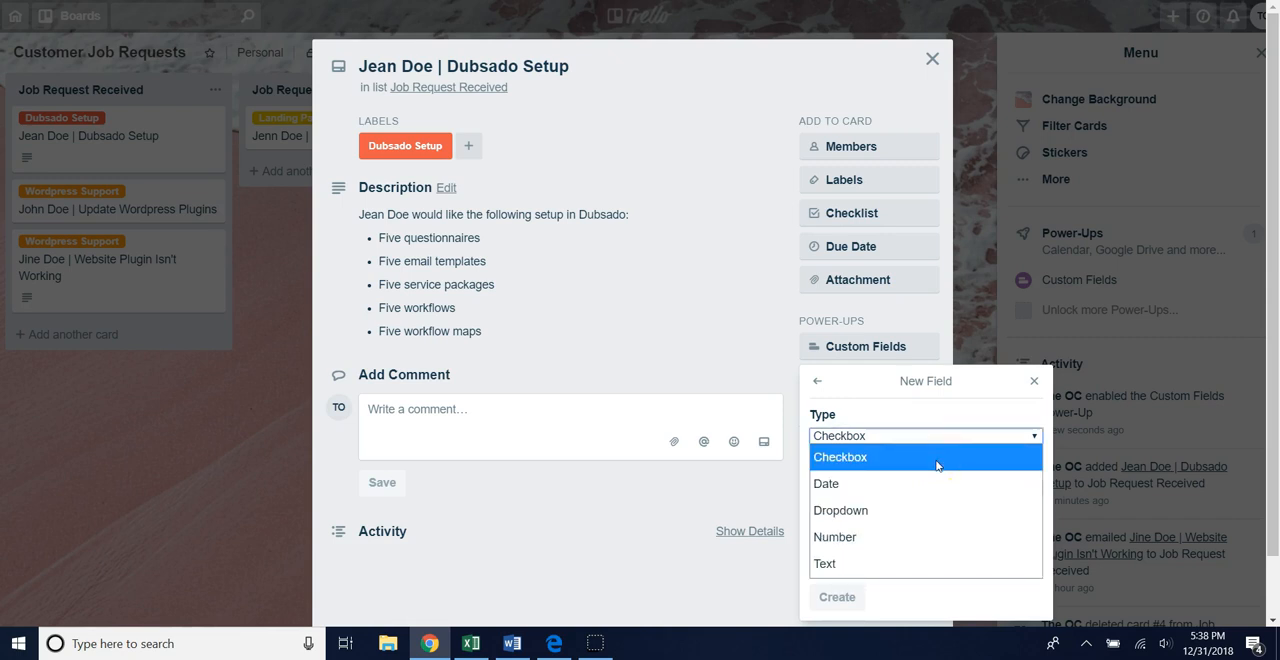
pyautogui.moveTo(930, 484)
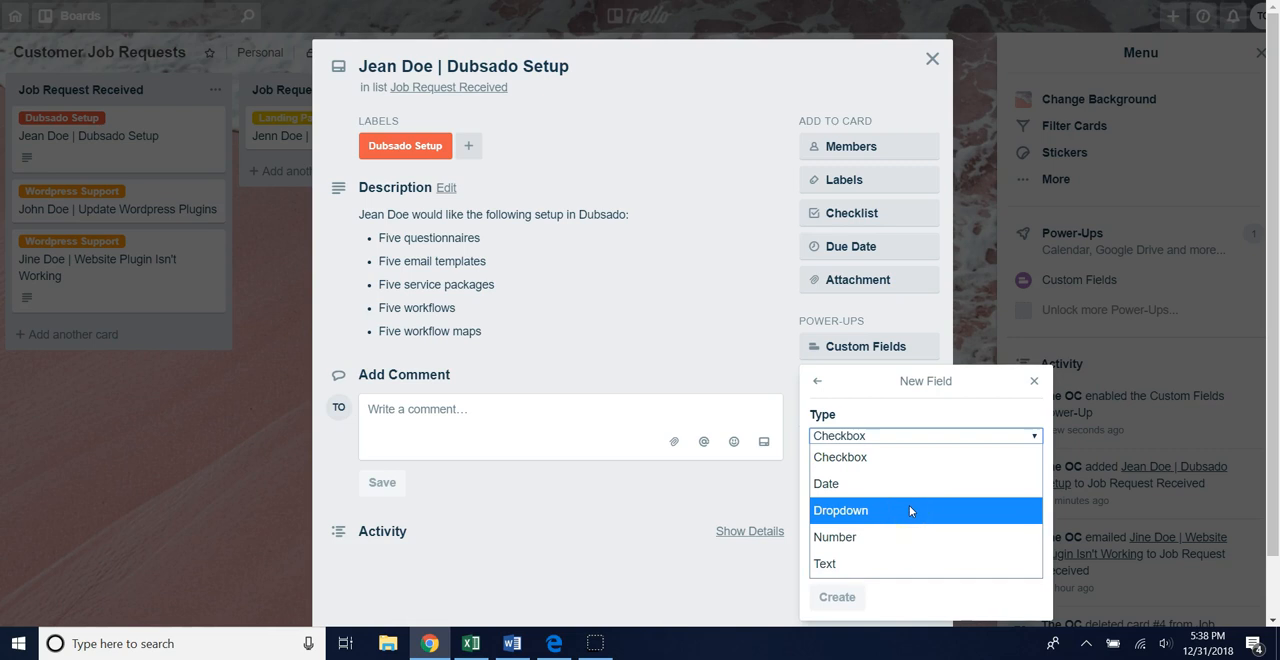
pyautogui.click(840, 510)
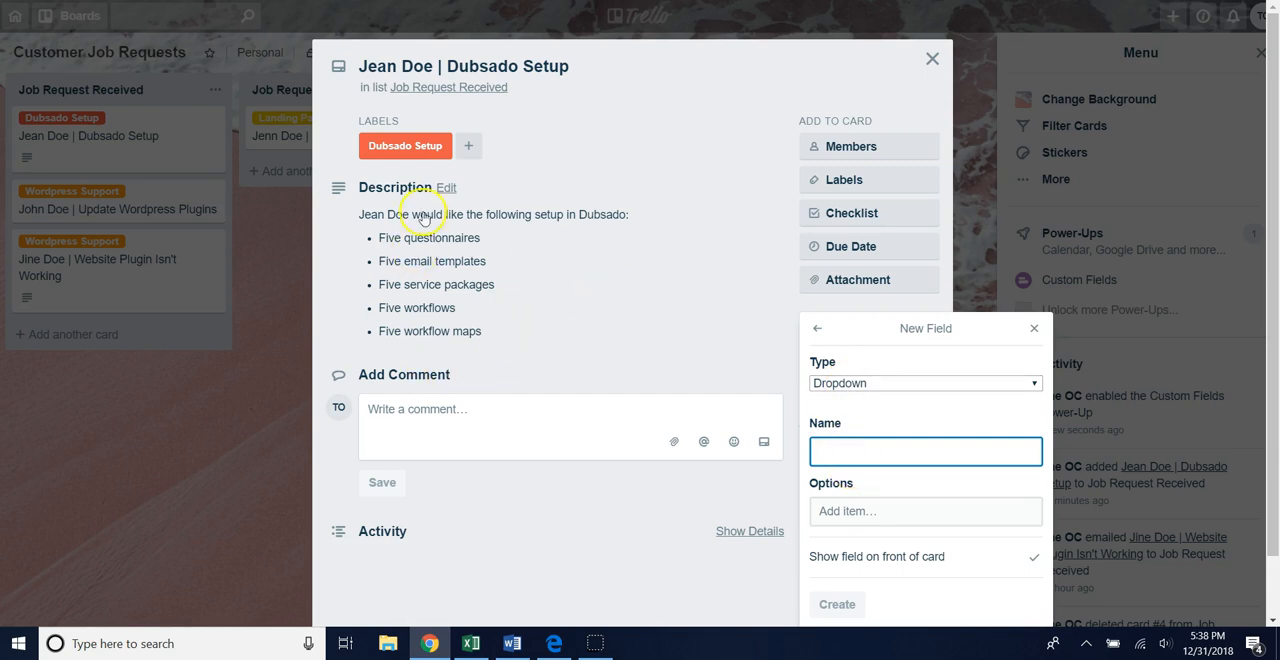
pyautogui.click(836, 604)
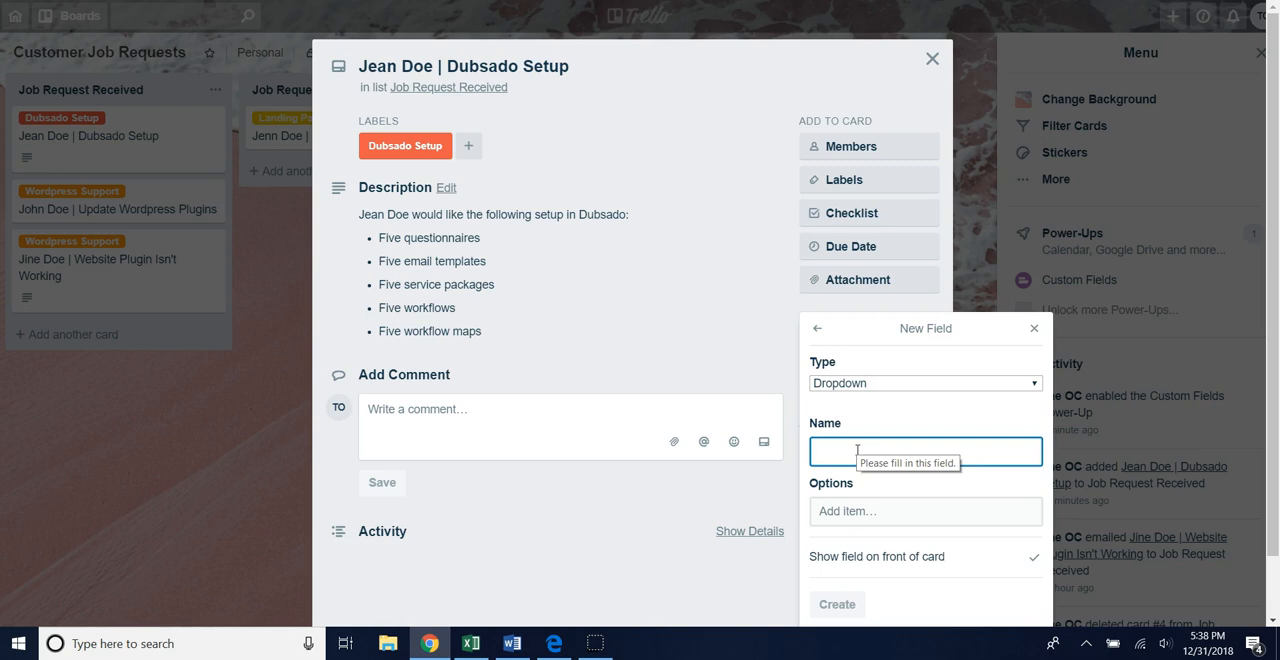
pyautogui.write('Client Ty')
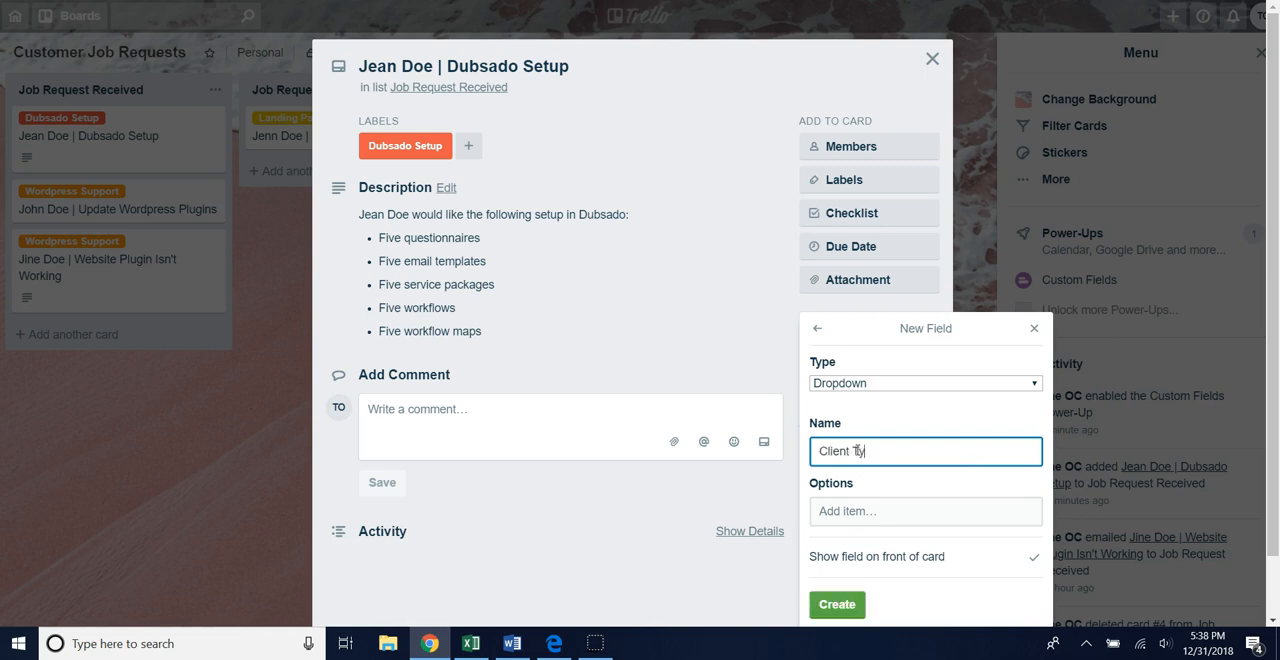
pyautogui.write('pe')
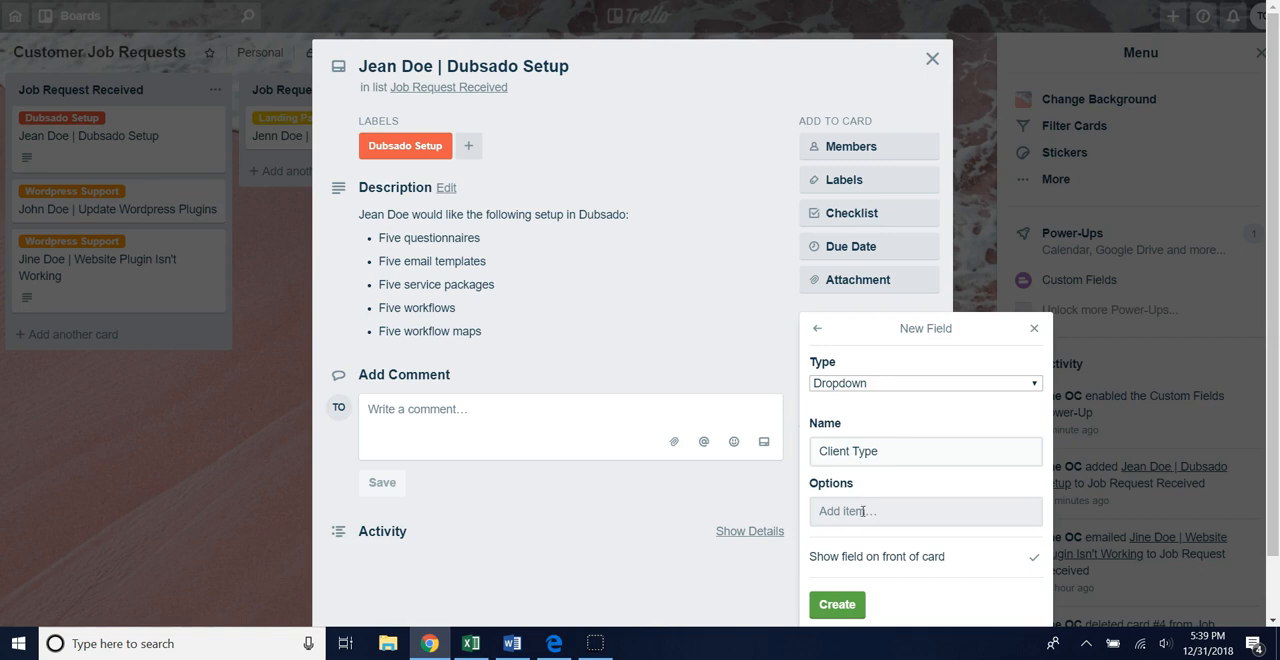
# Step: Add the dropdown options Accountant, Blogger, Musician and Investor
pyautogui.click(924, 512)
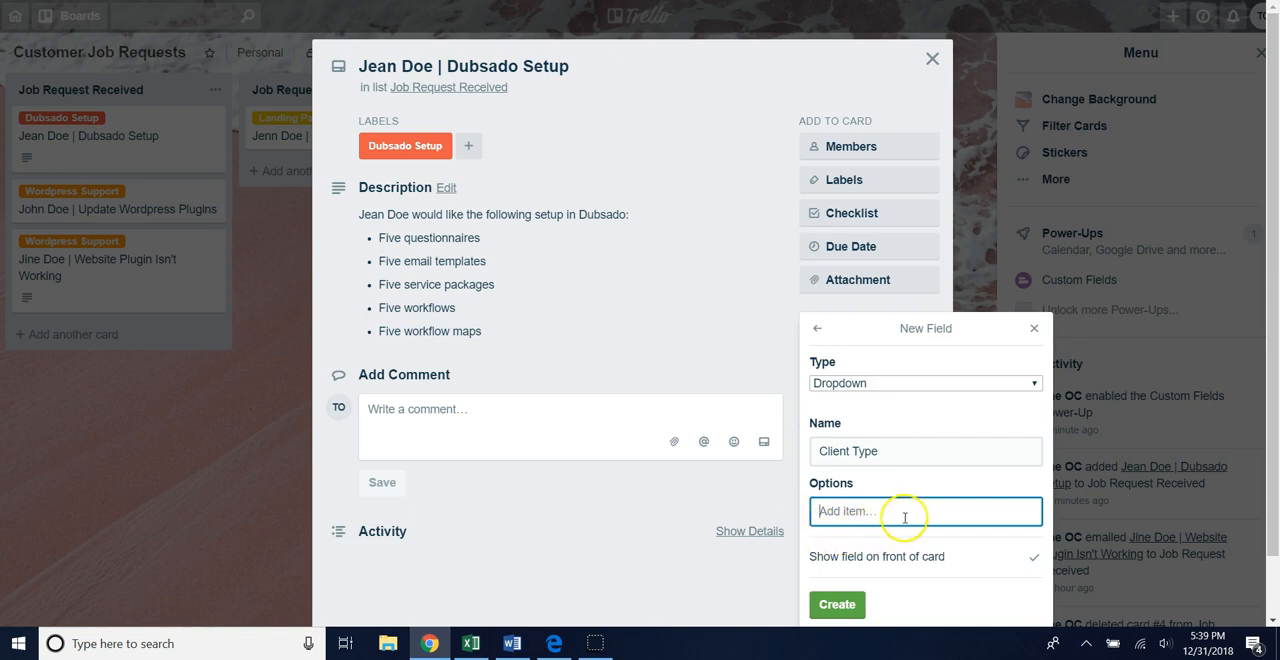
pyautogui.moveTo(864, 512)
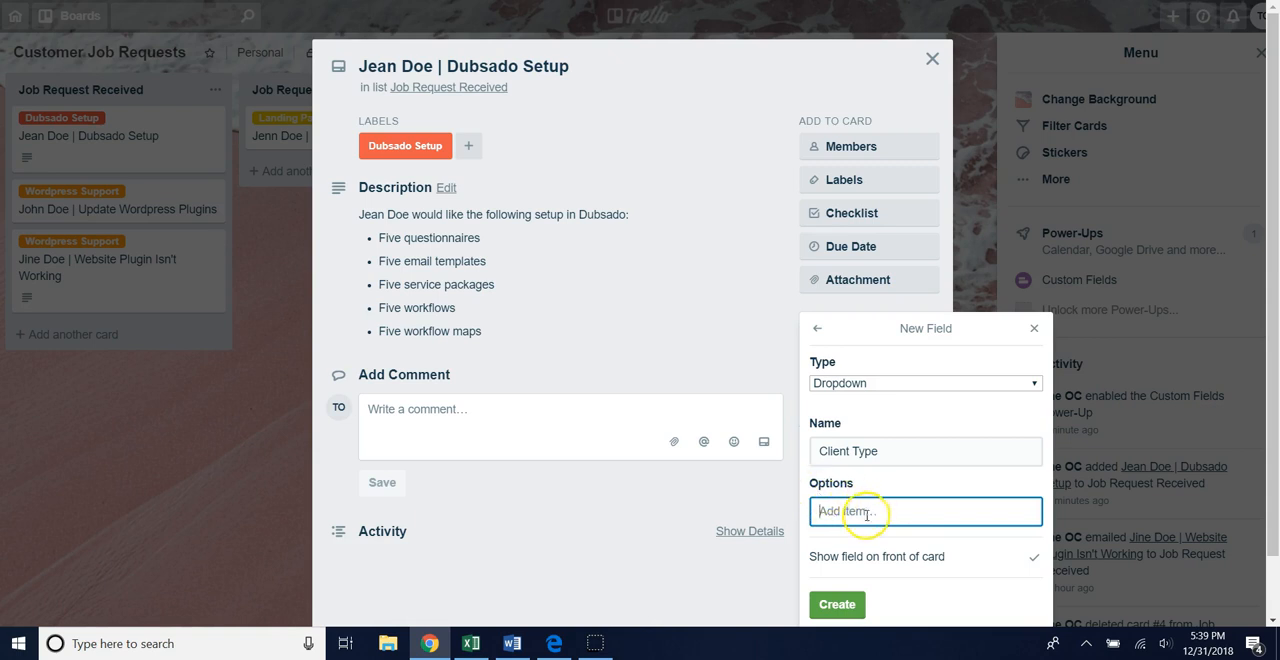
pyautogui.write('A')
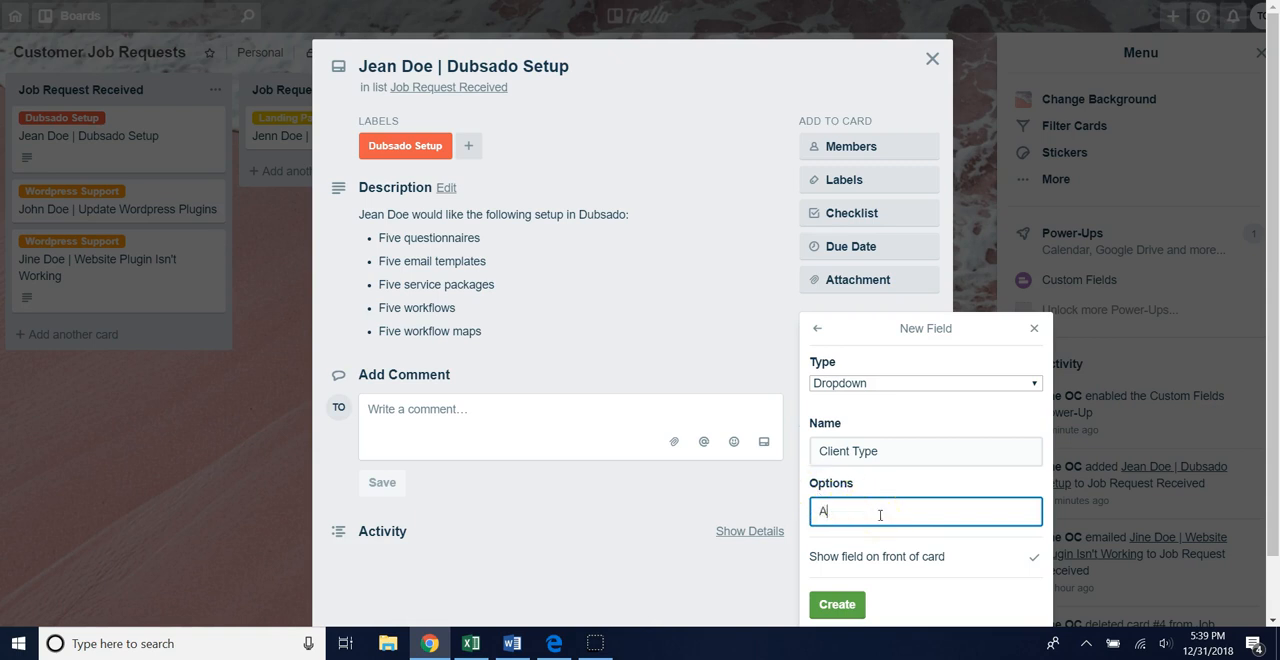
pyautogui.write('ccountant')
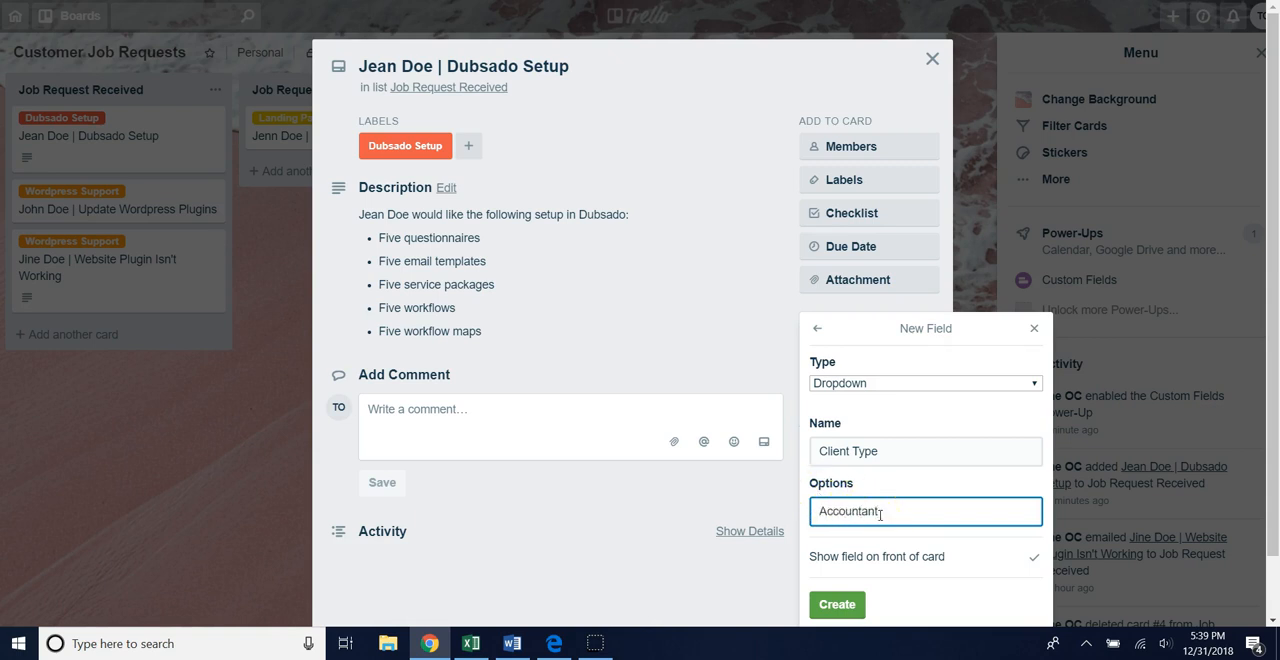
pyautogui.press('Return')
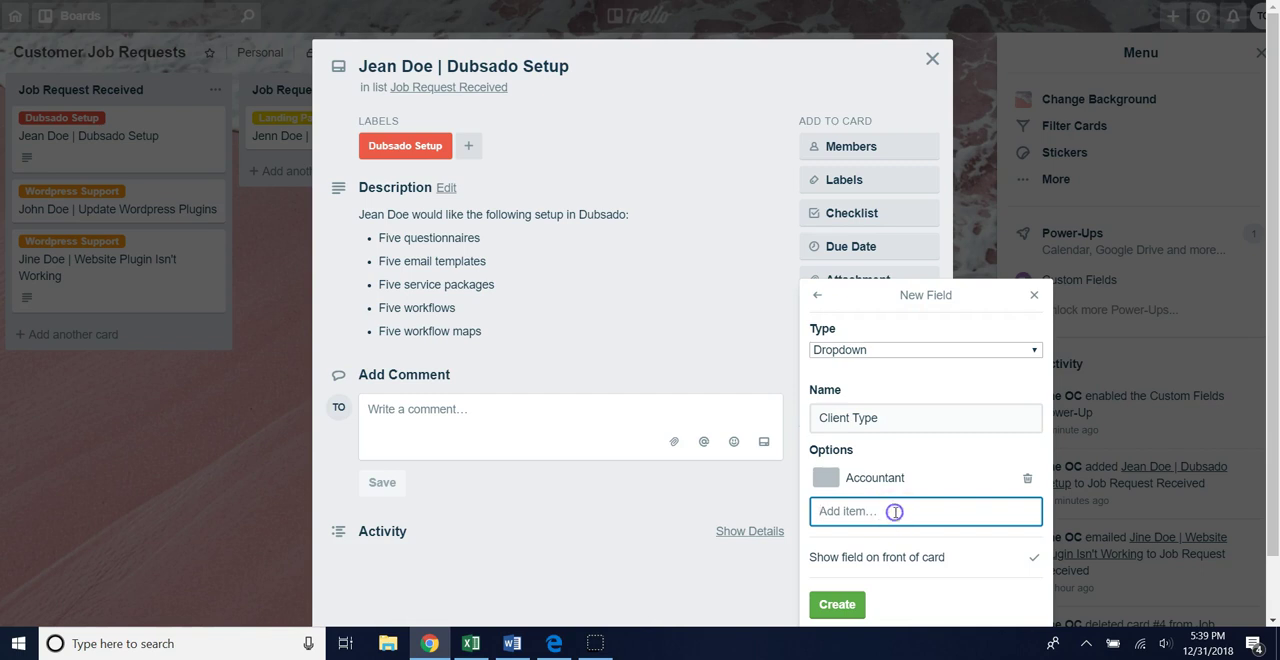
pyautogui.write('B')
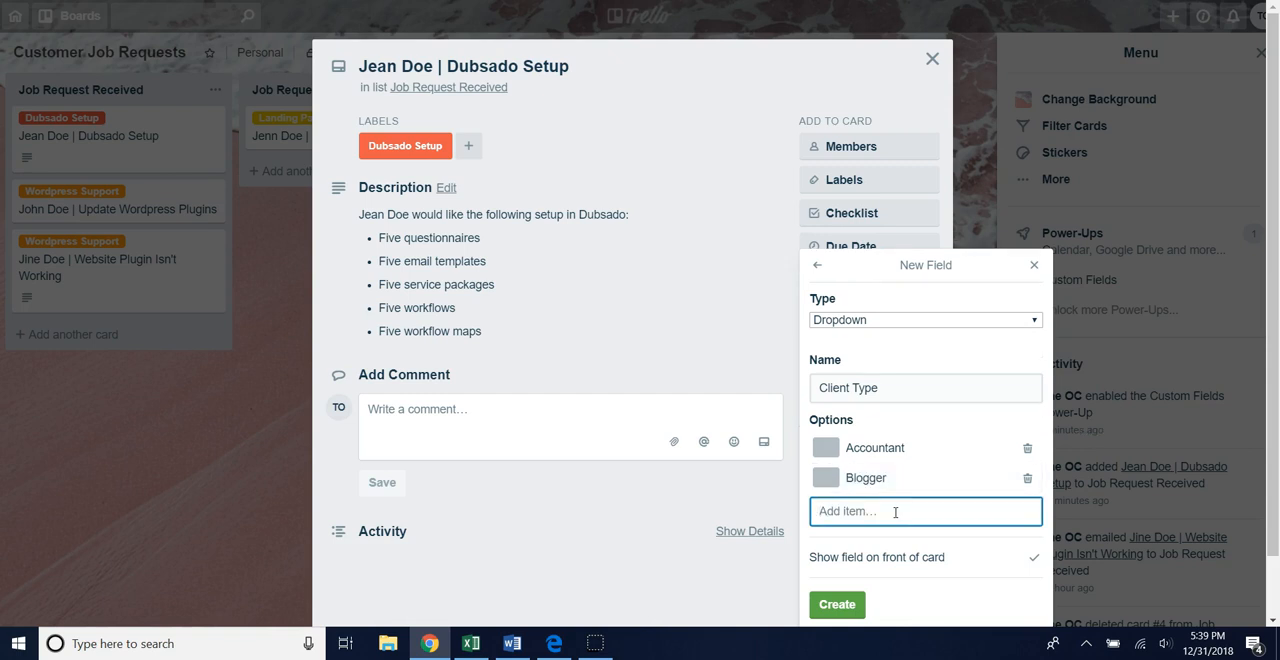
pyautogui.write('M')
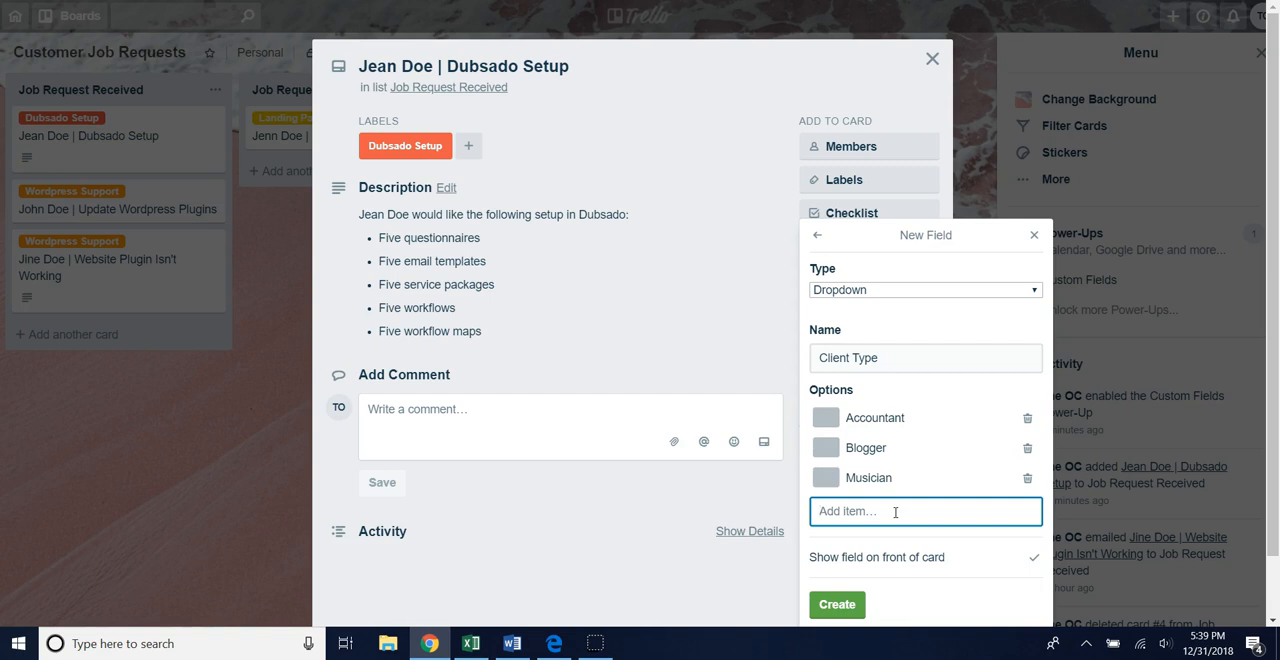
pyautogui.write('Investo')
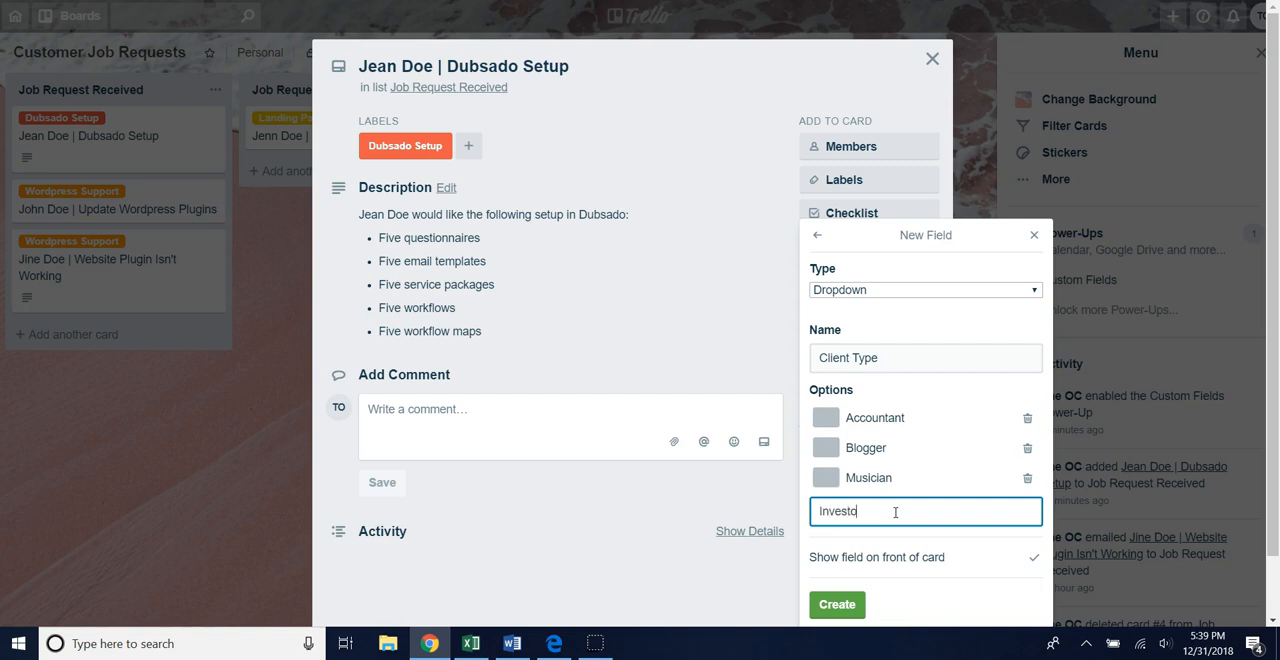
pyautogui.press('Return')
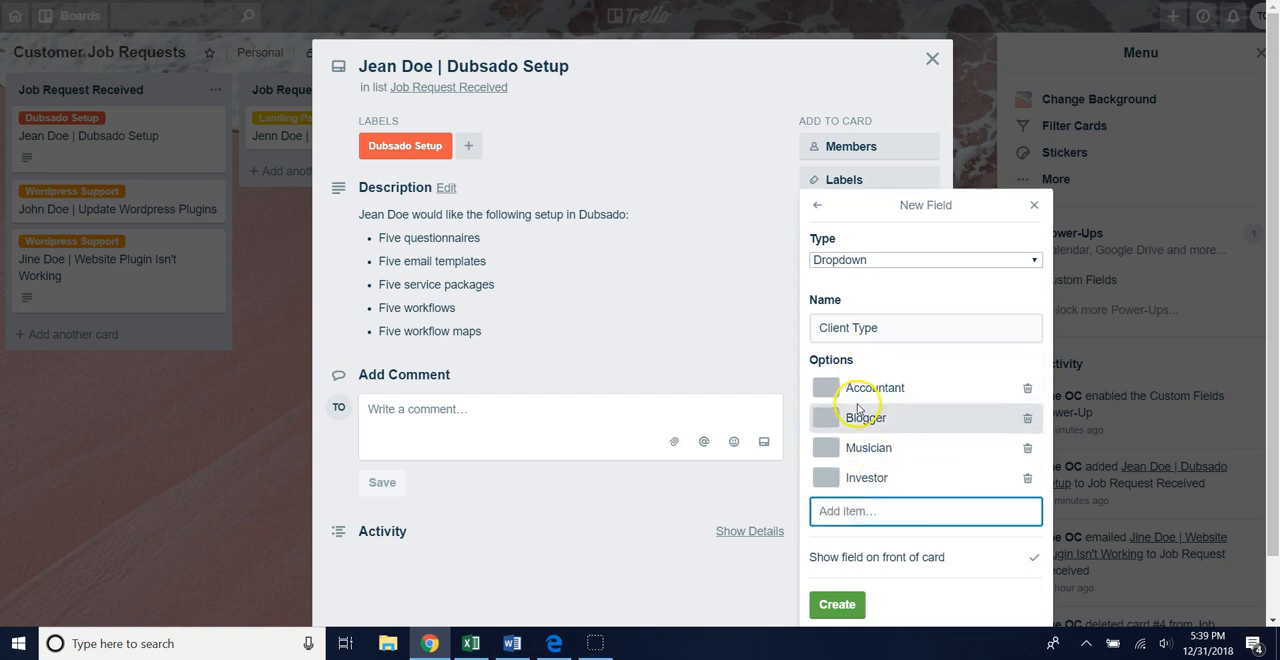
pyautogui.moveTo(864, 448)
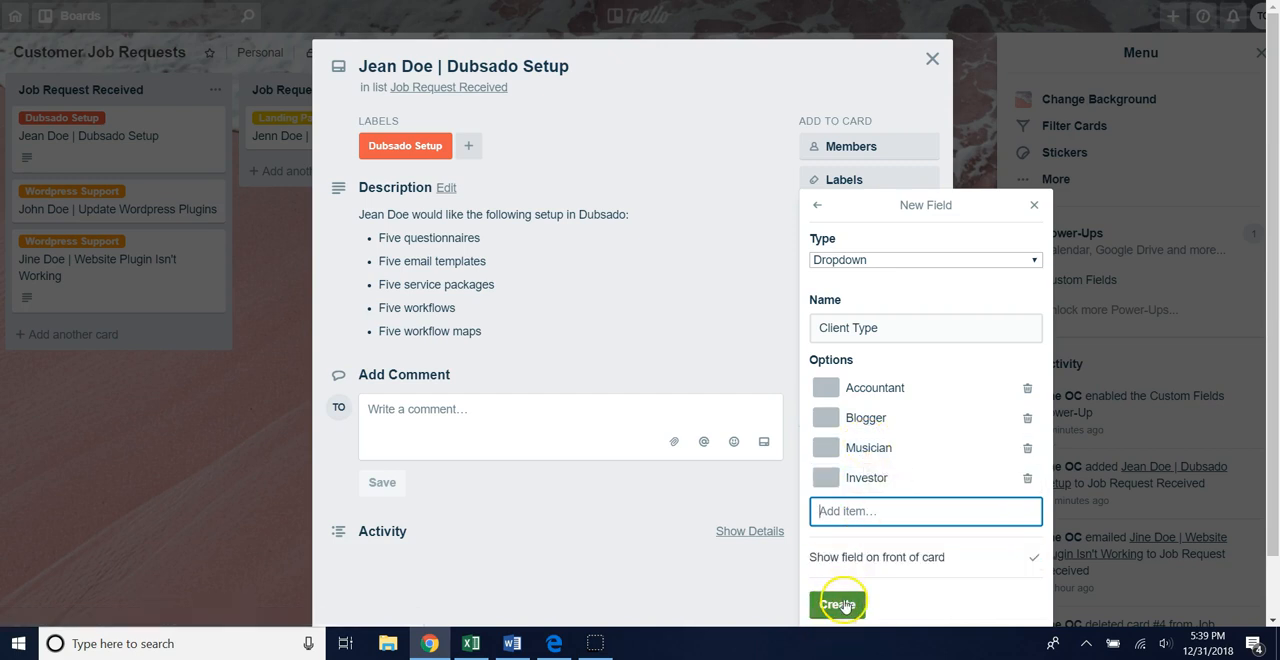
# Step: Create the Client Type field and check its four options on the card without choosing one
pyautogui.click(838, 604)
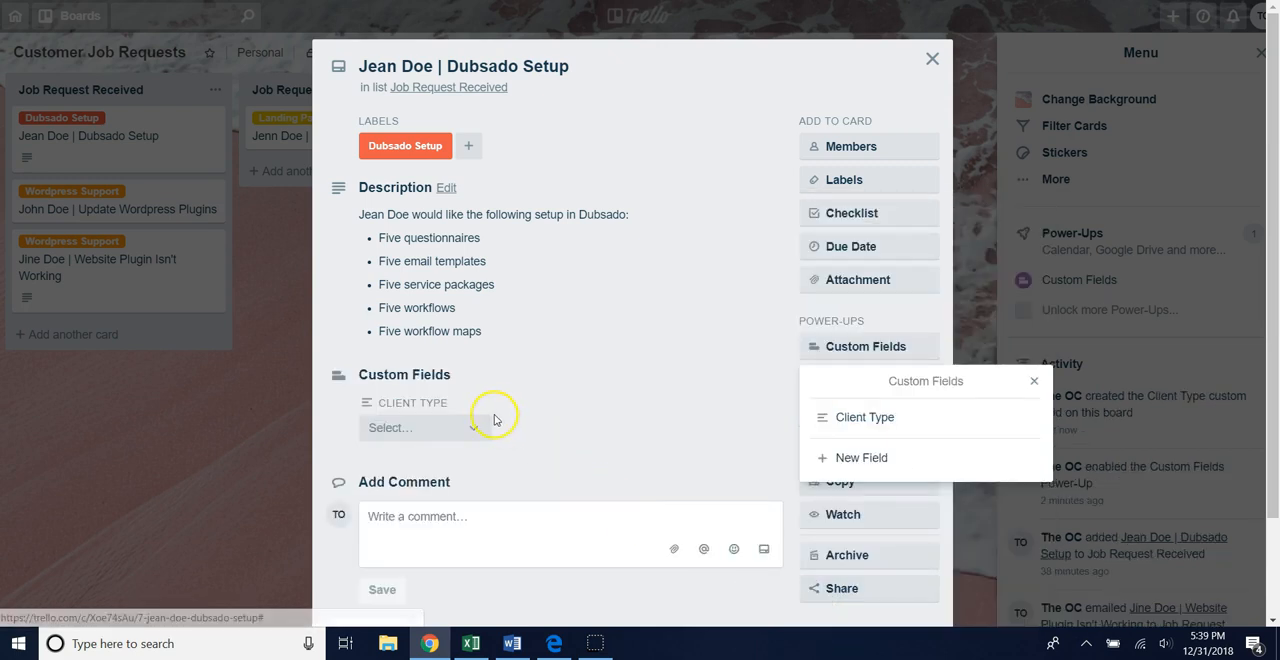
pyautogui.moveTo(448, 404)
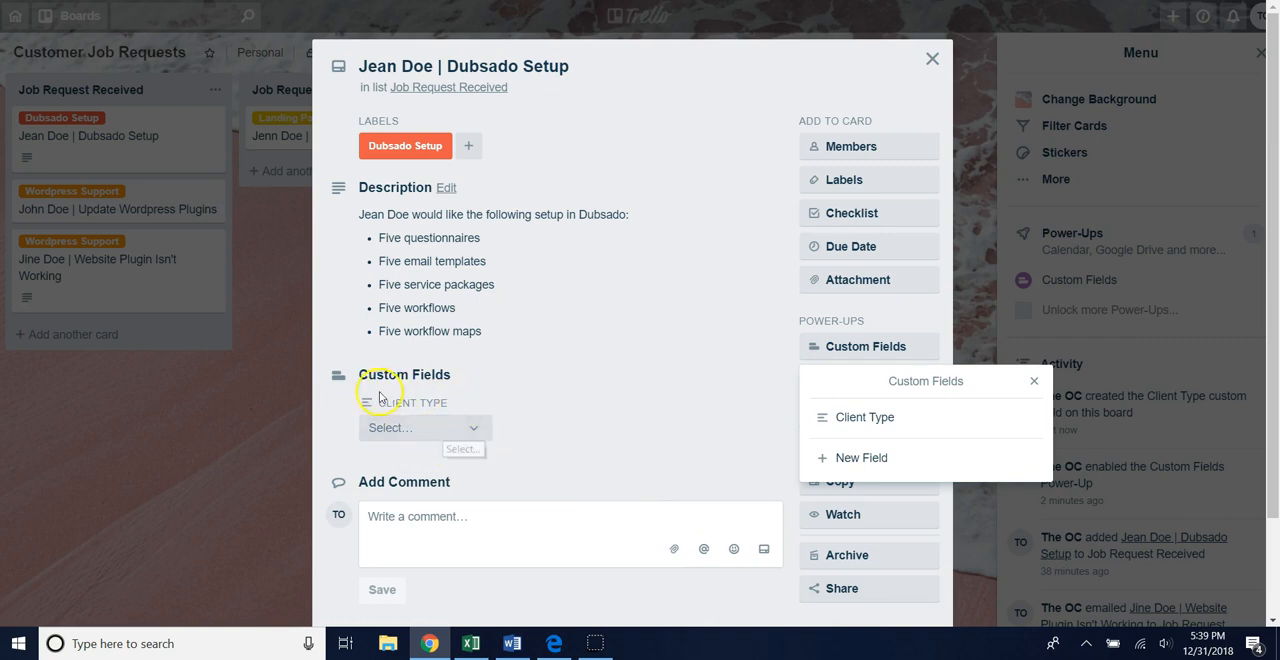
pyautogui.moveTo(448, 440)
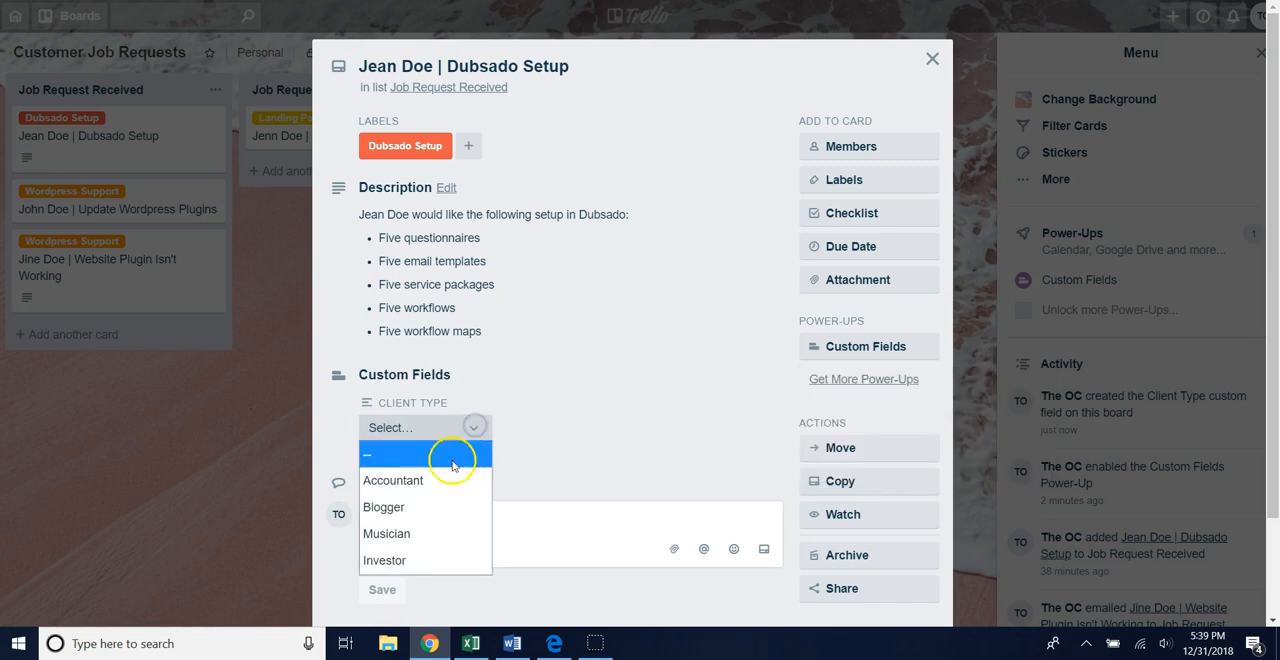
pyautogui.moveTo(424, 532)
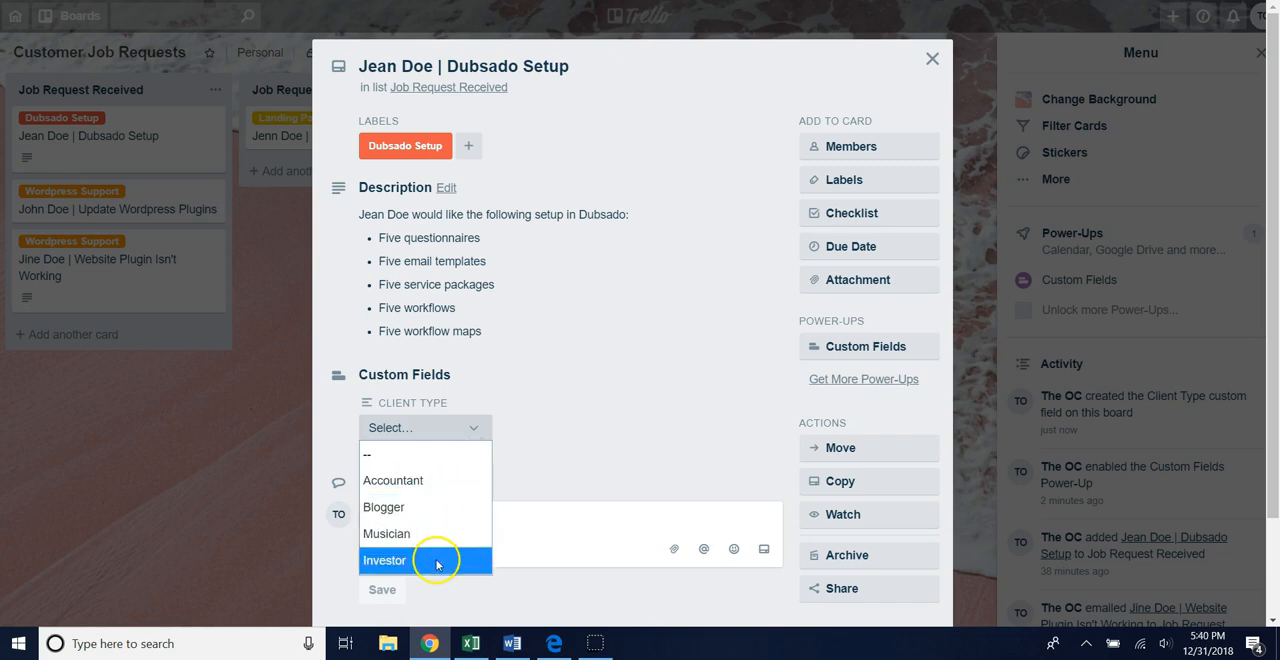
pyautogui.click(548, 382)
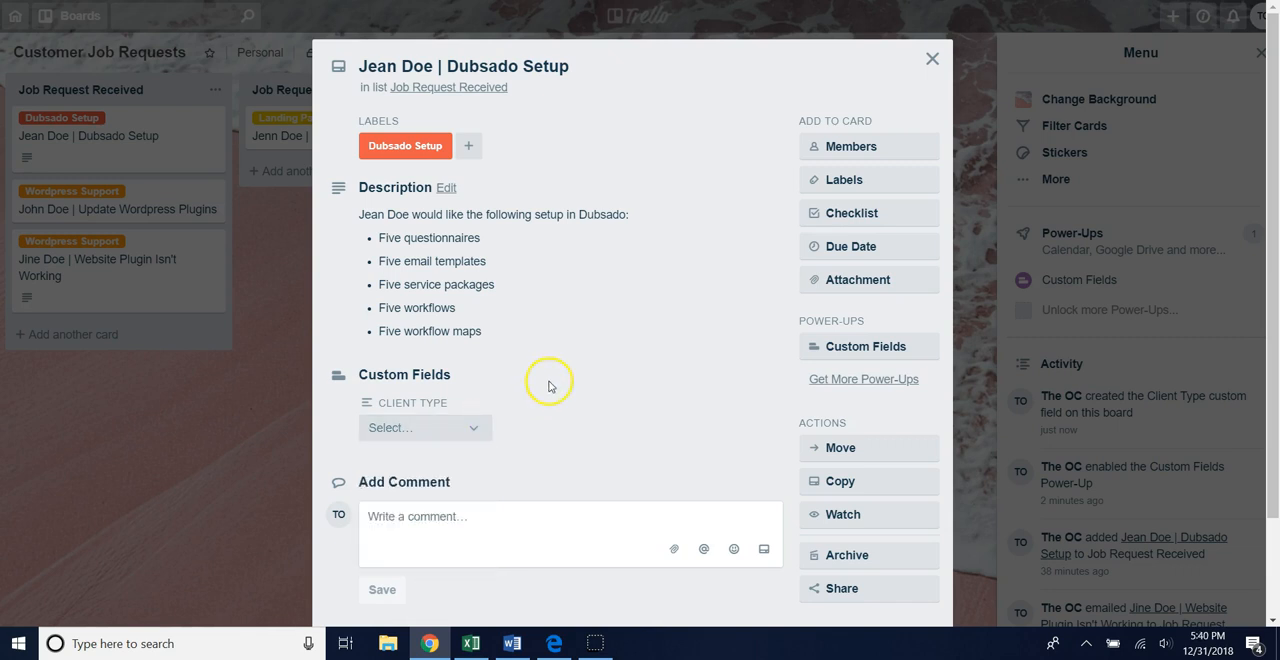
pyautogui.moveTo(402, 398)
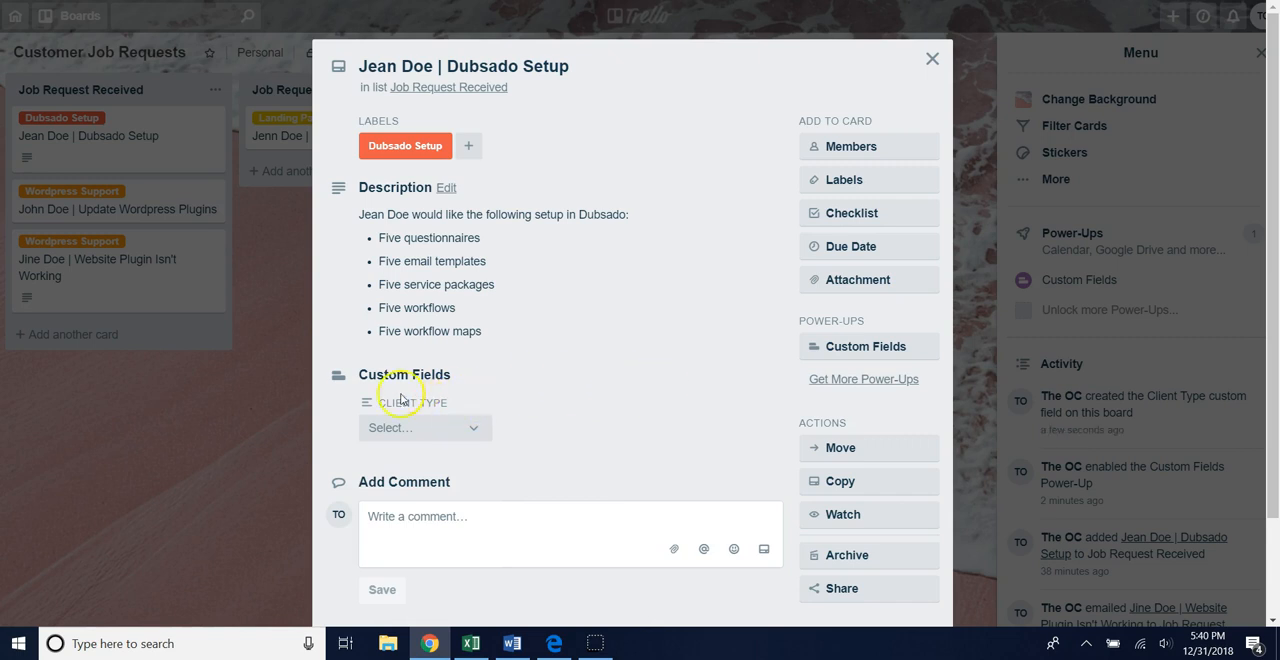
pyautogui.moveTo(864, 346)
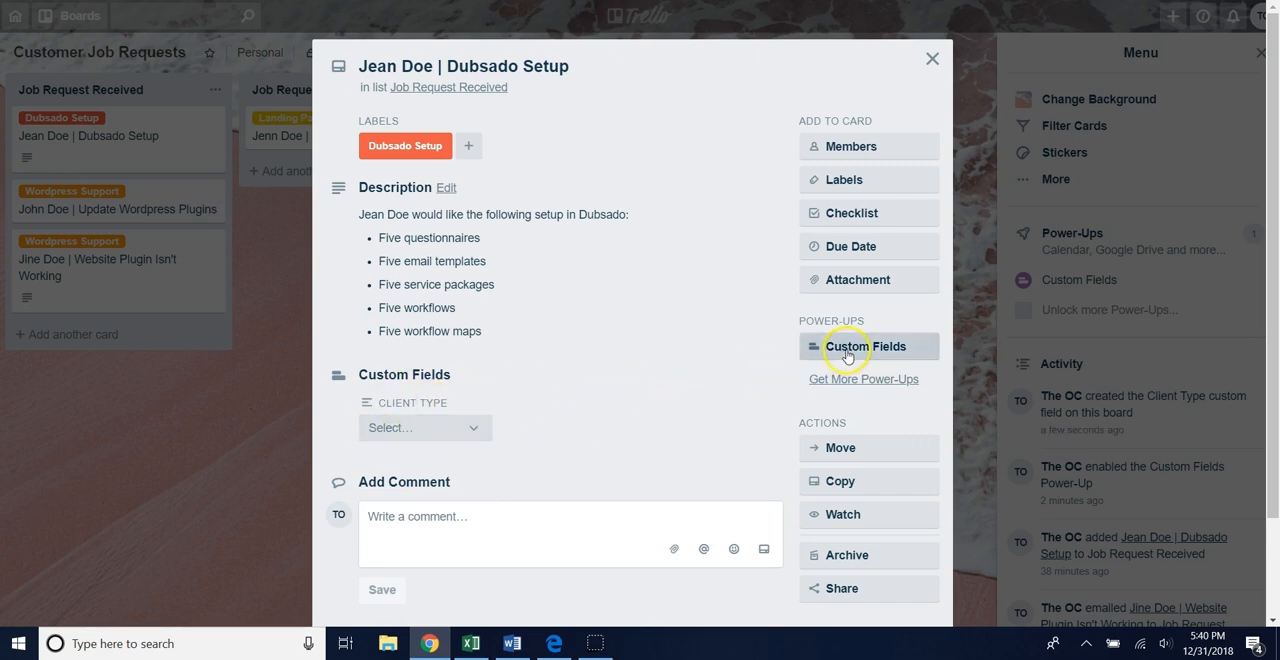
# Step: Edit the Client Type field and delete its Accountant option, confirming the removal
pyautogui.click(864, 346)
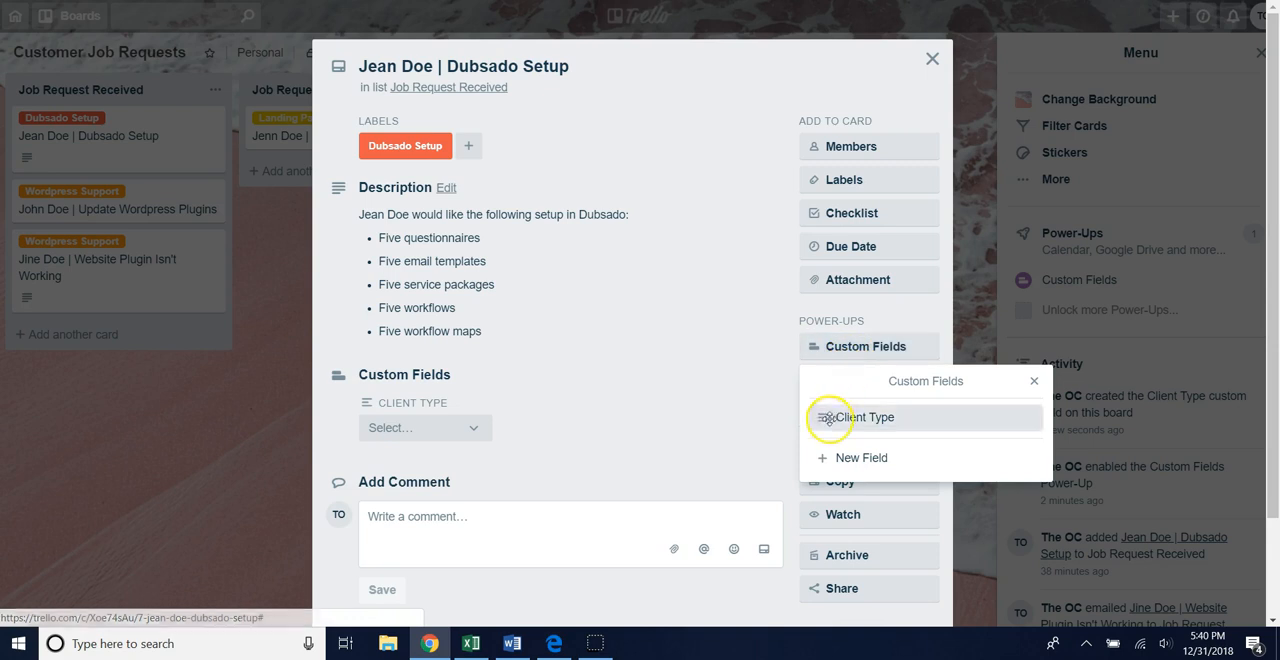
pyautogui.moveTo(876, 424)
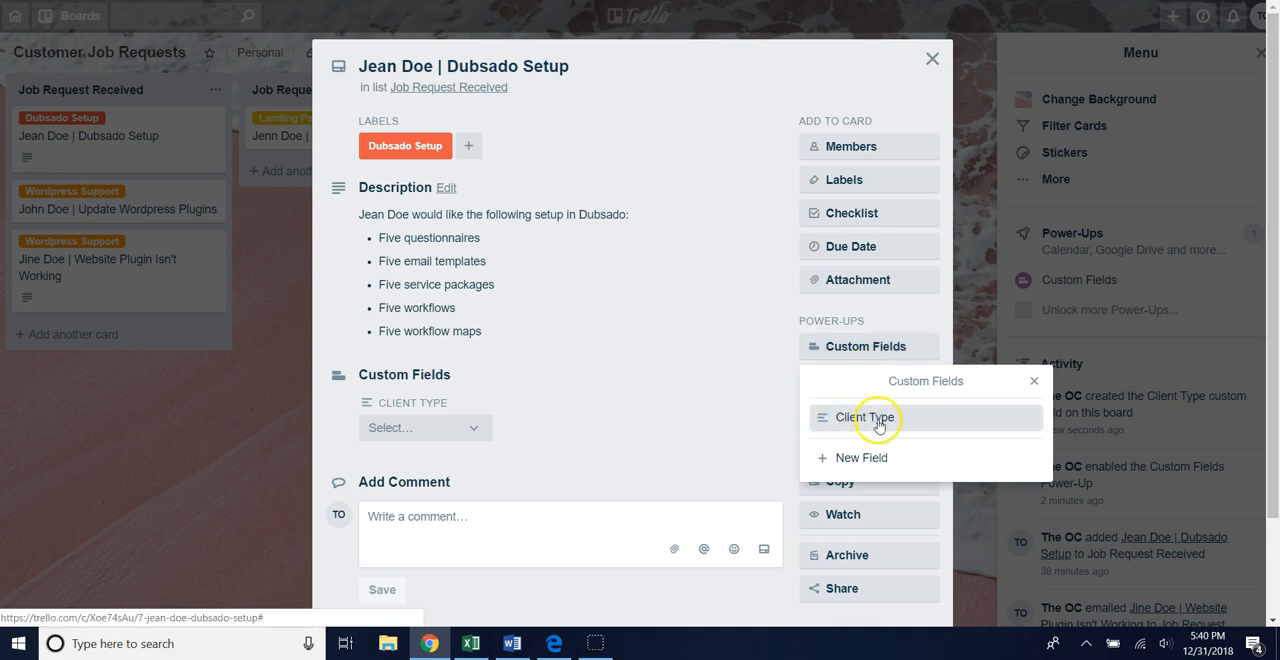
pyautogui.click(868, 416)
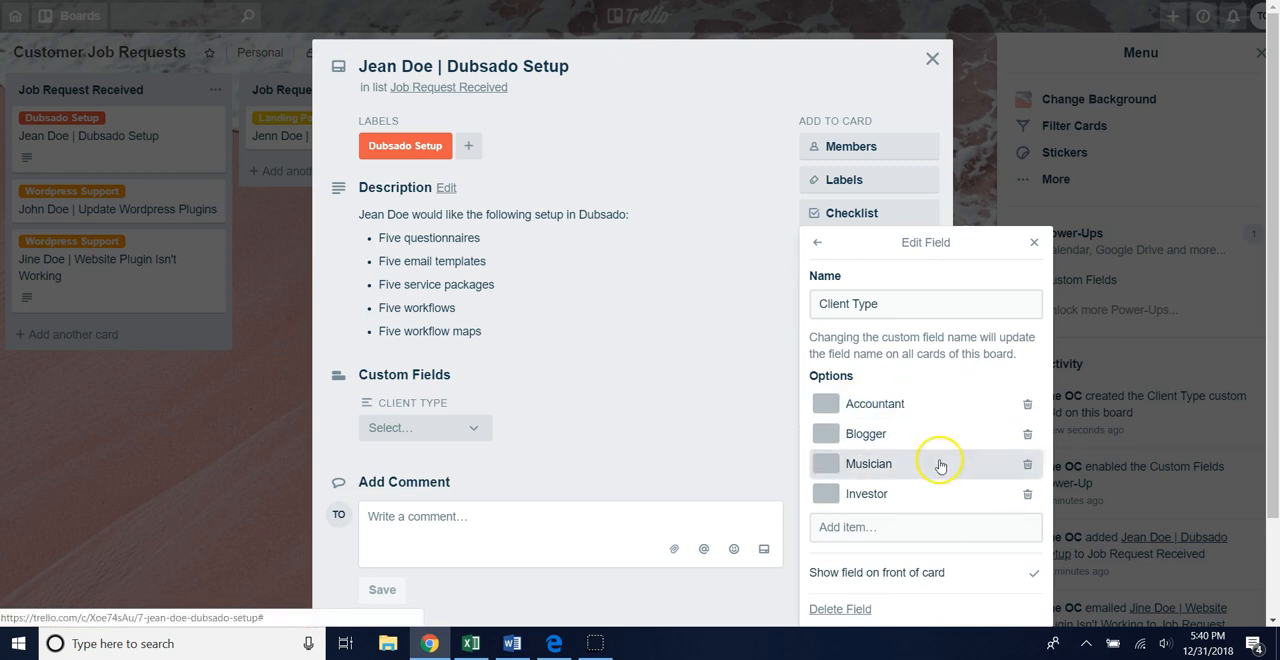
pyautogui.moveTo(1028, 408)
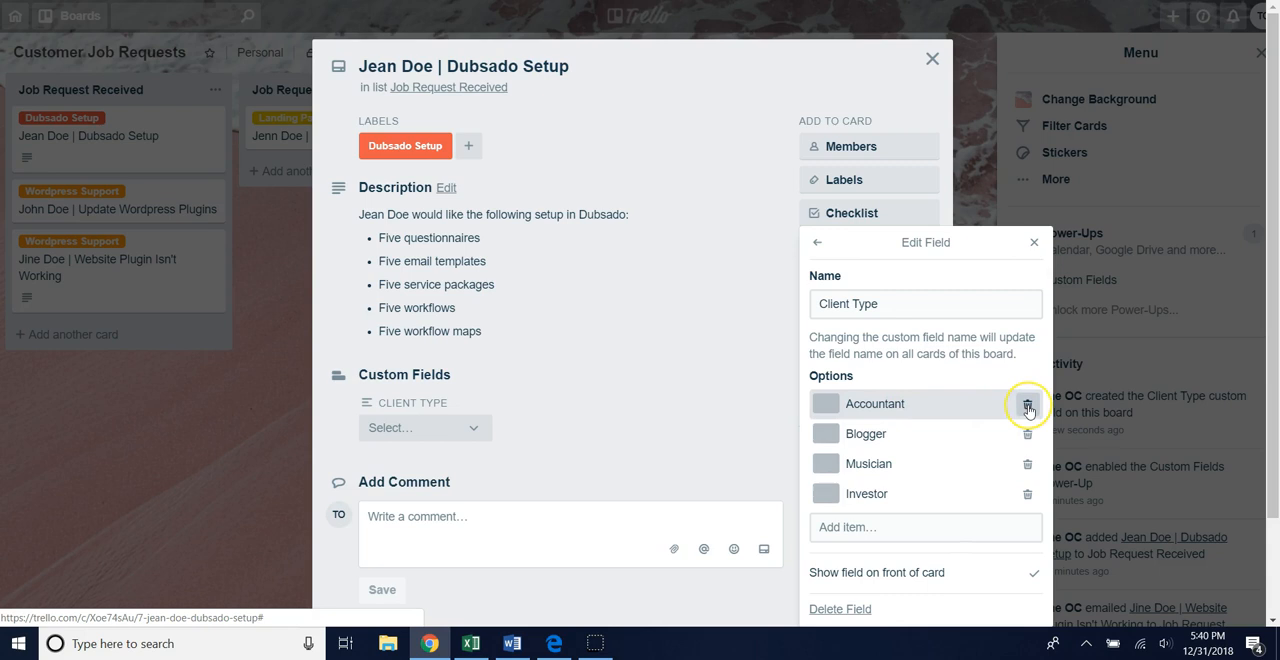
pyautogui.click(1028, 406)
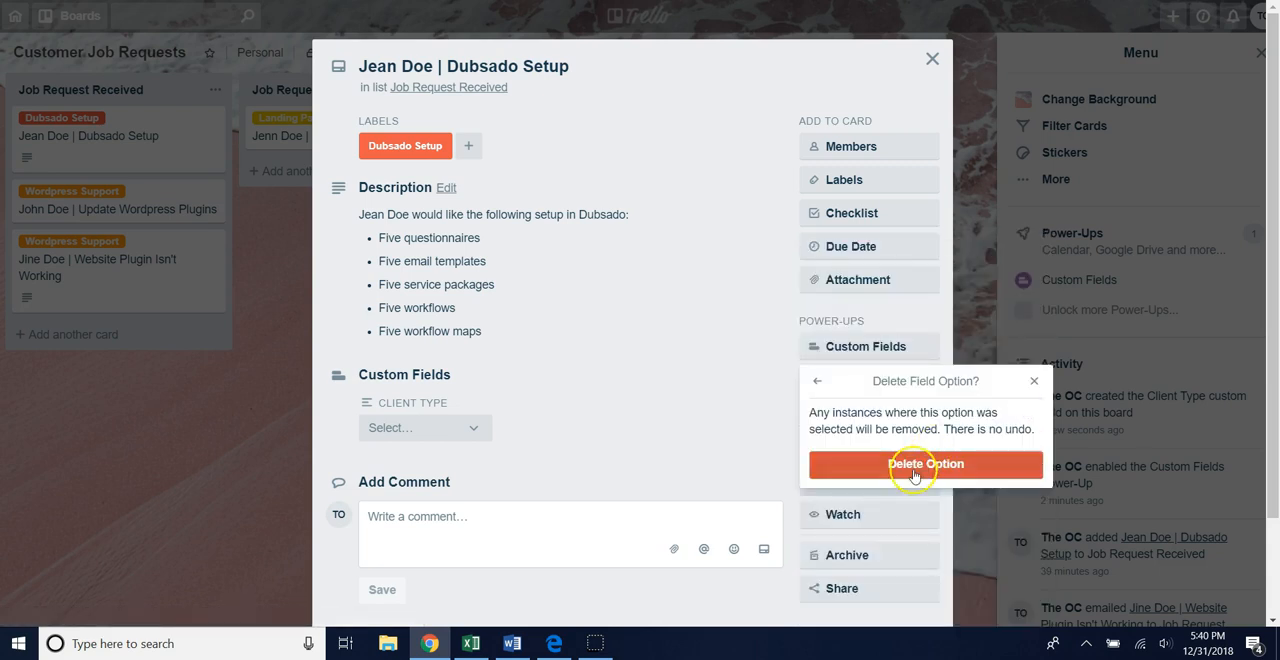
pyautogui.click(924, 464)
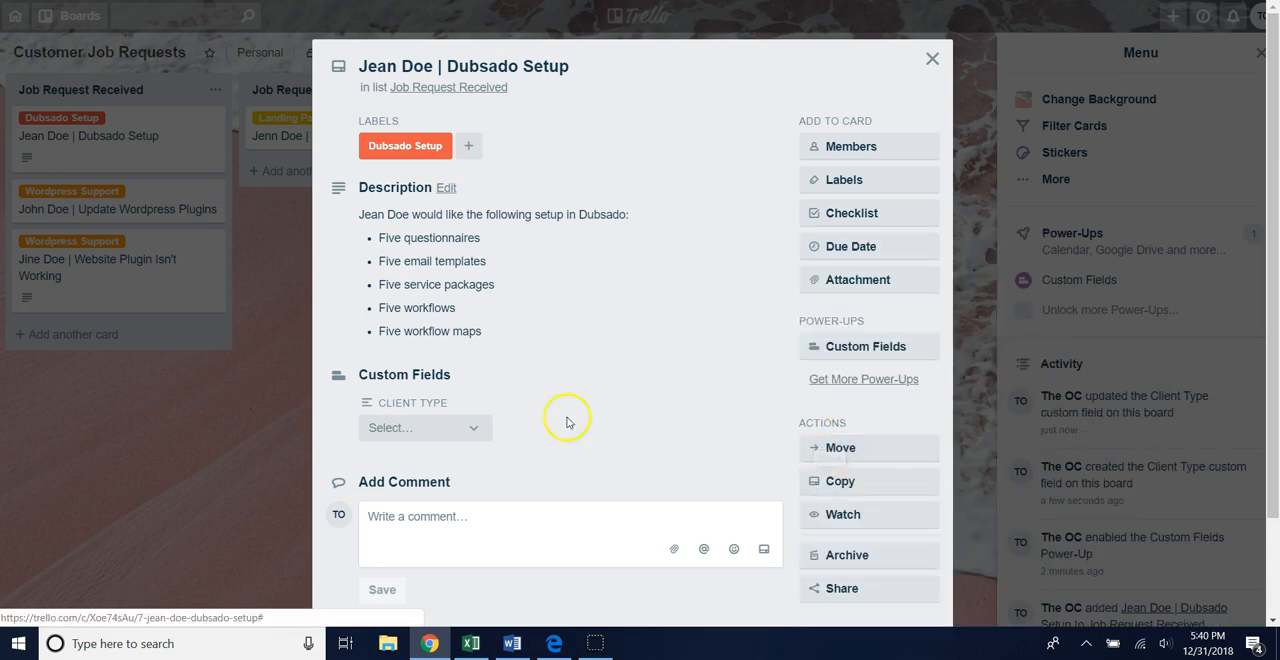
pyautogui.click(424, 428)
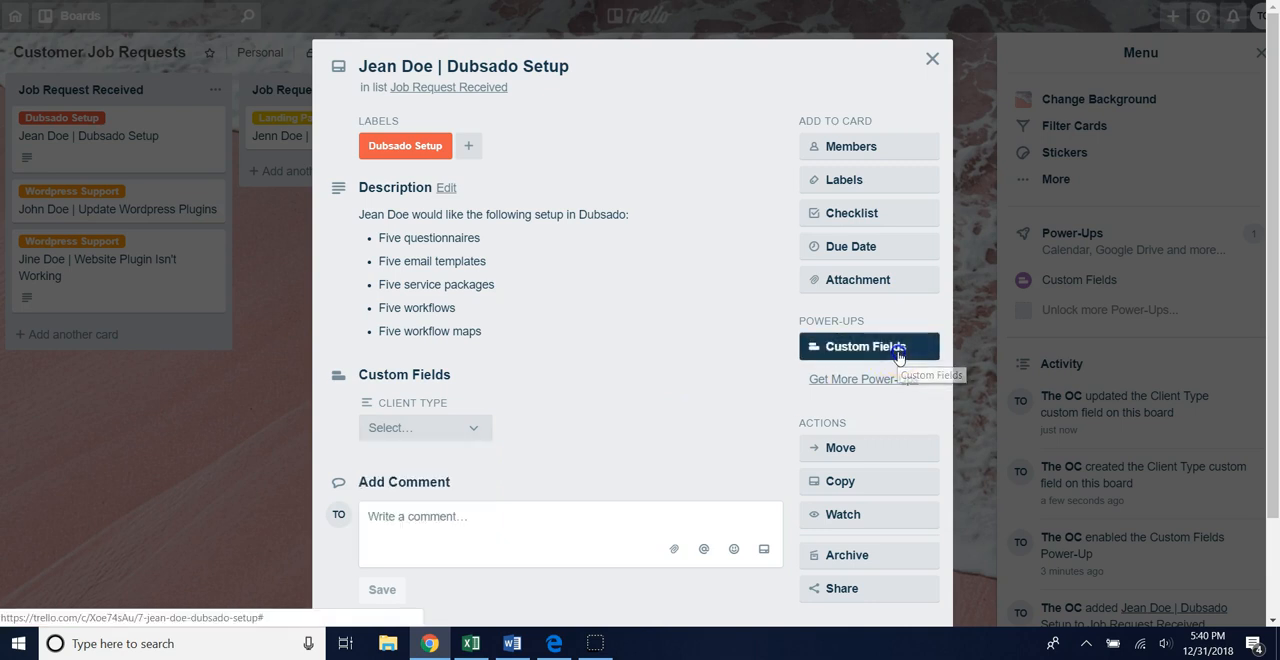
# Step: Reopen the Client Type field and add Farmer as a new option
pyautogui.click(862, 346)
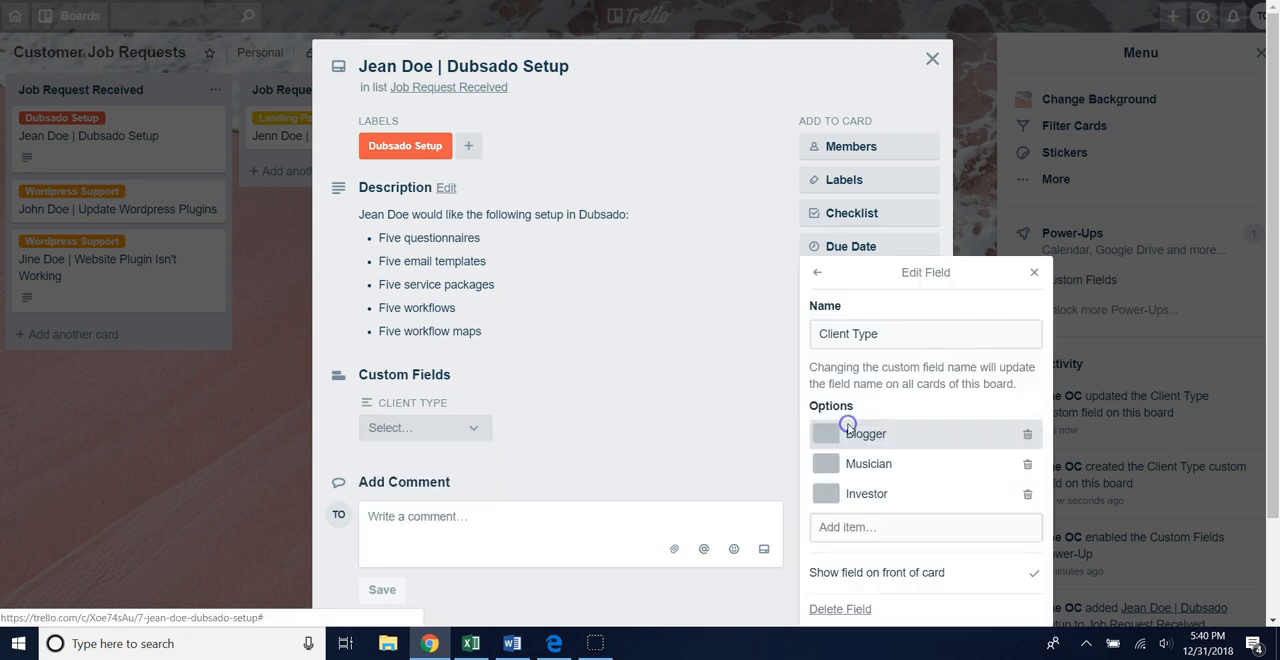
pyautogui.click(924, 528)
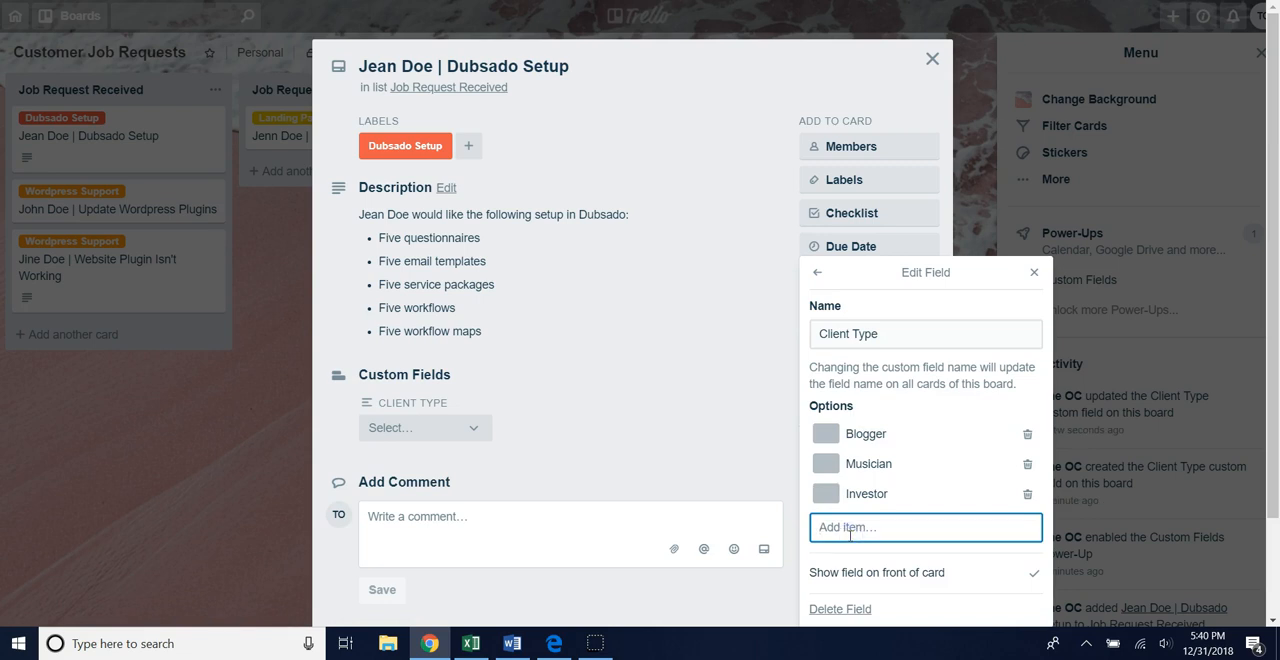
pyautogui.write('Farmer')
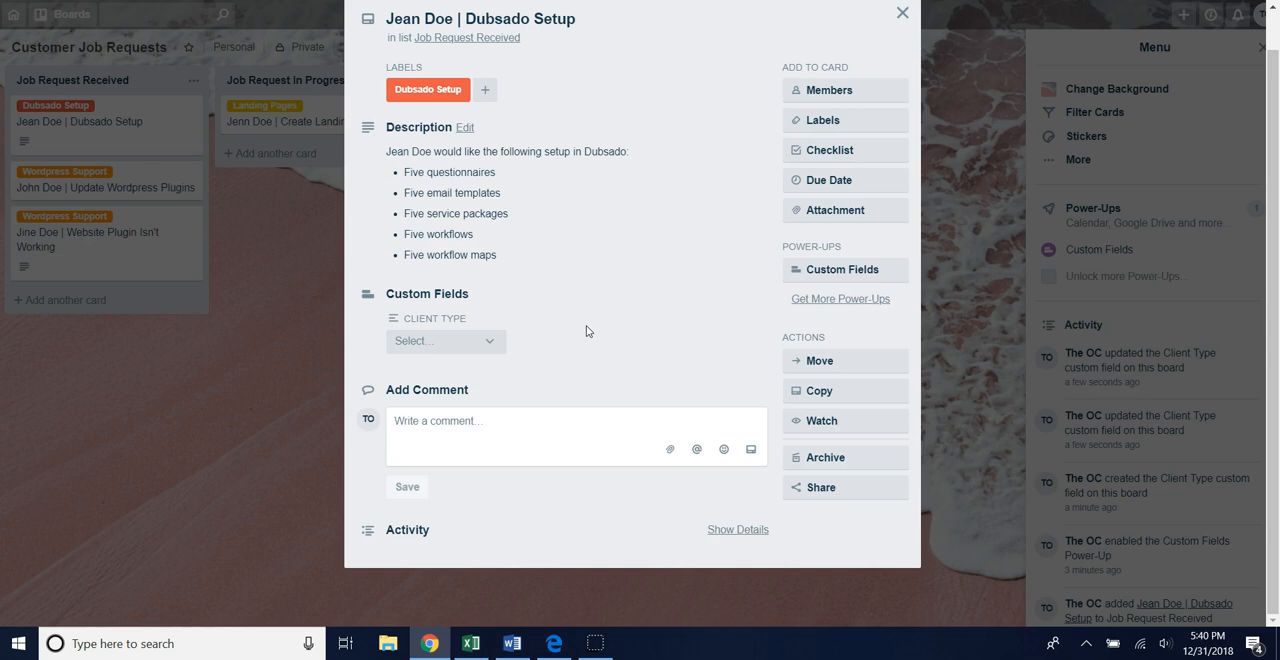
pyautogui.moveTo(280, 316)
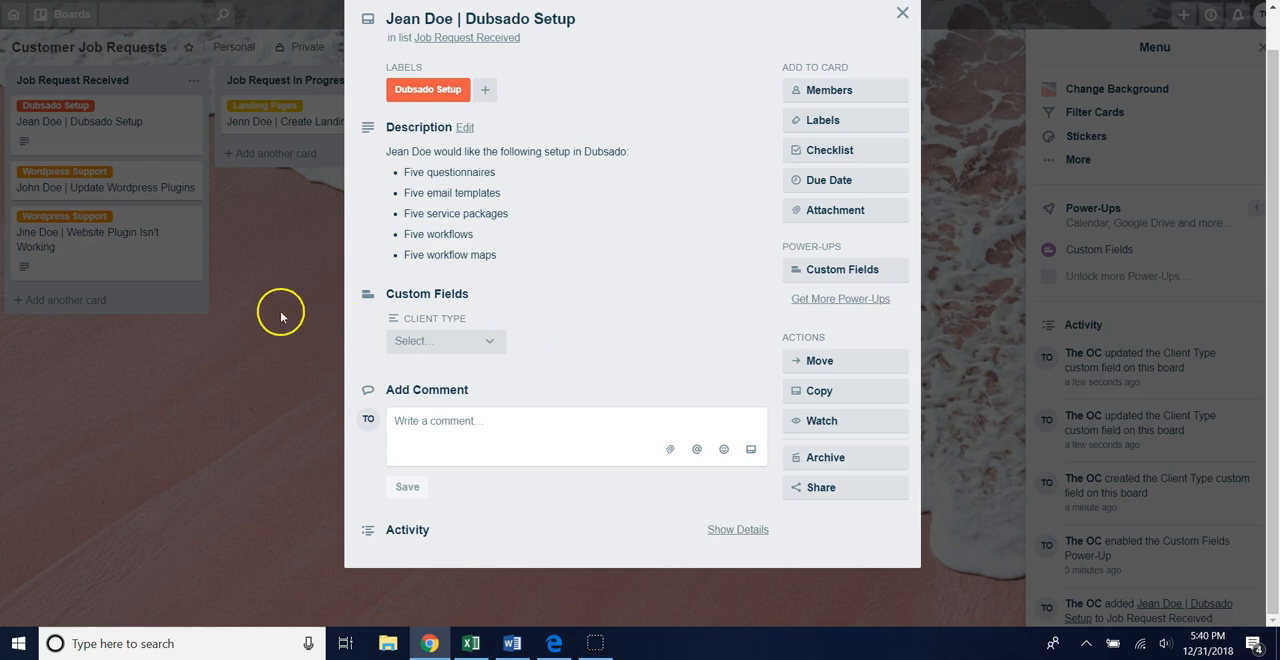
# Step: Set the Dubsado Setup card's Client Type to Farmer and return to the board showing it
pyautogui.click(444, 340)
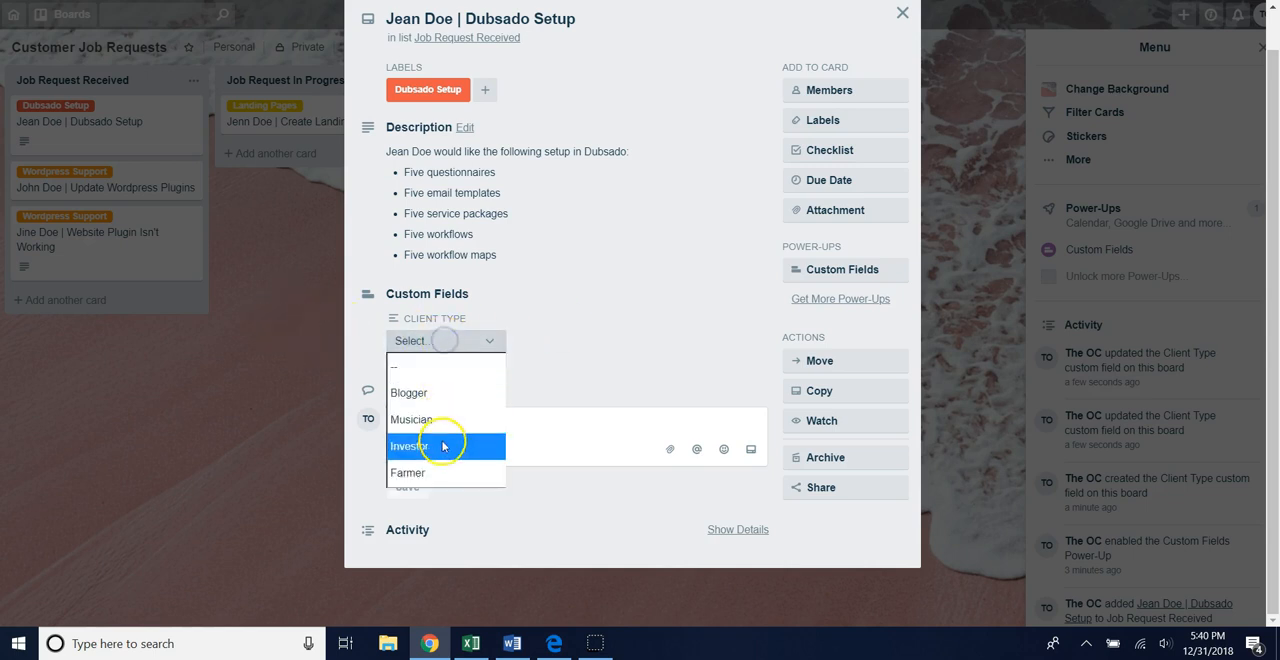
pyautogui.click(408, 472)
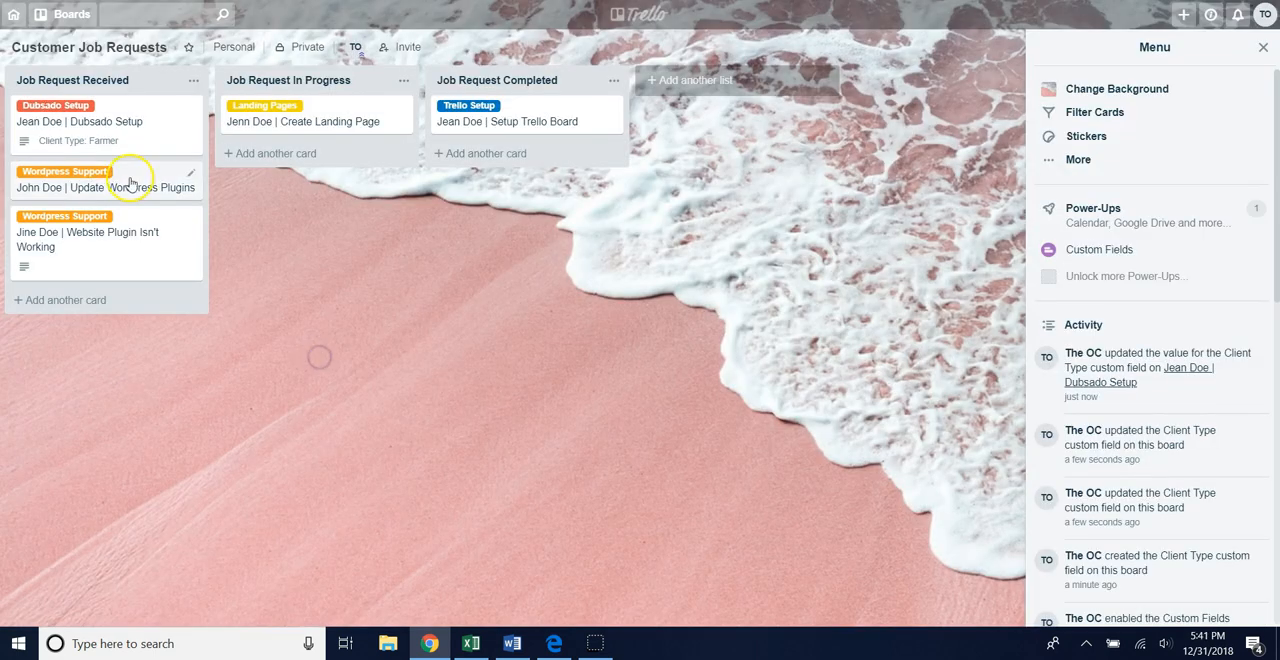
pyautogui.moveTo(108, 140)
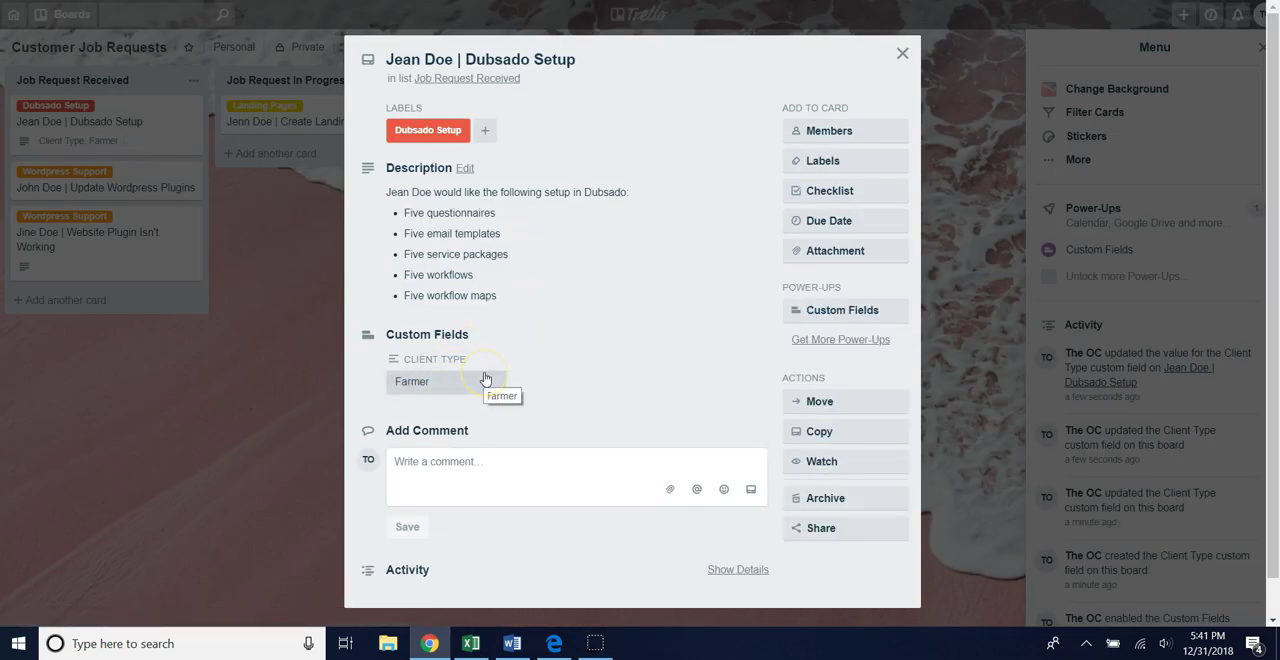
pyautogui.click(900, 52)
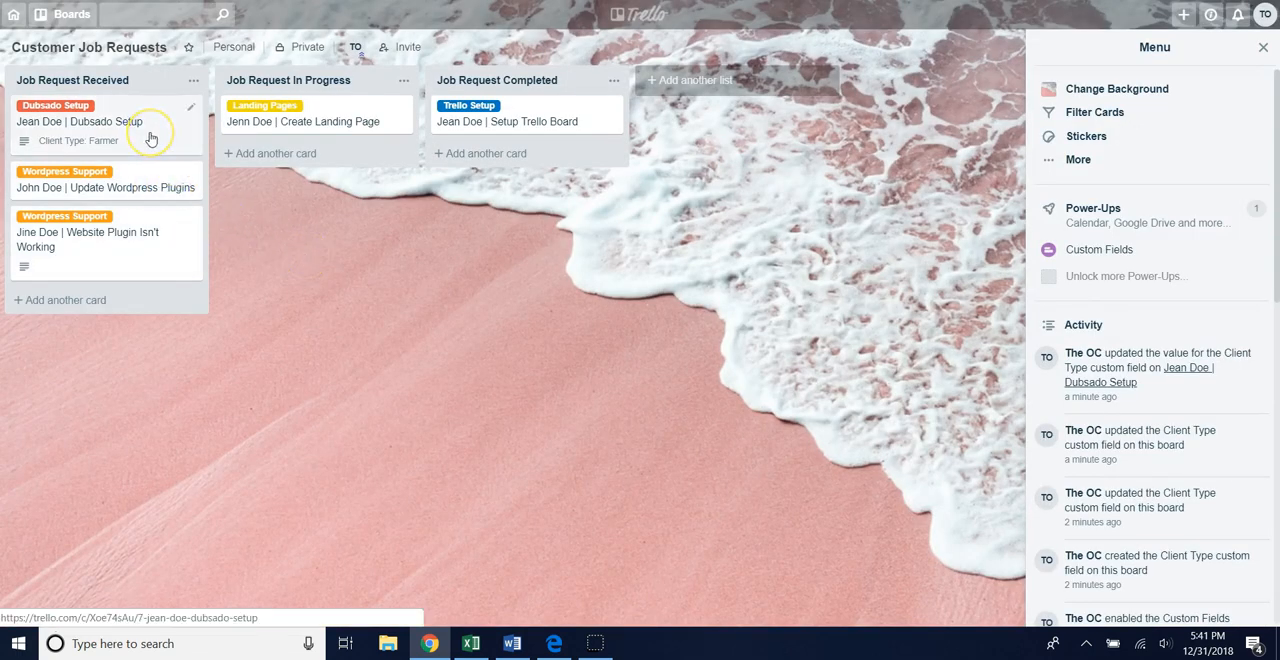
pyautogui.moveTo(152, 140)
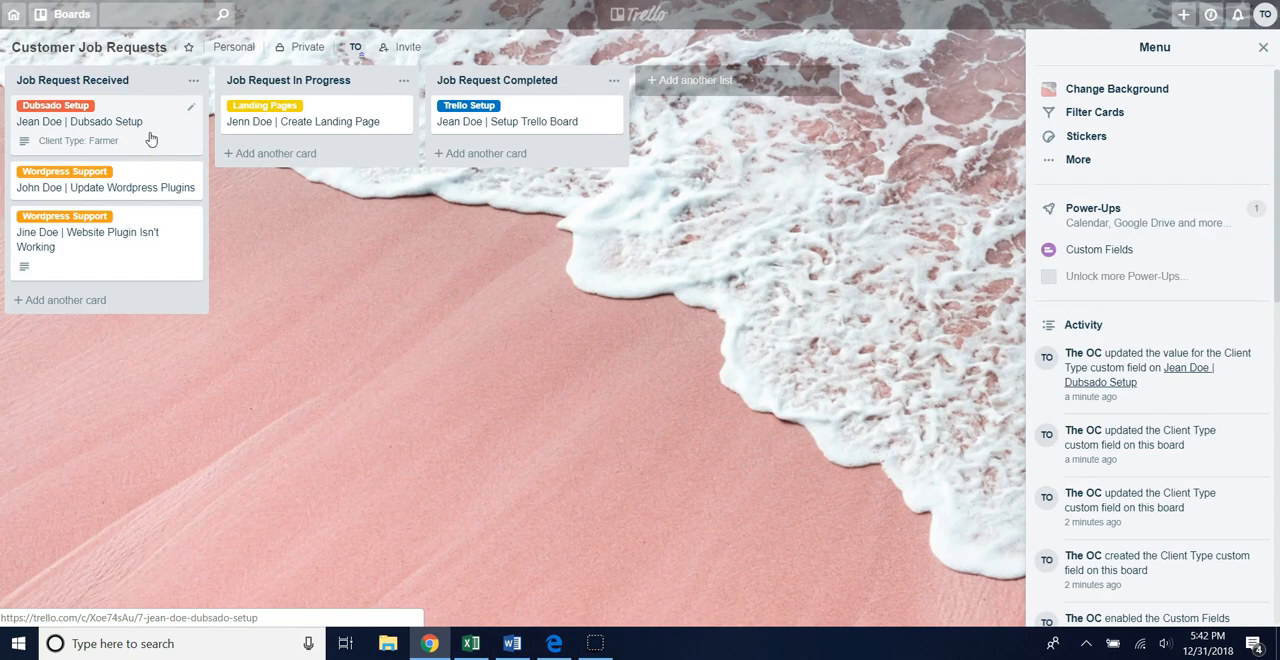